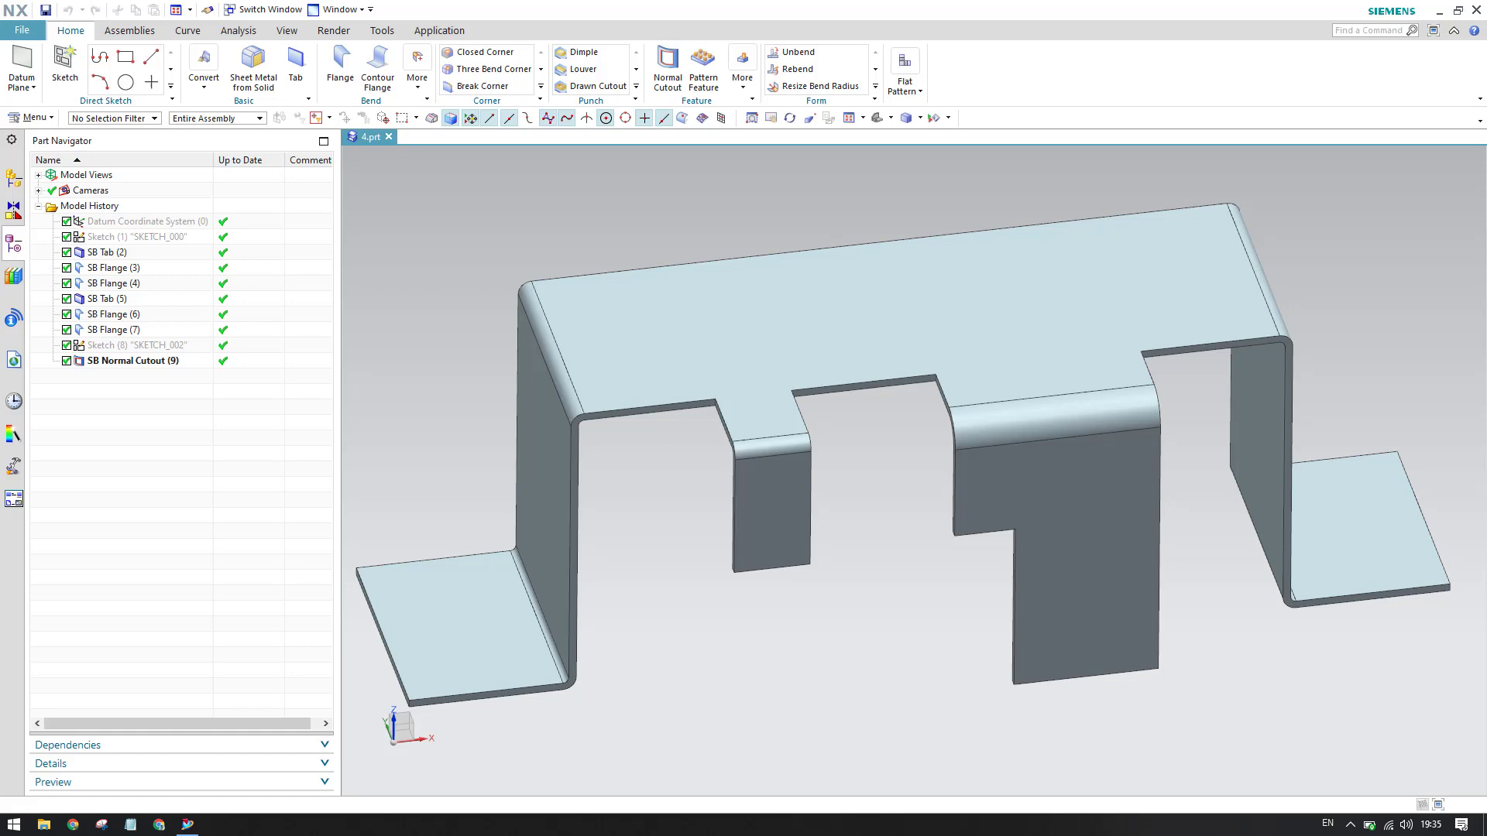
pyautogui.moveTo(369, 531)
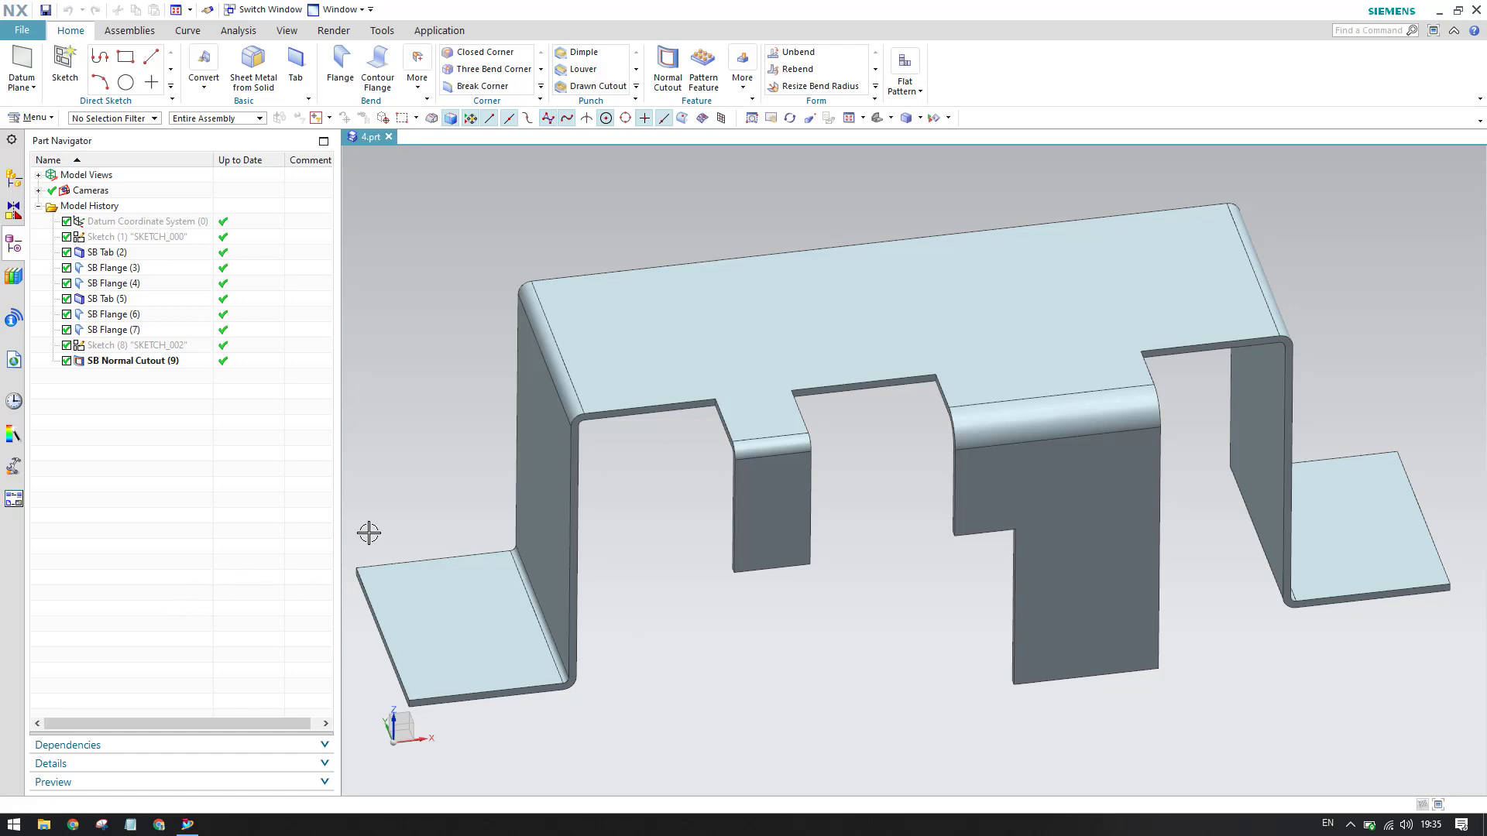
pyautogui.moveTo(444, 438)
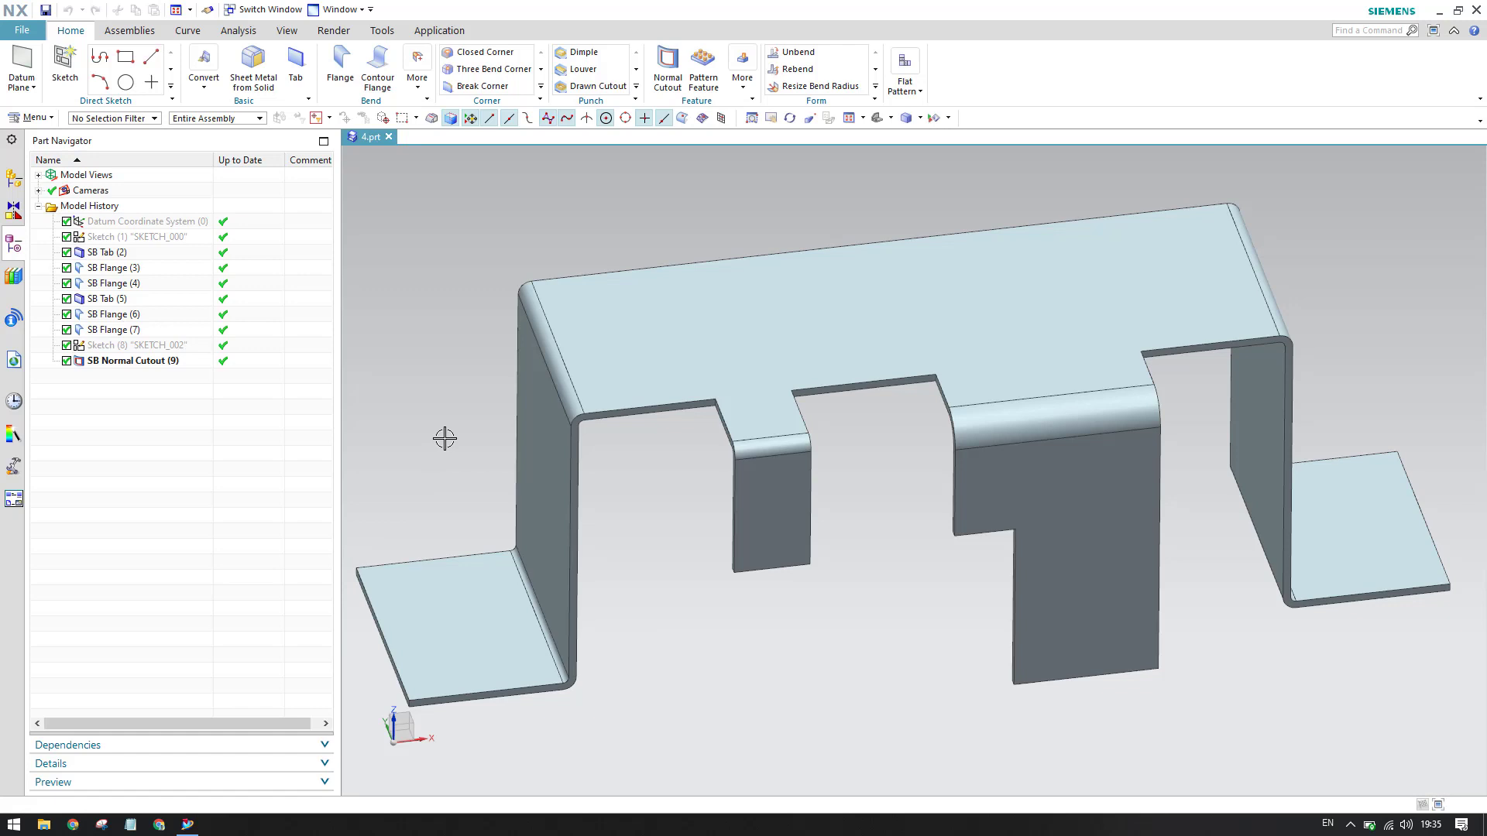
pyautogui.moveTo(31, 322)
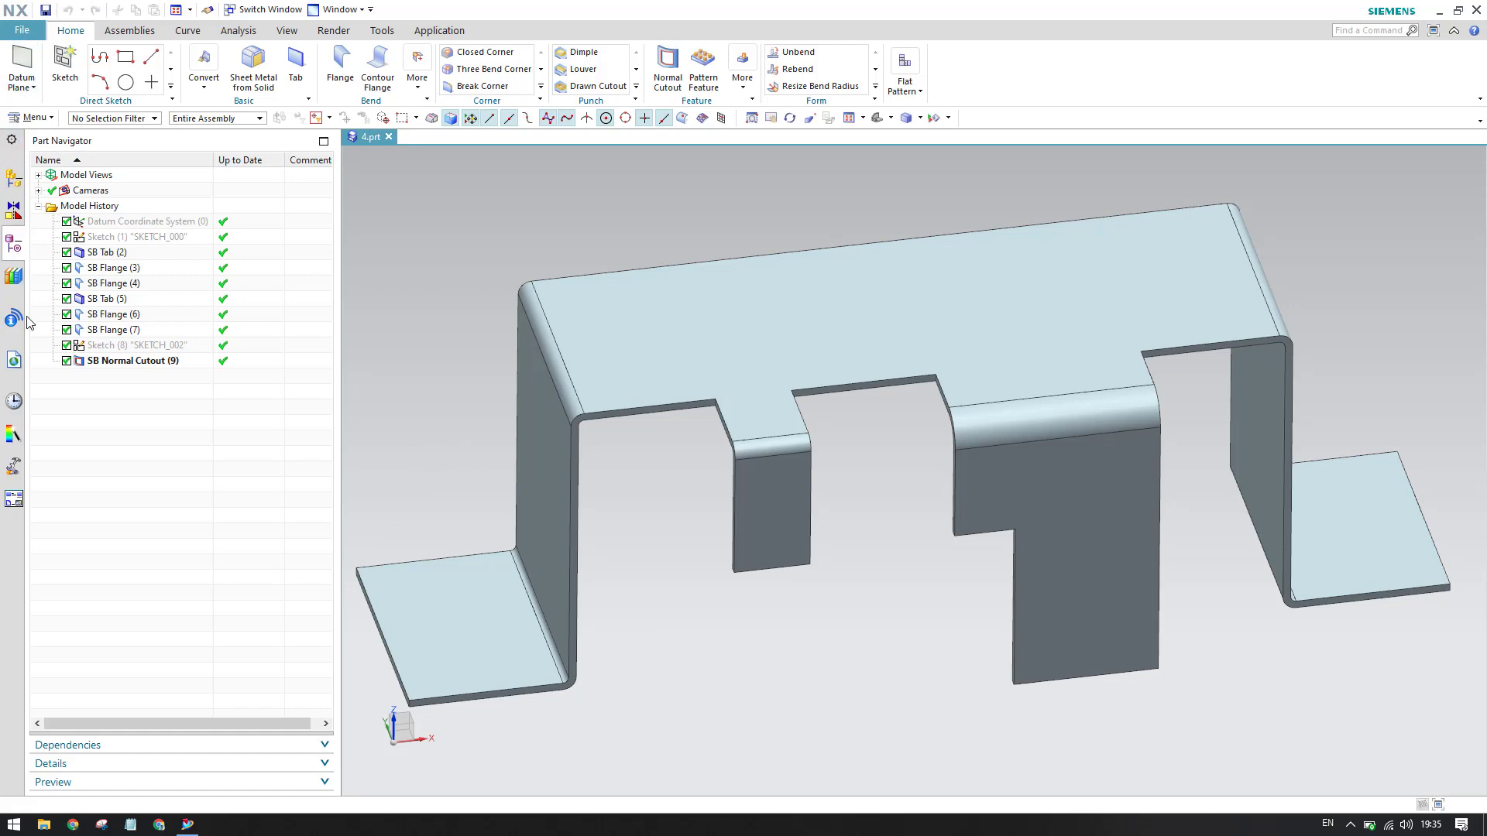
pyautogui.moveTo(133, 228)
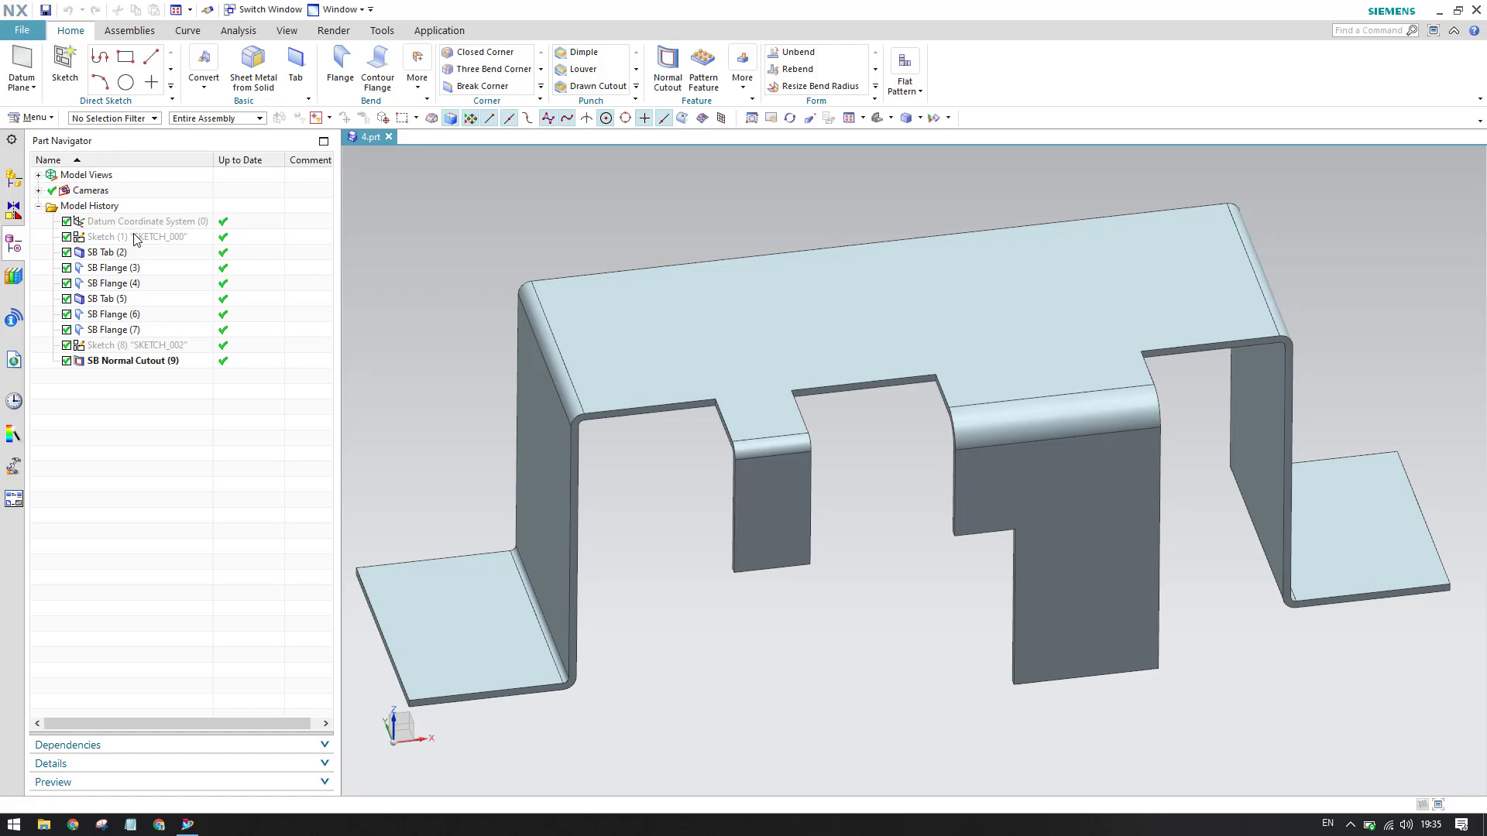
pyautogui.moveTo(456, 372)
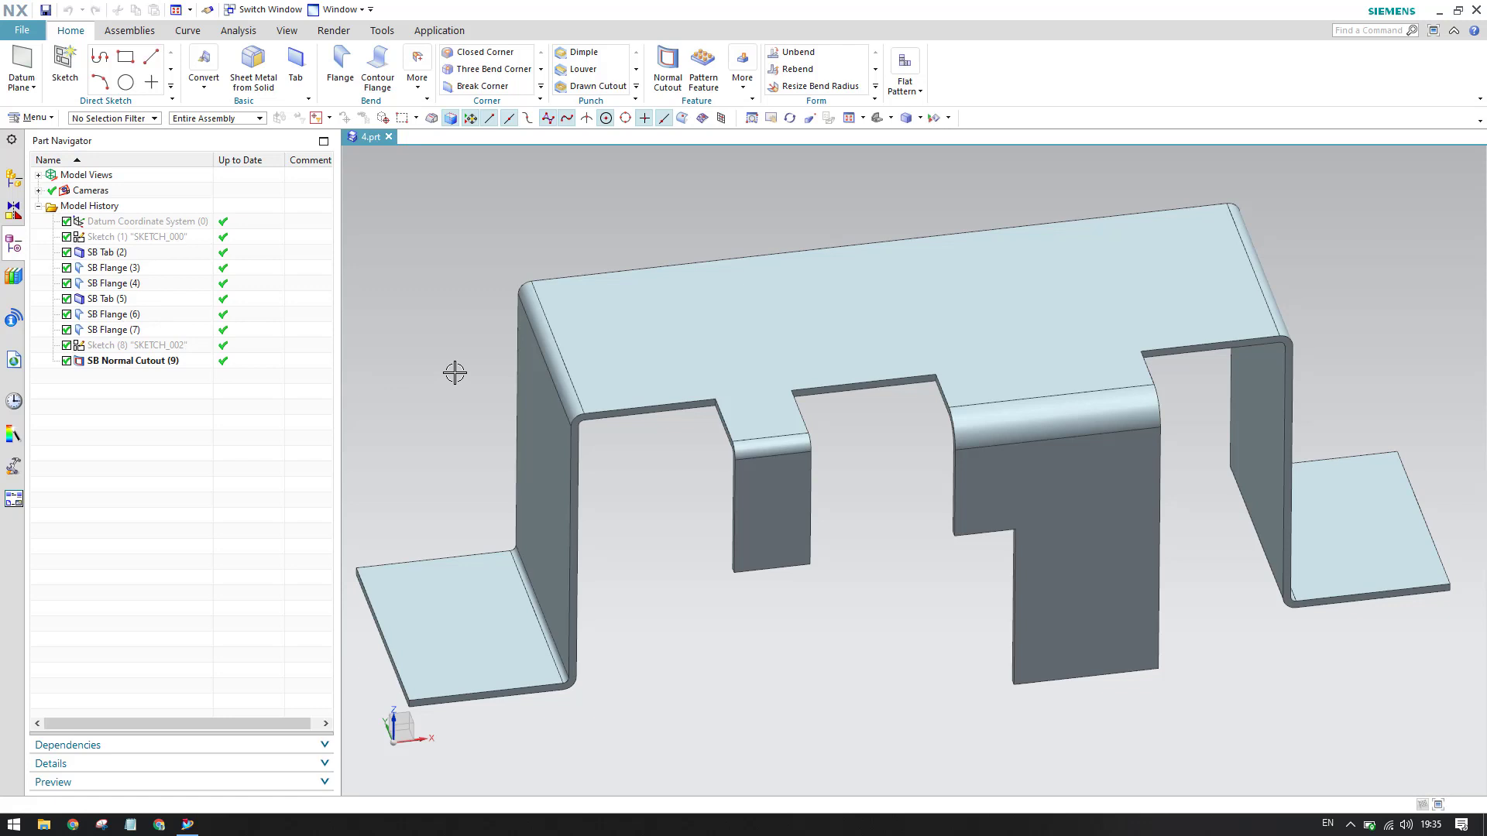
pyautogui.moveTo(502, 254)
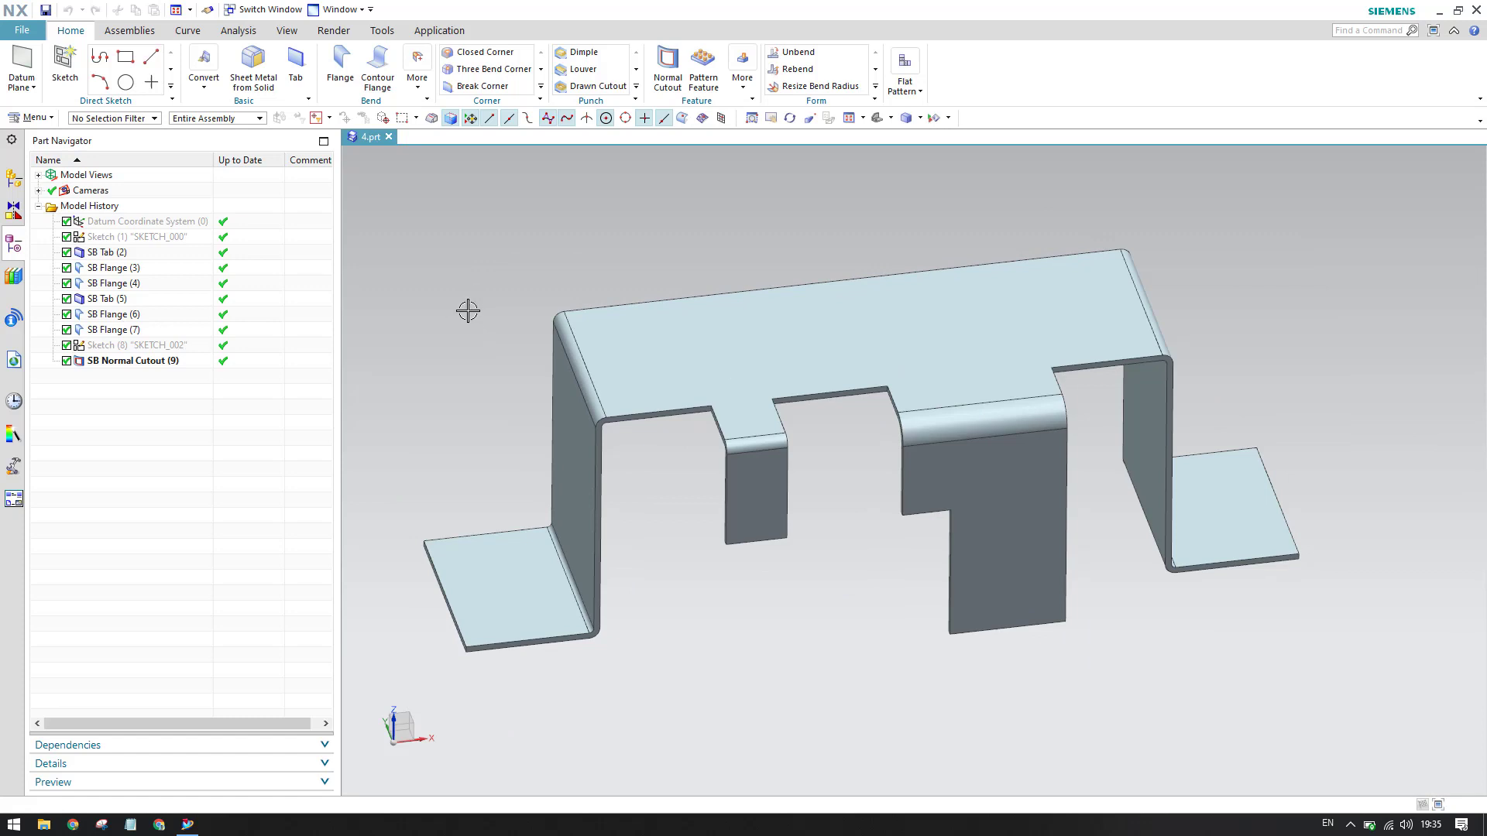
pyautogui.moveTo(388, 328)
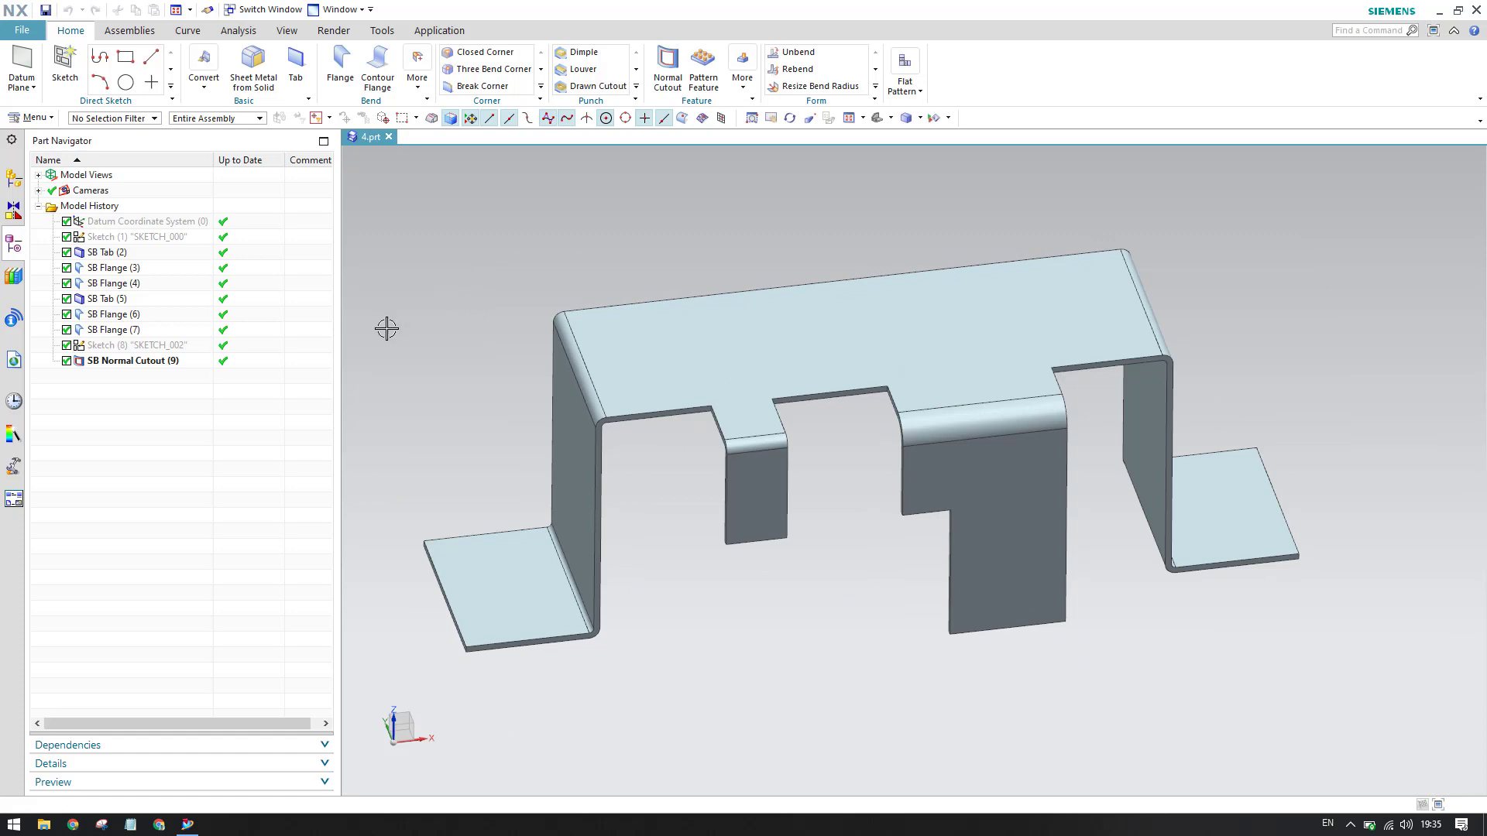
pyautogui.moveTo(431, 326)
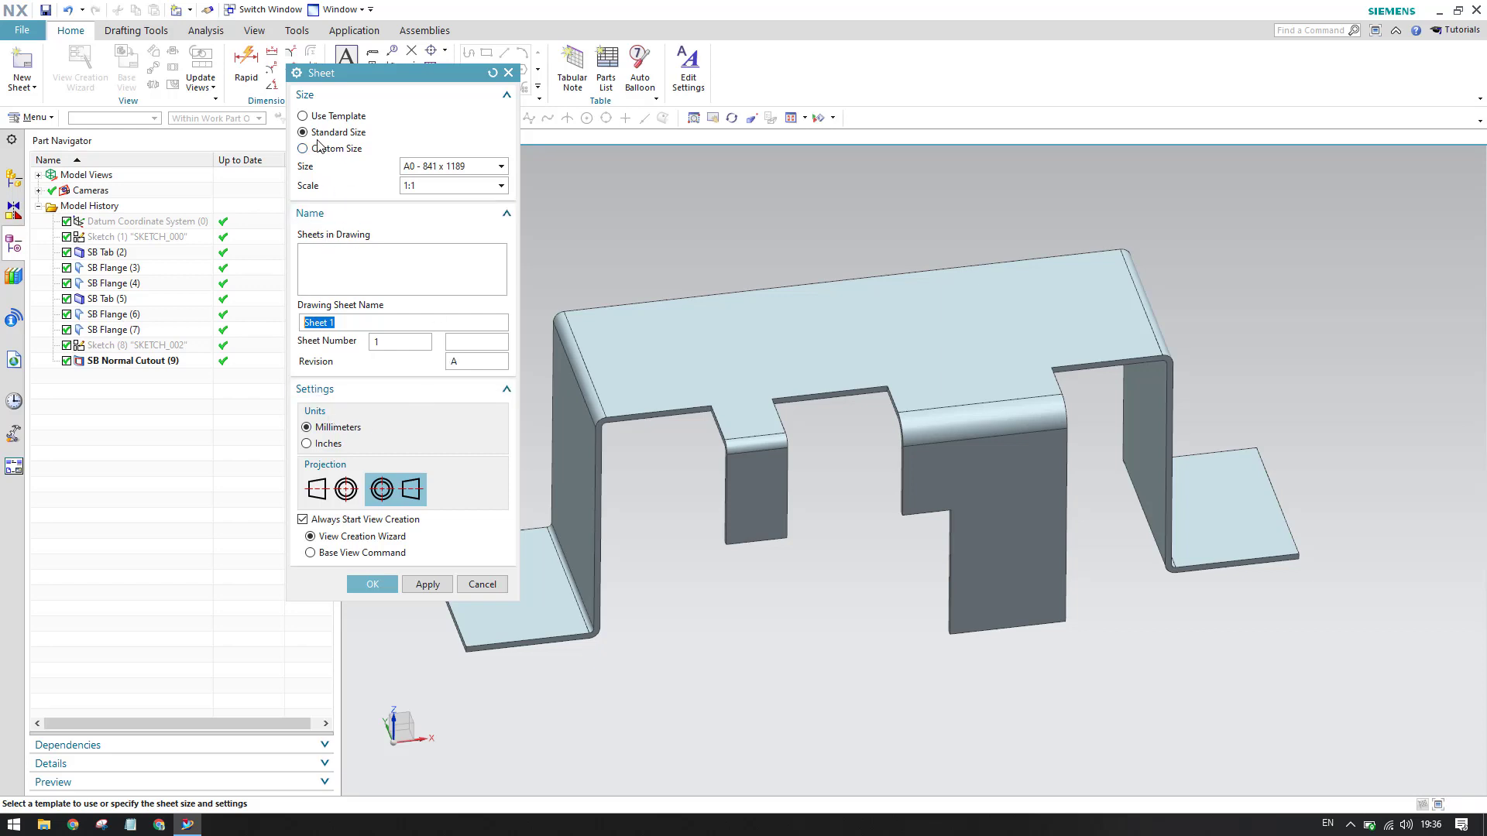
# Try an A1 template sheet and a custom-size sheet, then return to standard A0 size.
pyautogui.click(302, 116)
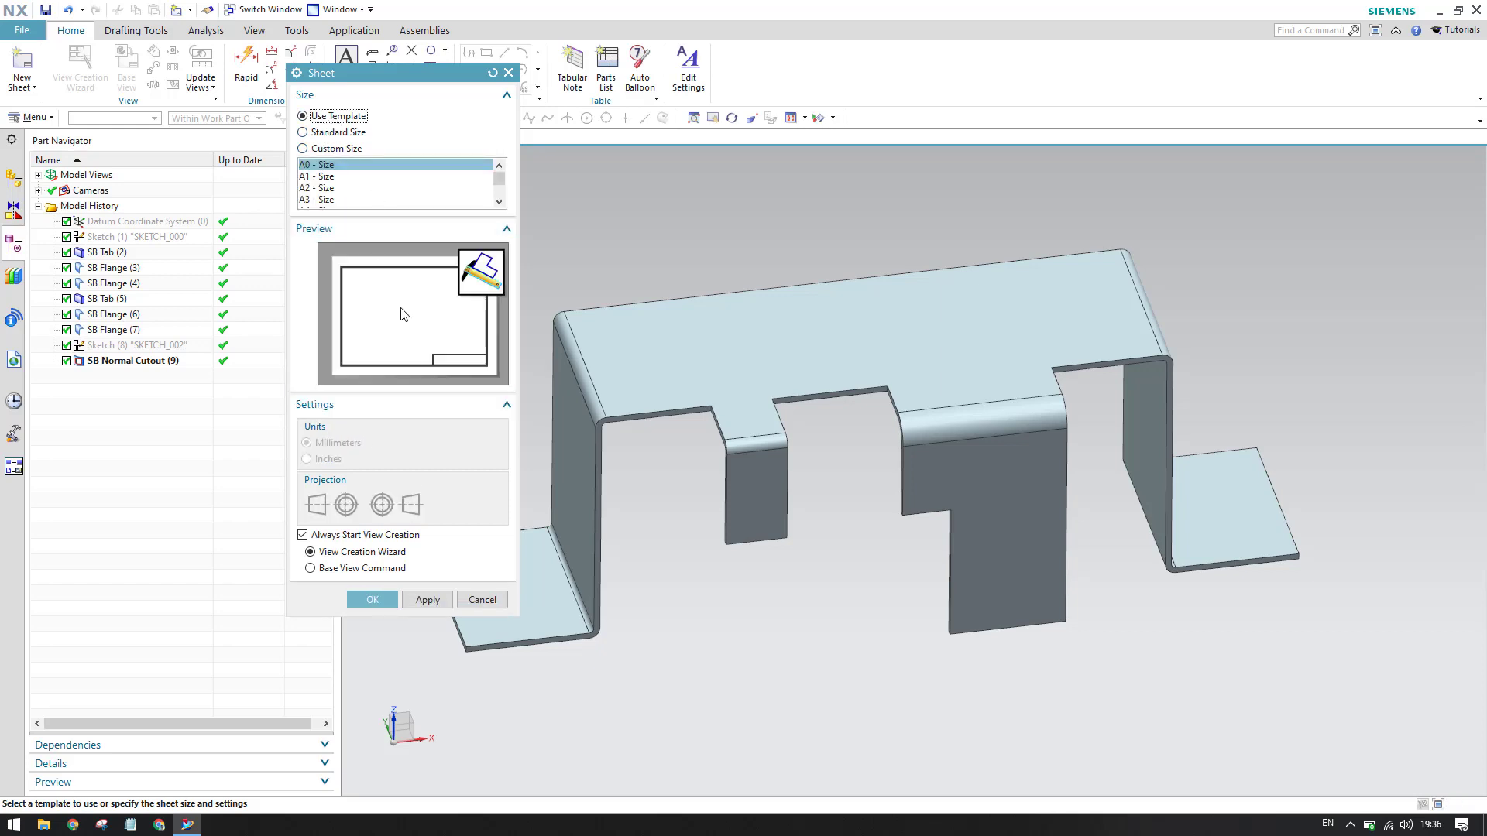
pyautogui.click(356, 176)
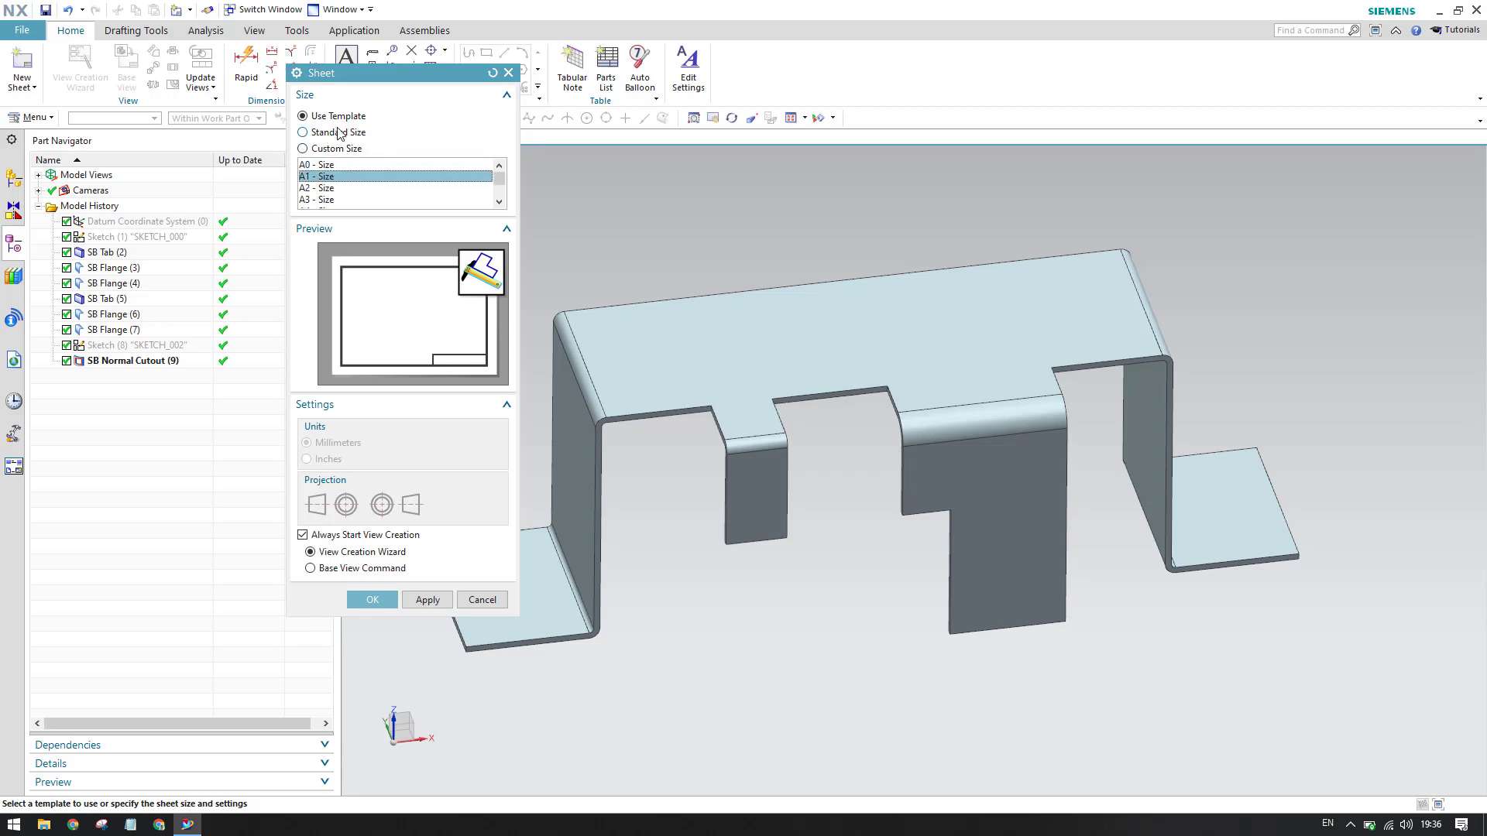
pyautogui.click(302, 131)
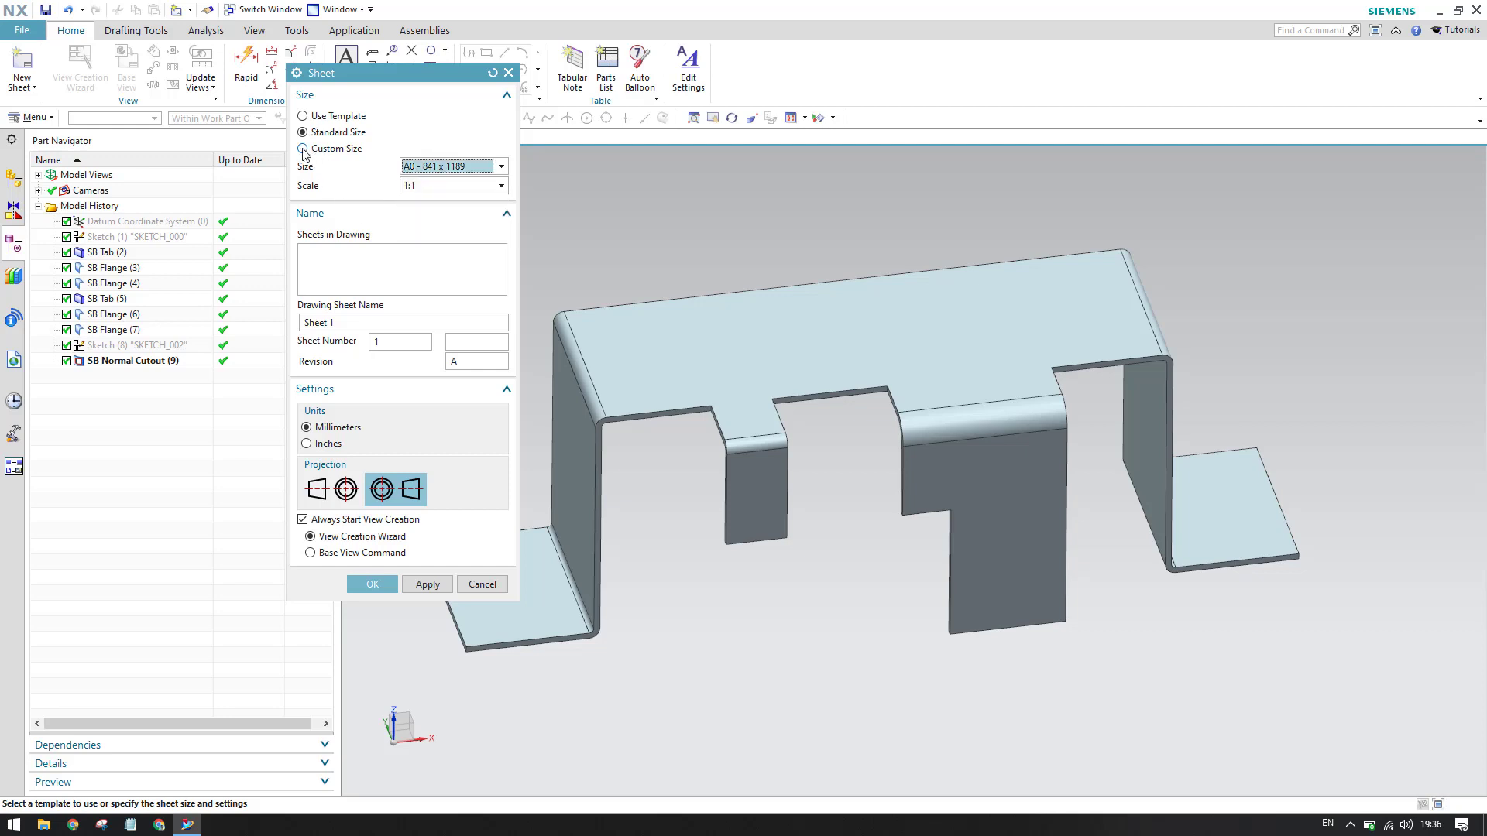
pyautogui.click(302, 149)
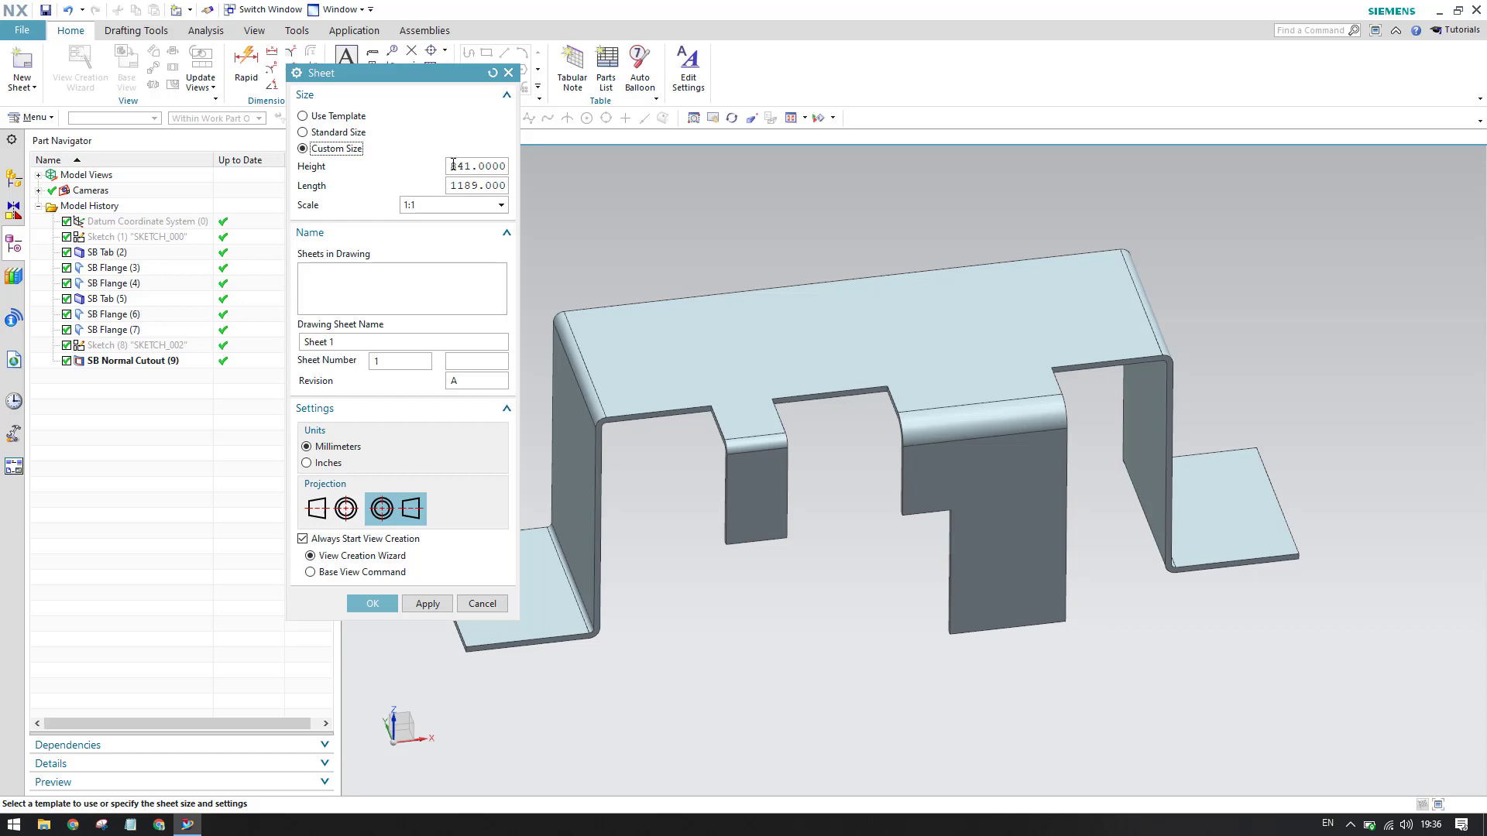
pyautogui.tripleClick(476, 184)
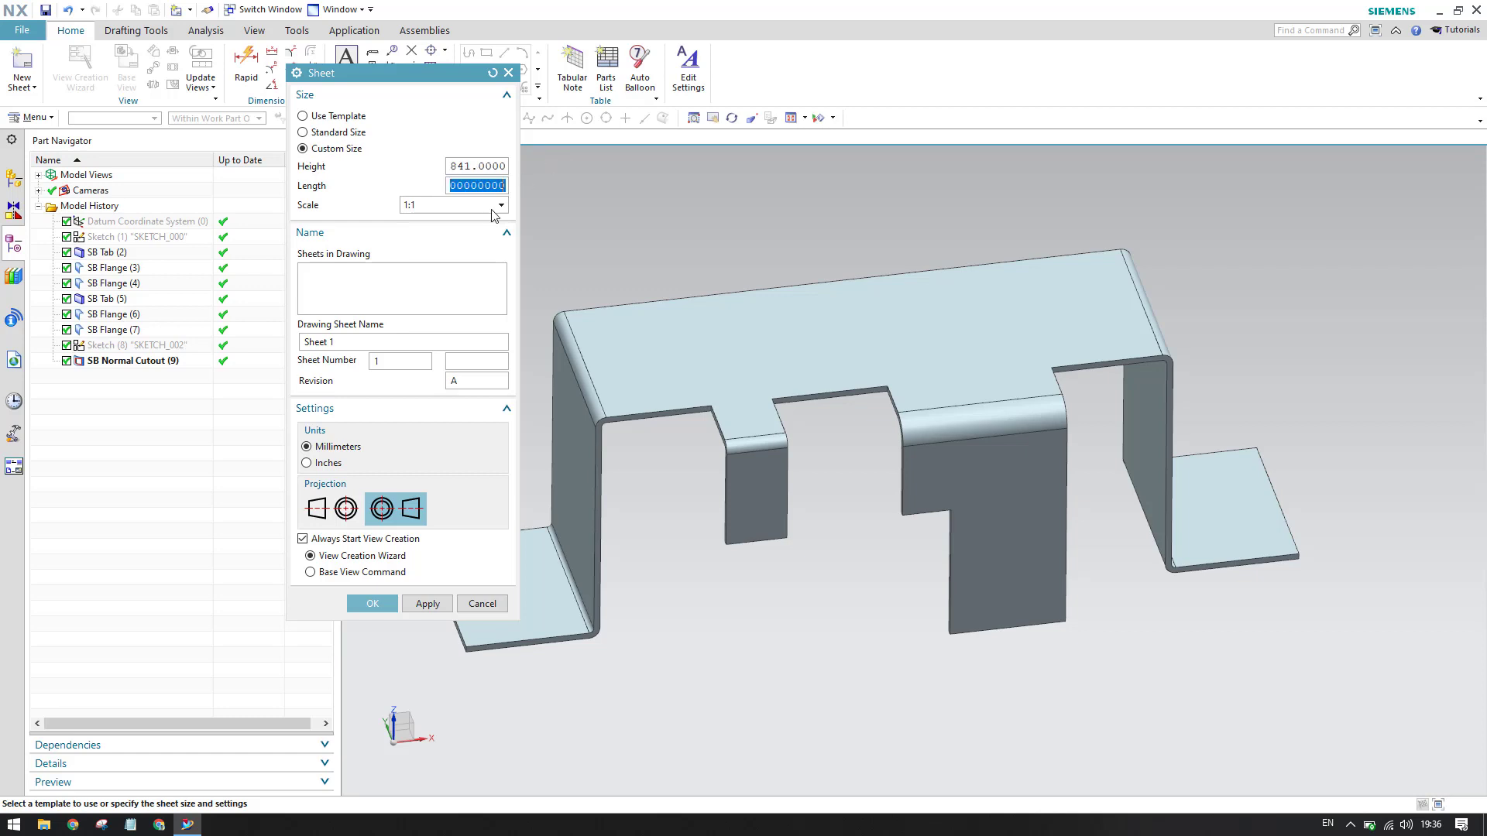
pyautogui.moveTo(439, 202)
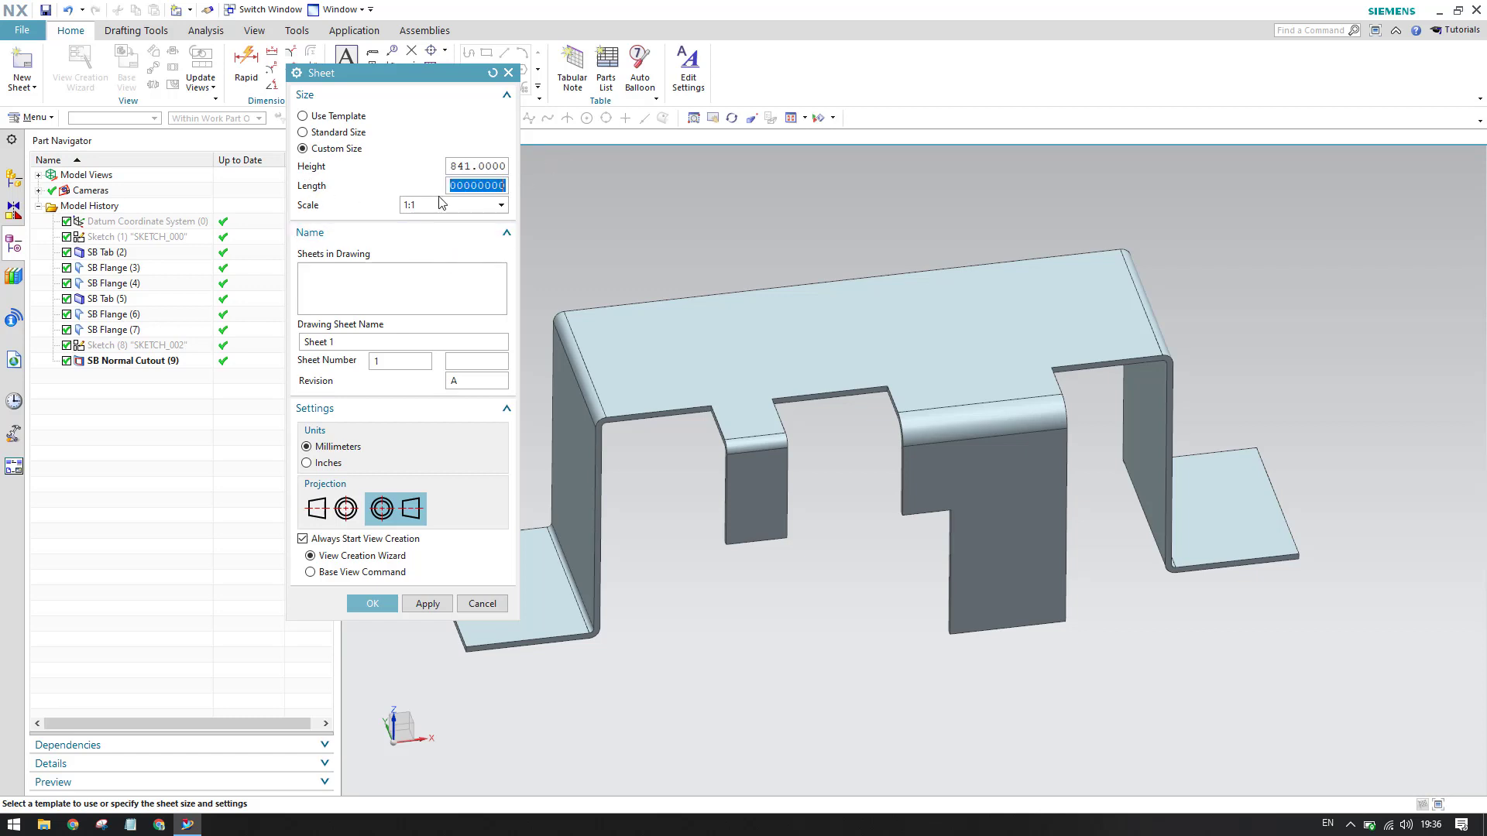
pyautogui.click(302, 131)
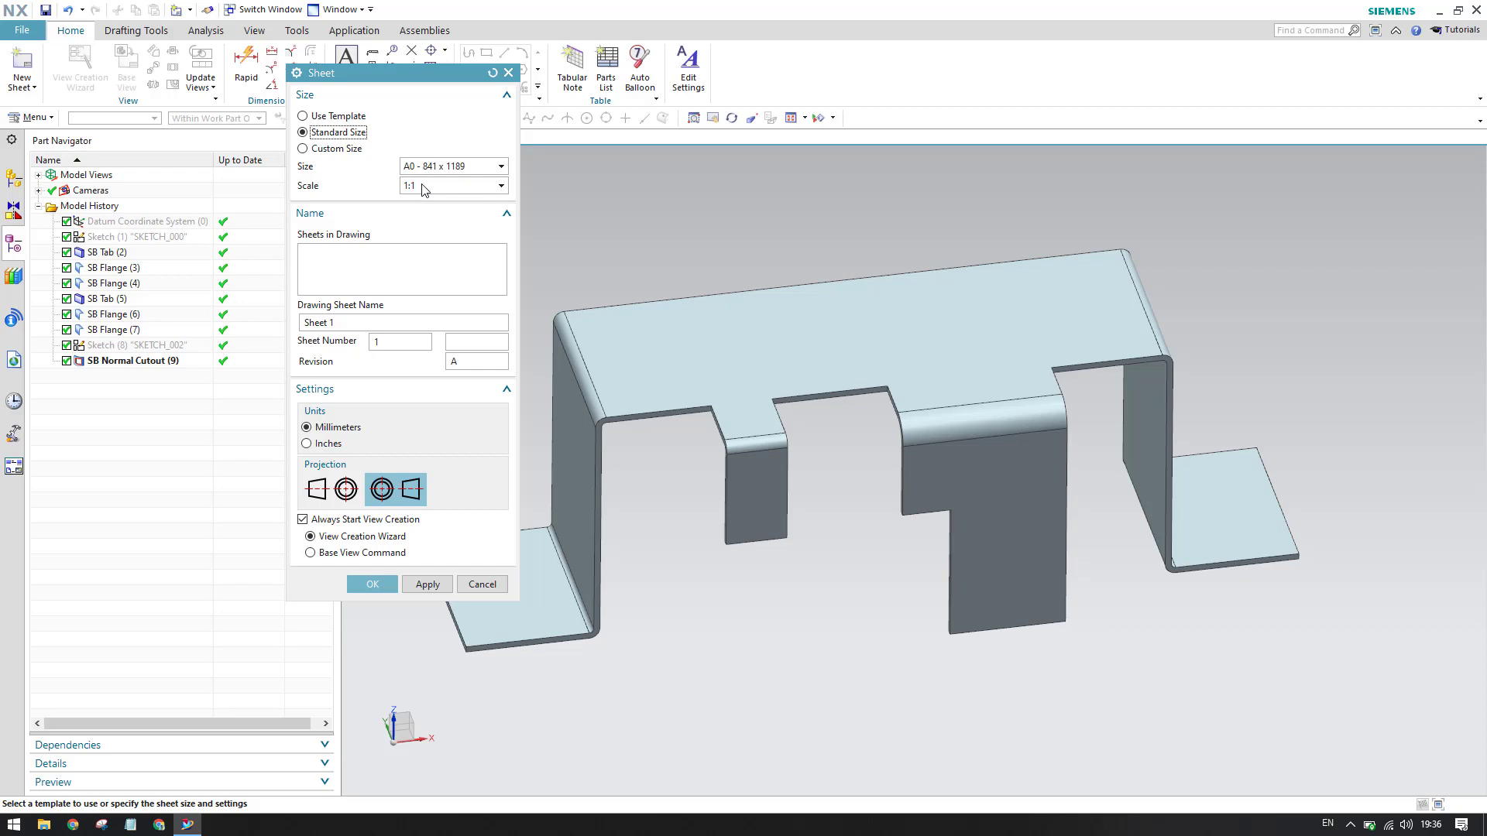
pyautogui.moveTo(269, 220)
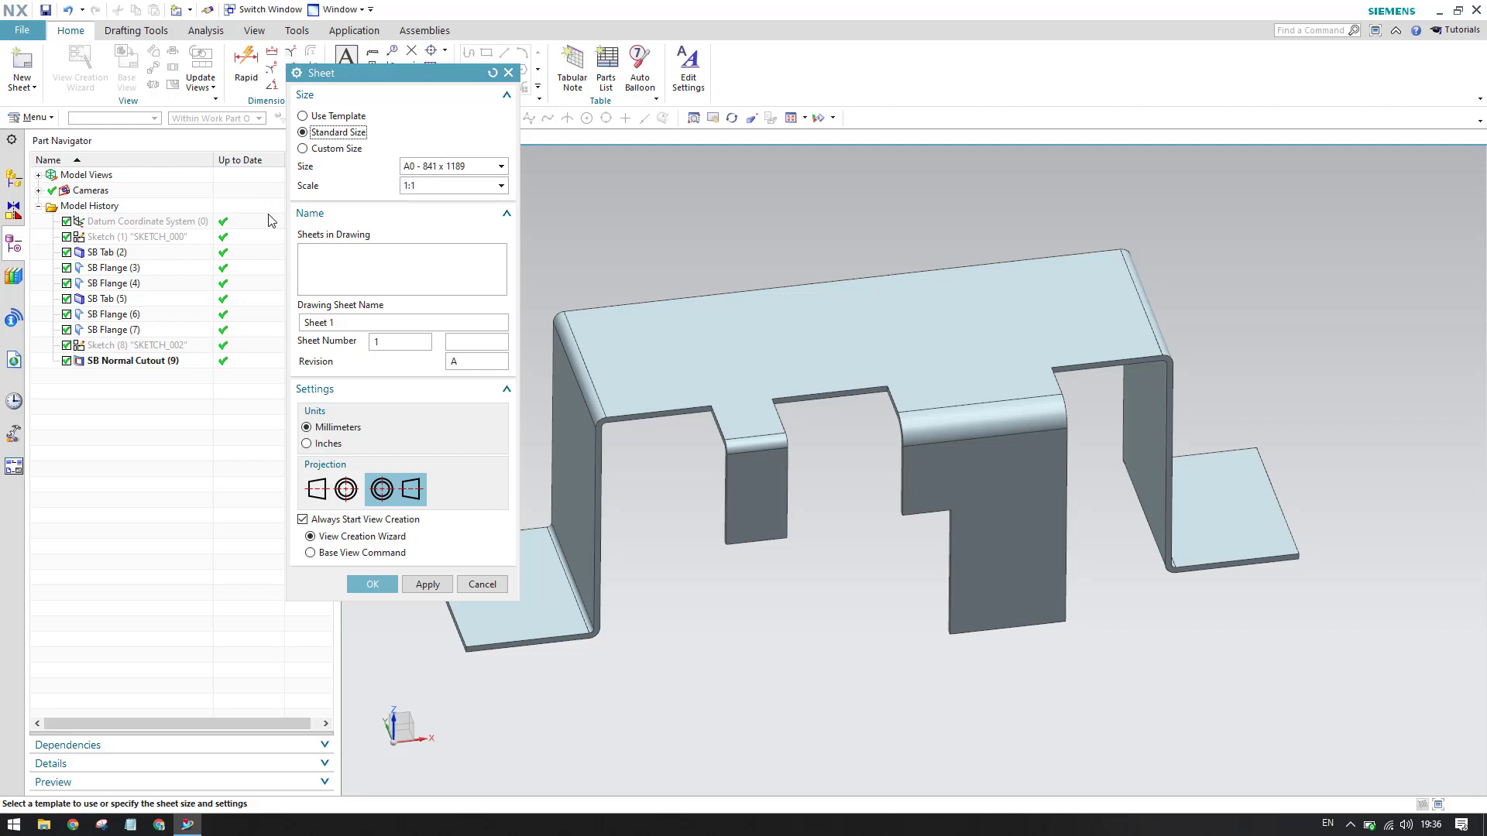
pyautogui.moveTo(174, 128)
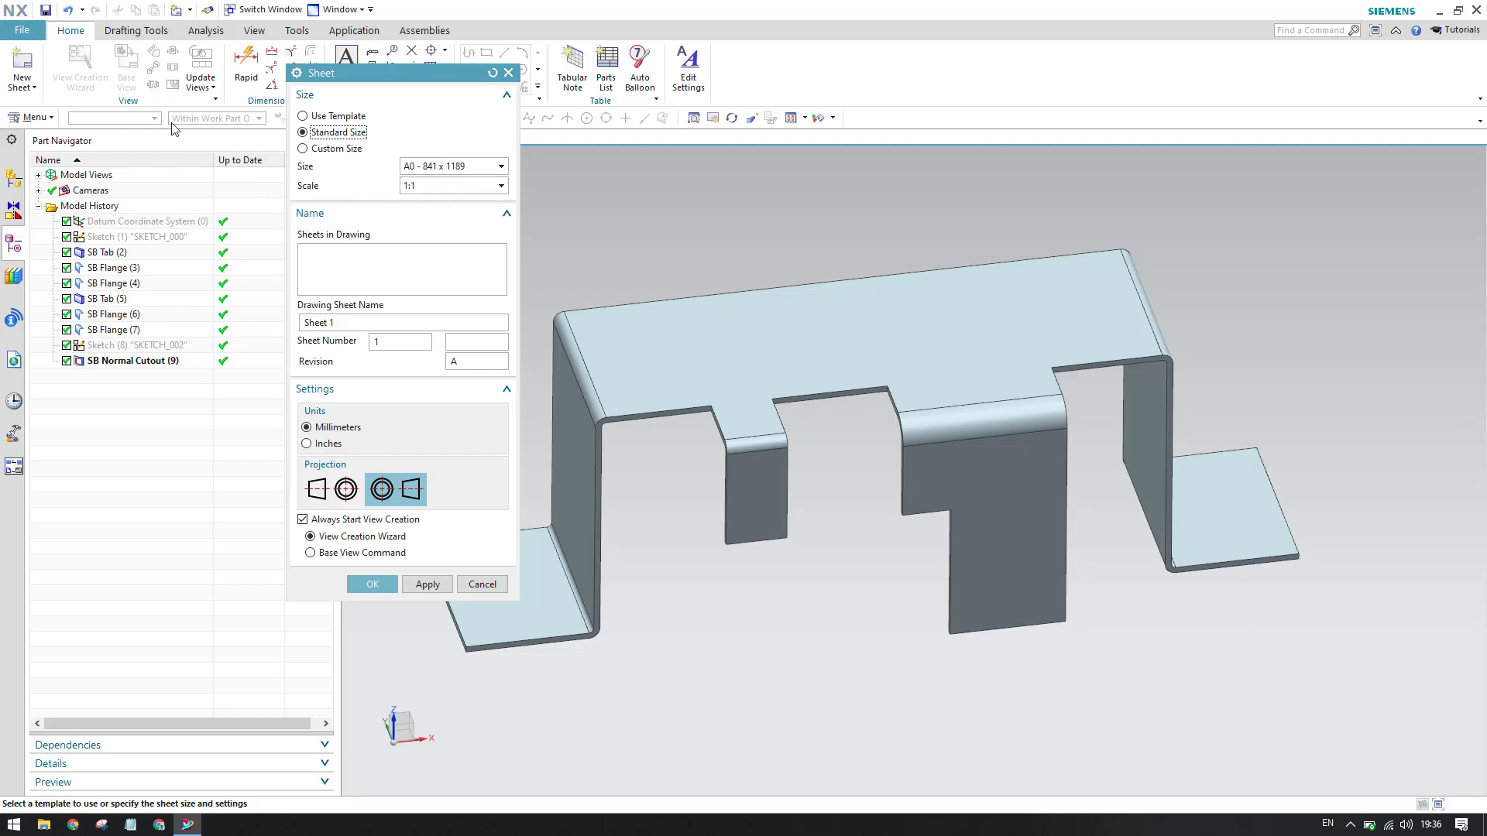
pyautogui.moveTo(417, 217)
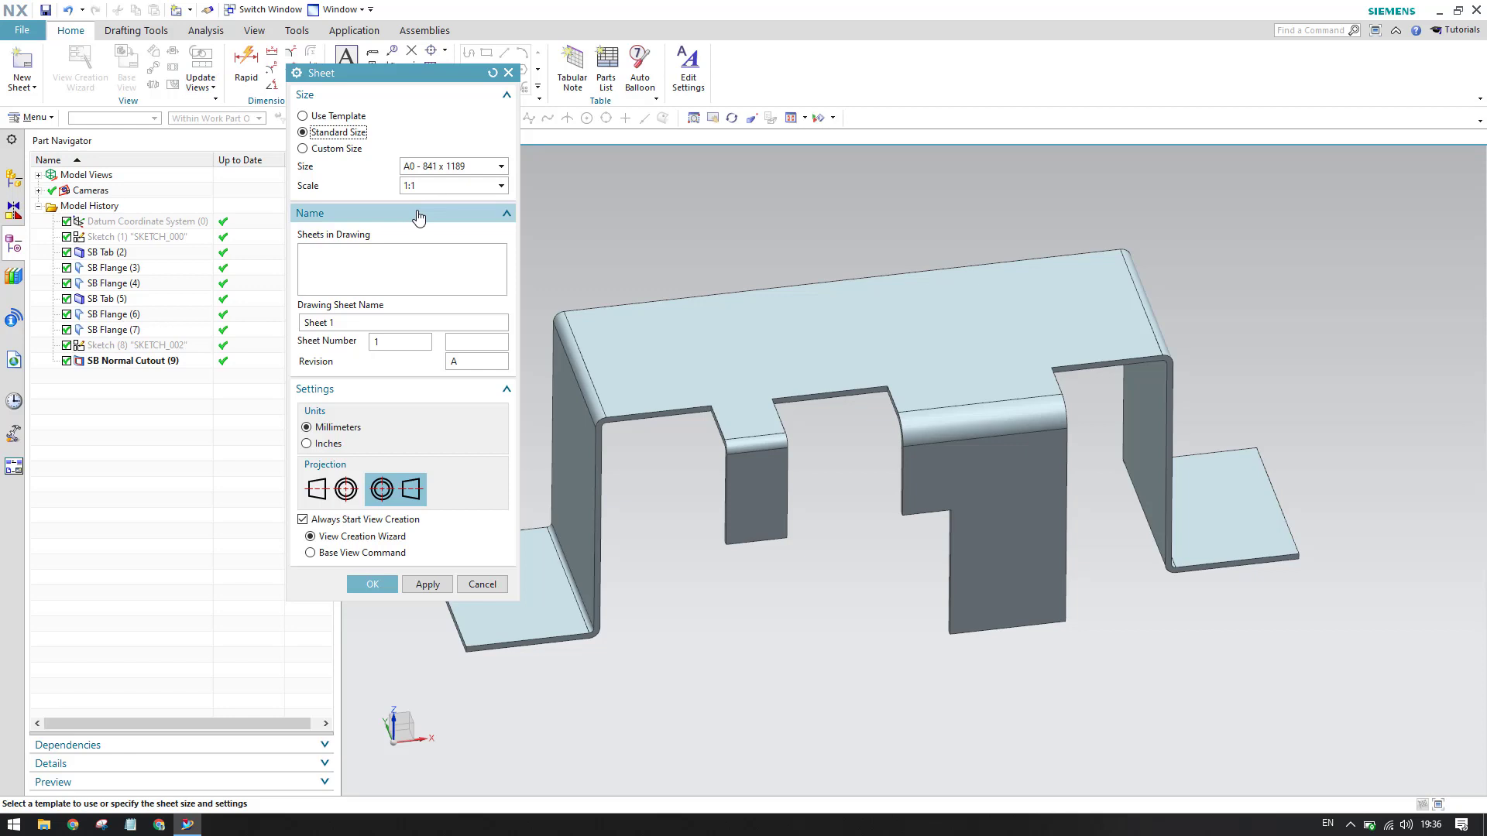
pyautogui.moveTo(455, 215)
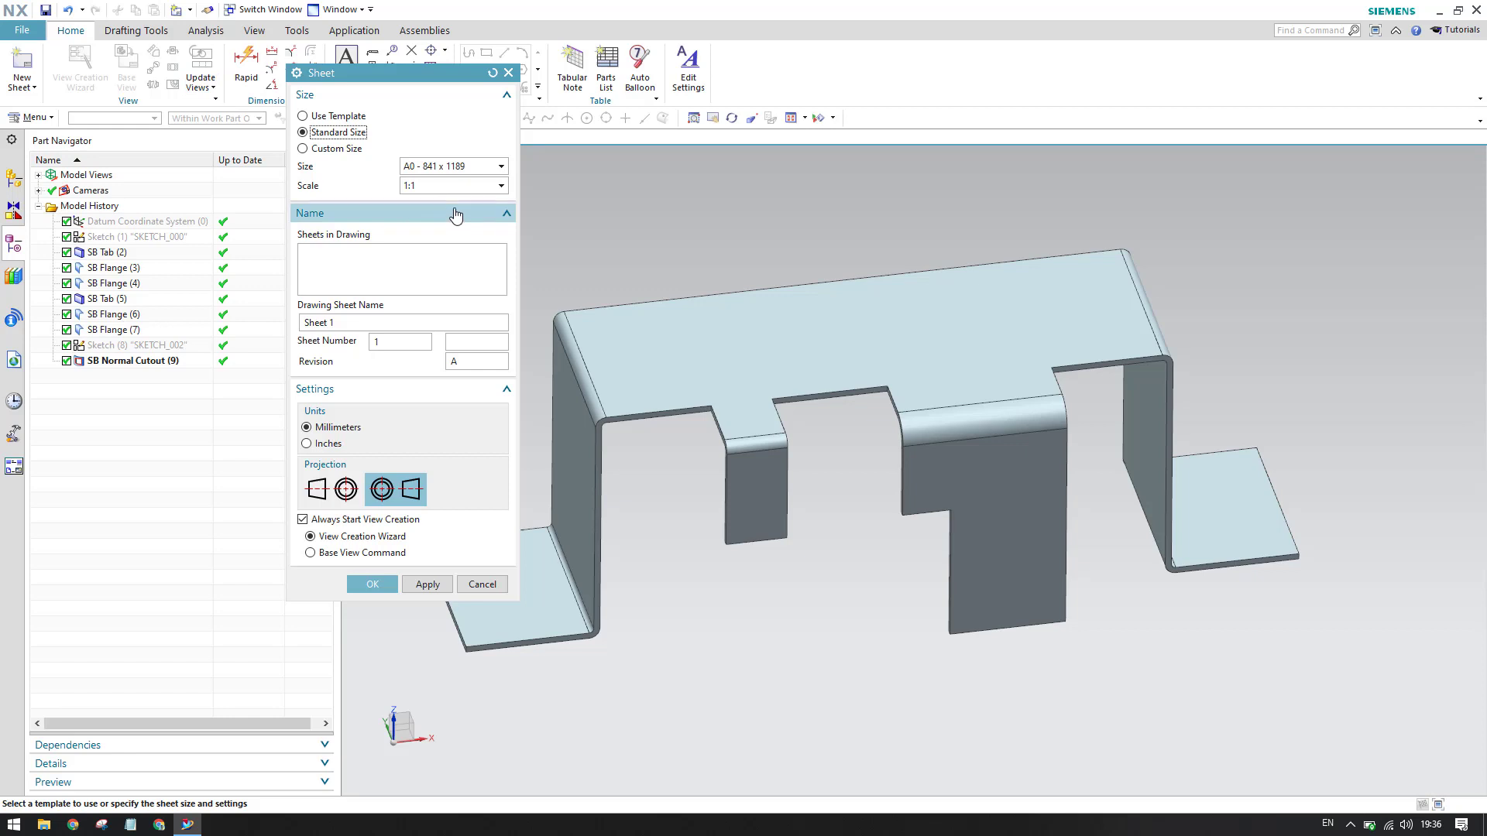
pyautogui.moveTo(428, 192)
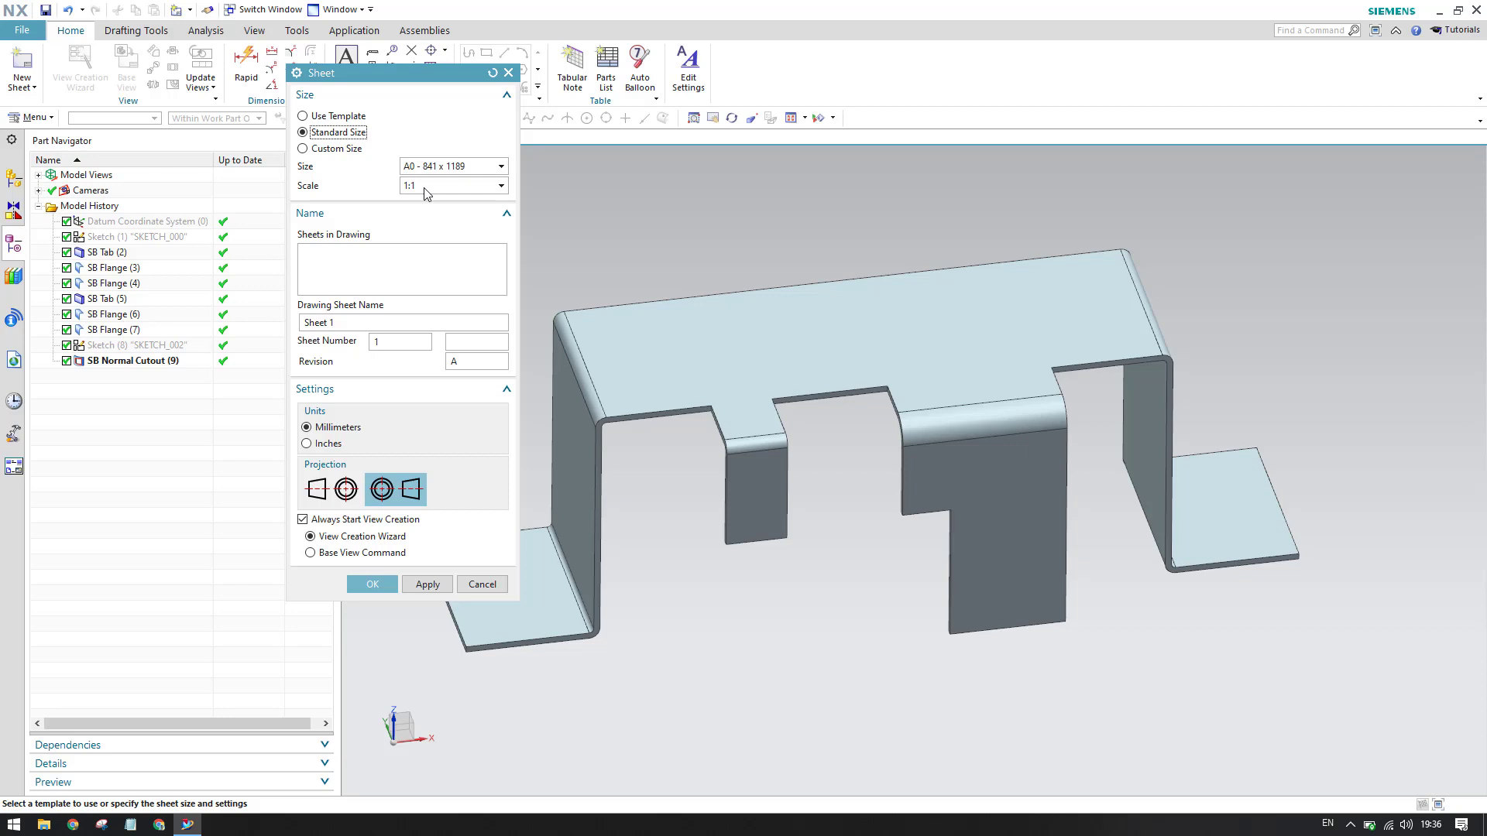
pyautogui.moveTo(432, 205)
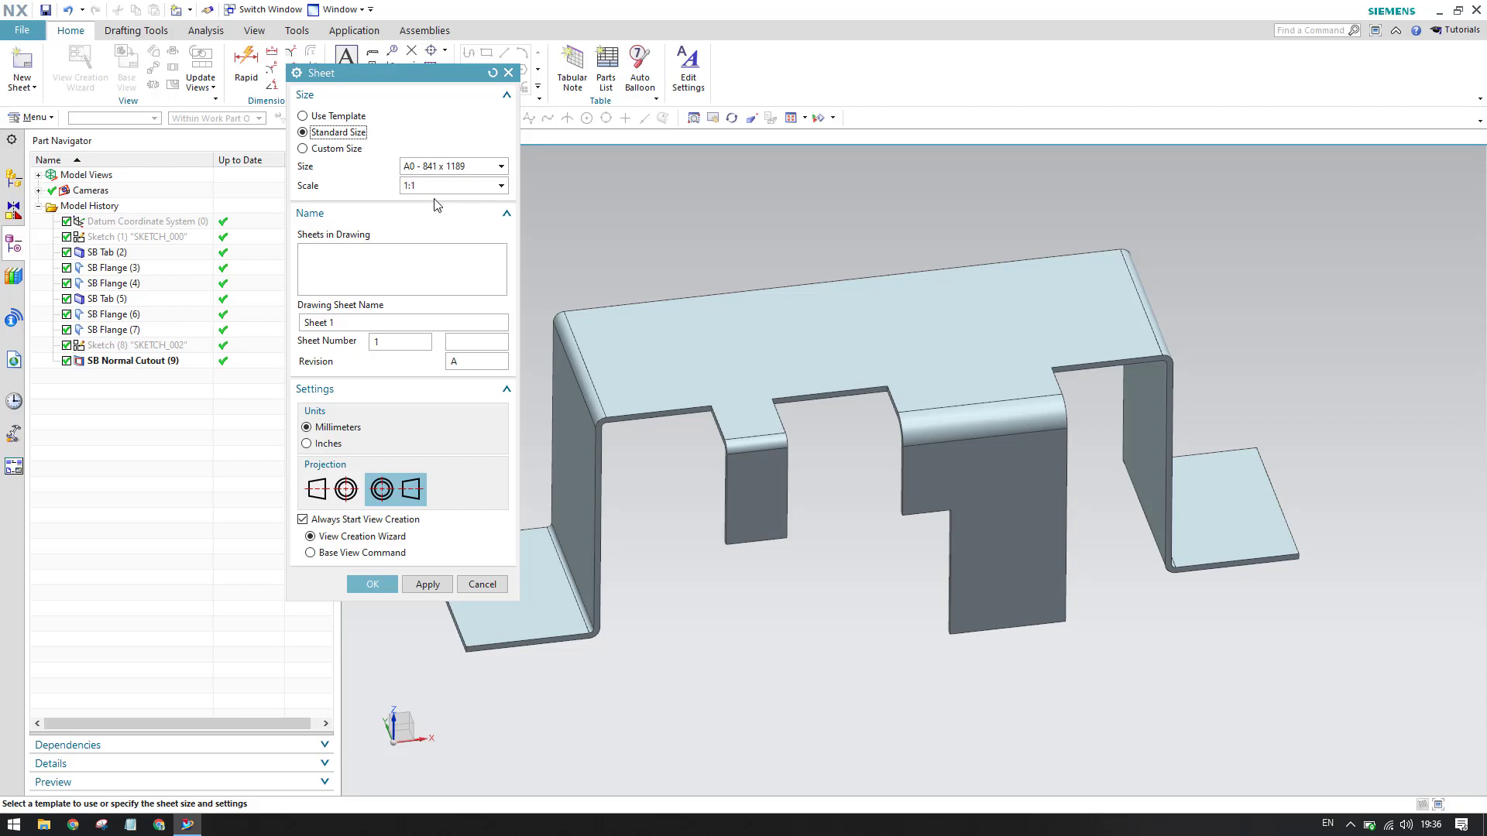
pyautogui.click(501, 184)
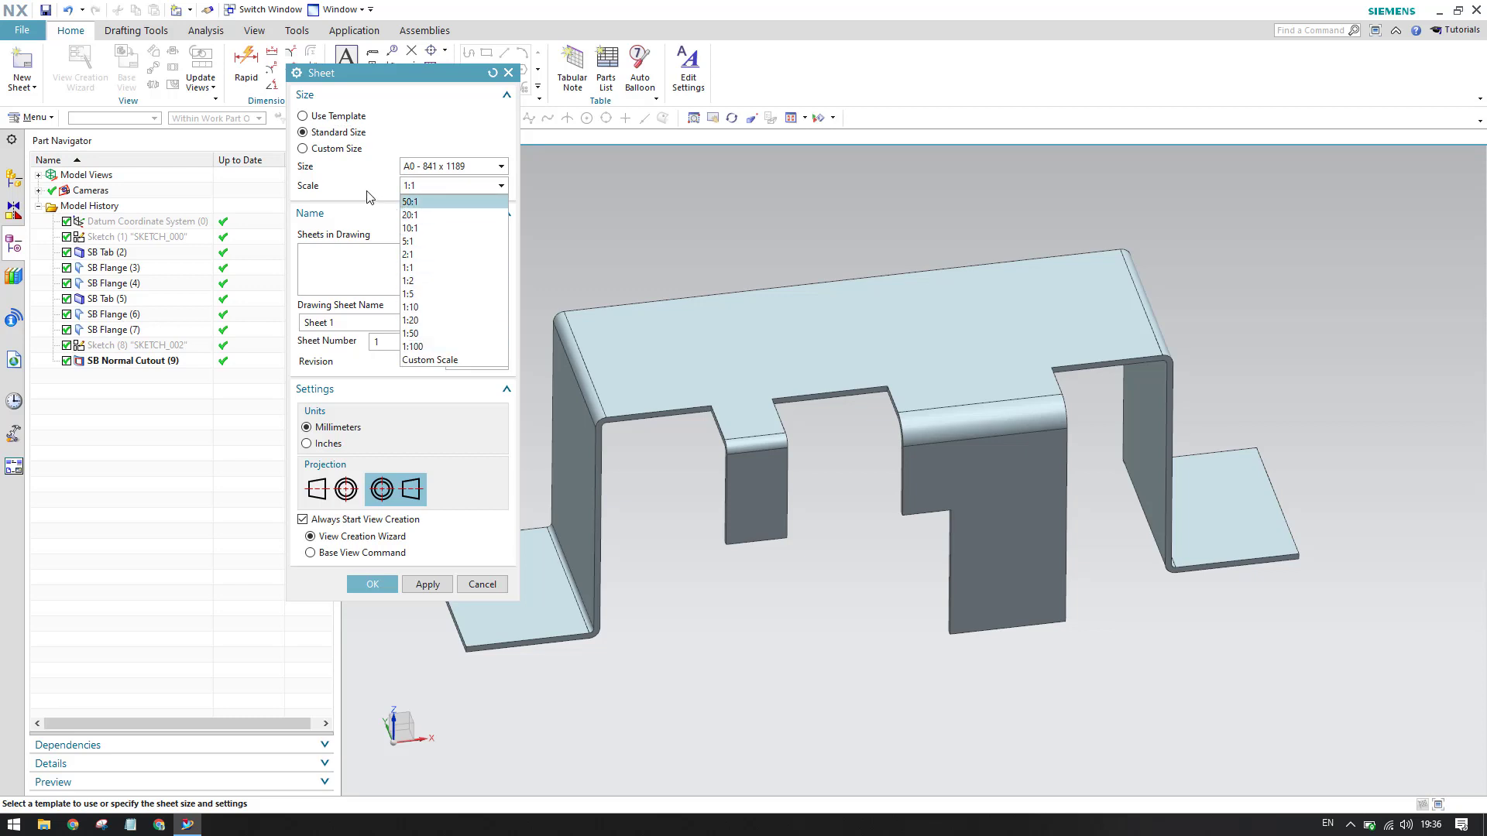
pyautogui.click(408, 268)
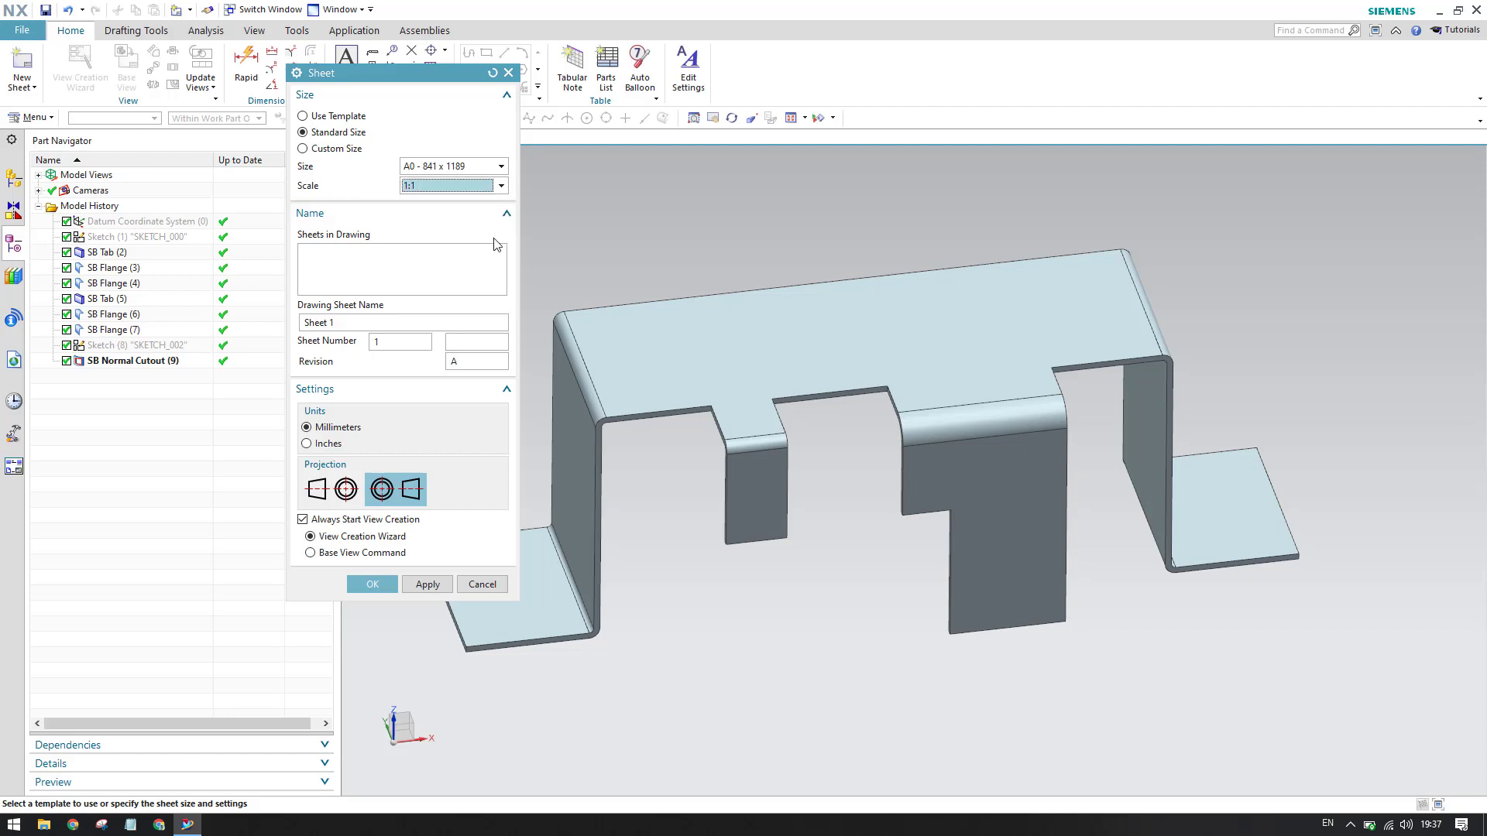
pyautogui.moveTo(577, 249)
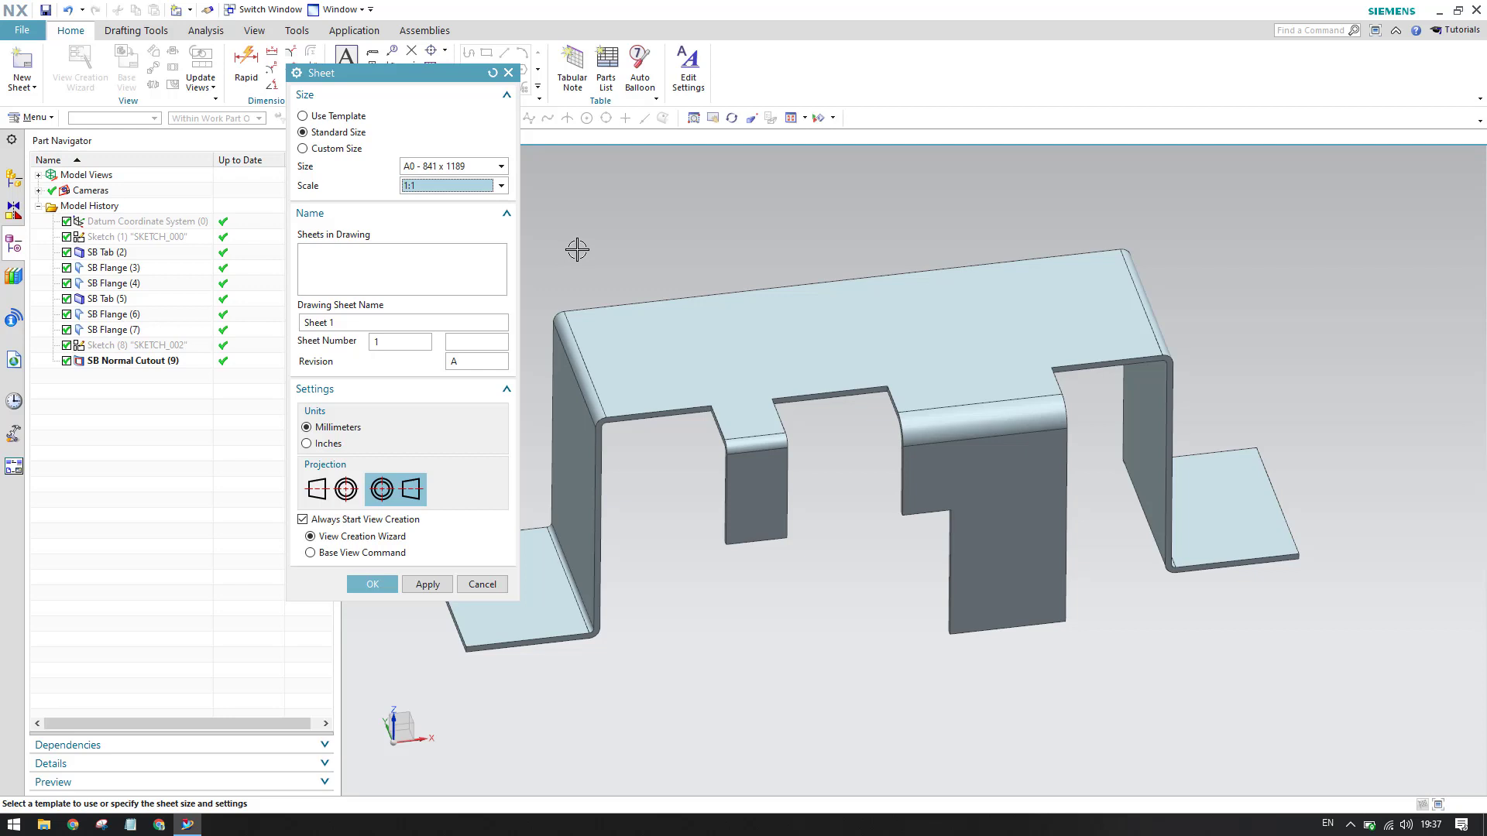
pyautogui.click(502, 184)
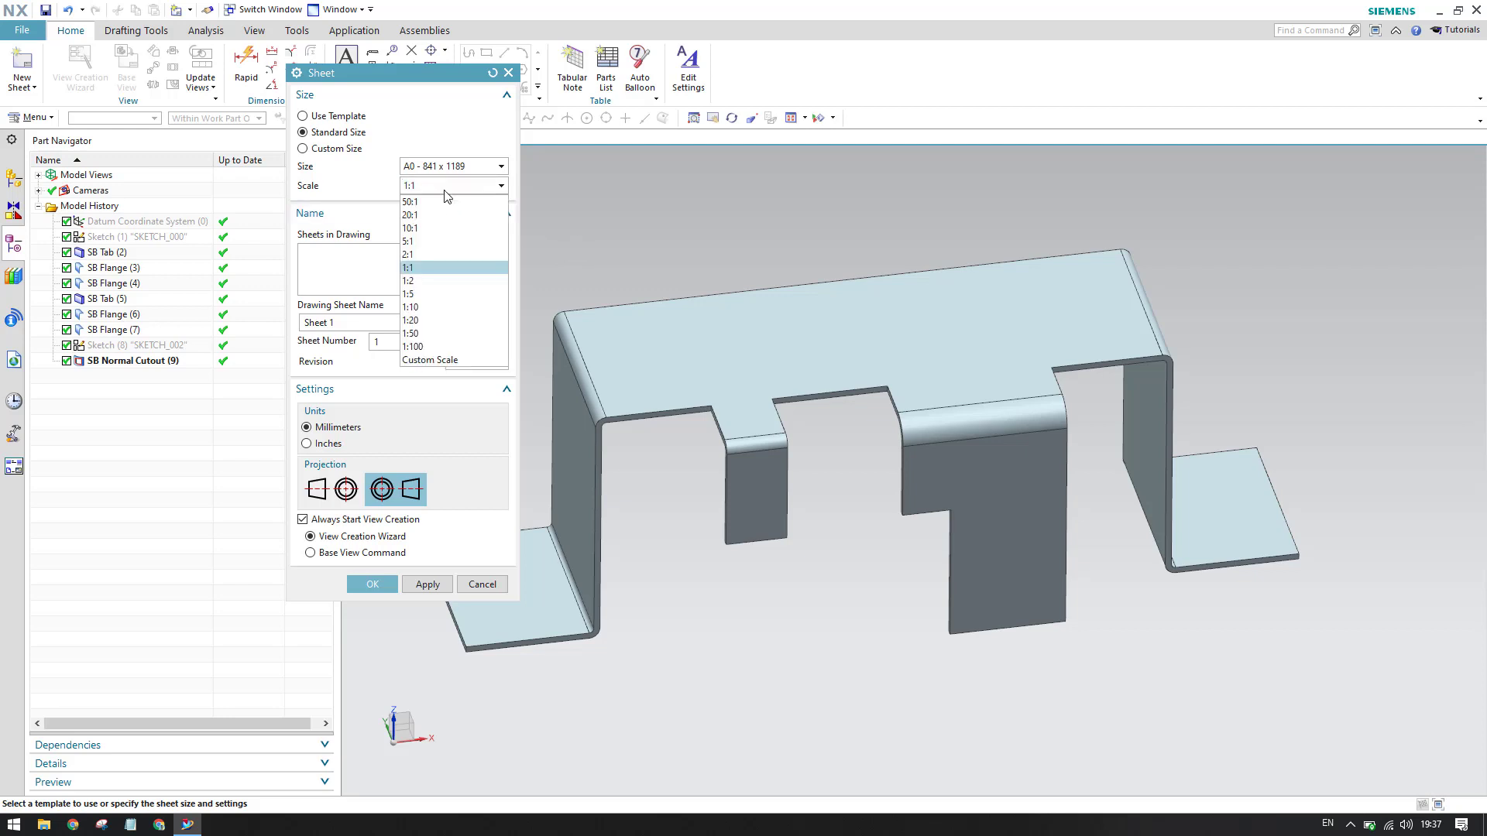
pyautogui.click(409, 267)
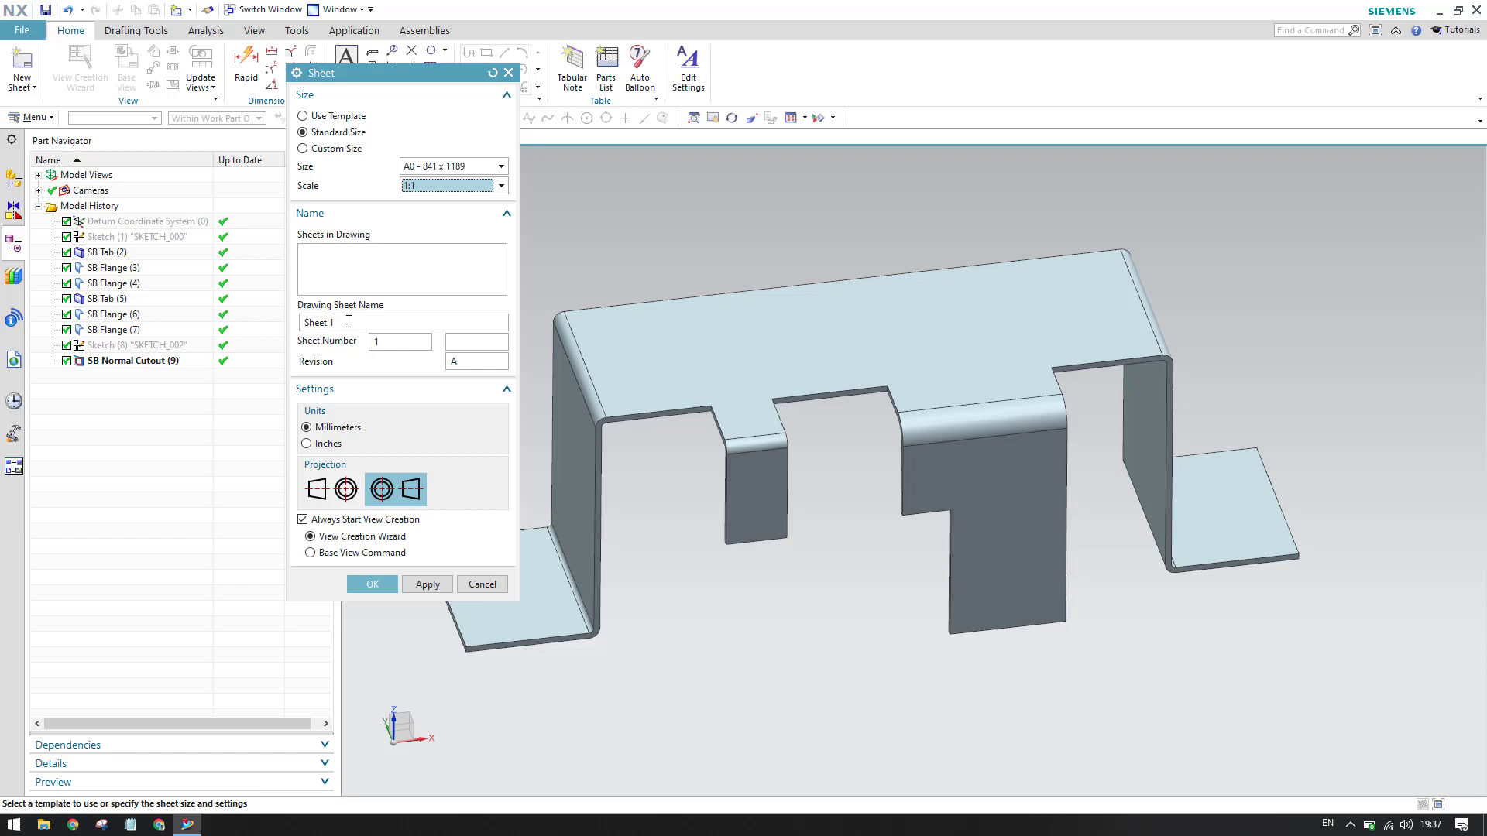
pyautogui.moveTo(352, 316)
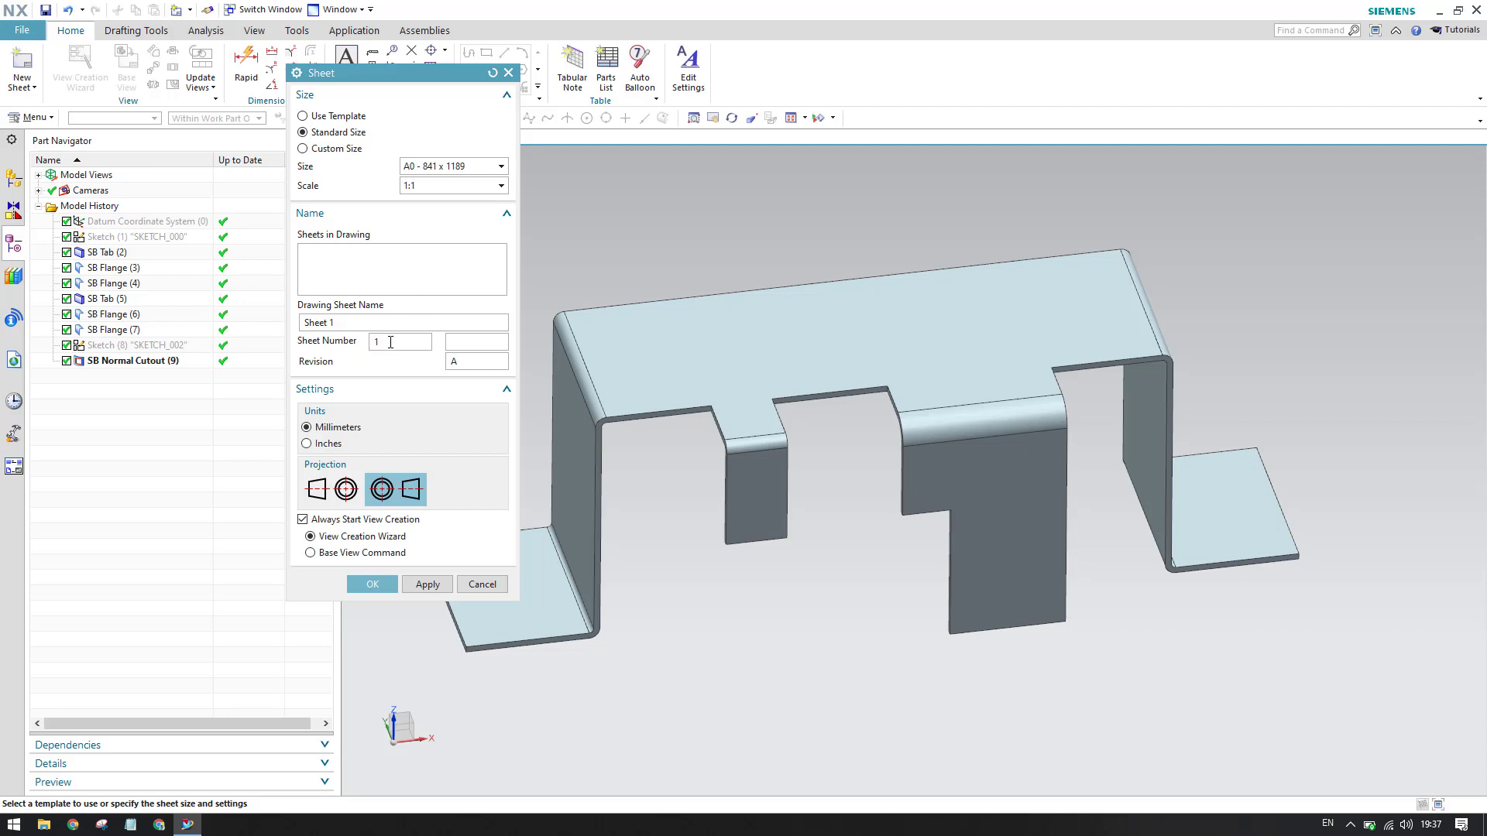
pyautogui.moveTo(453, 374)
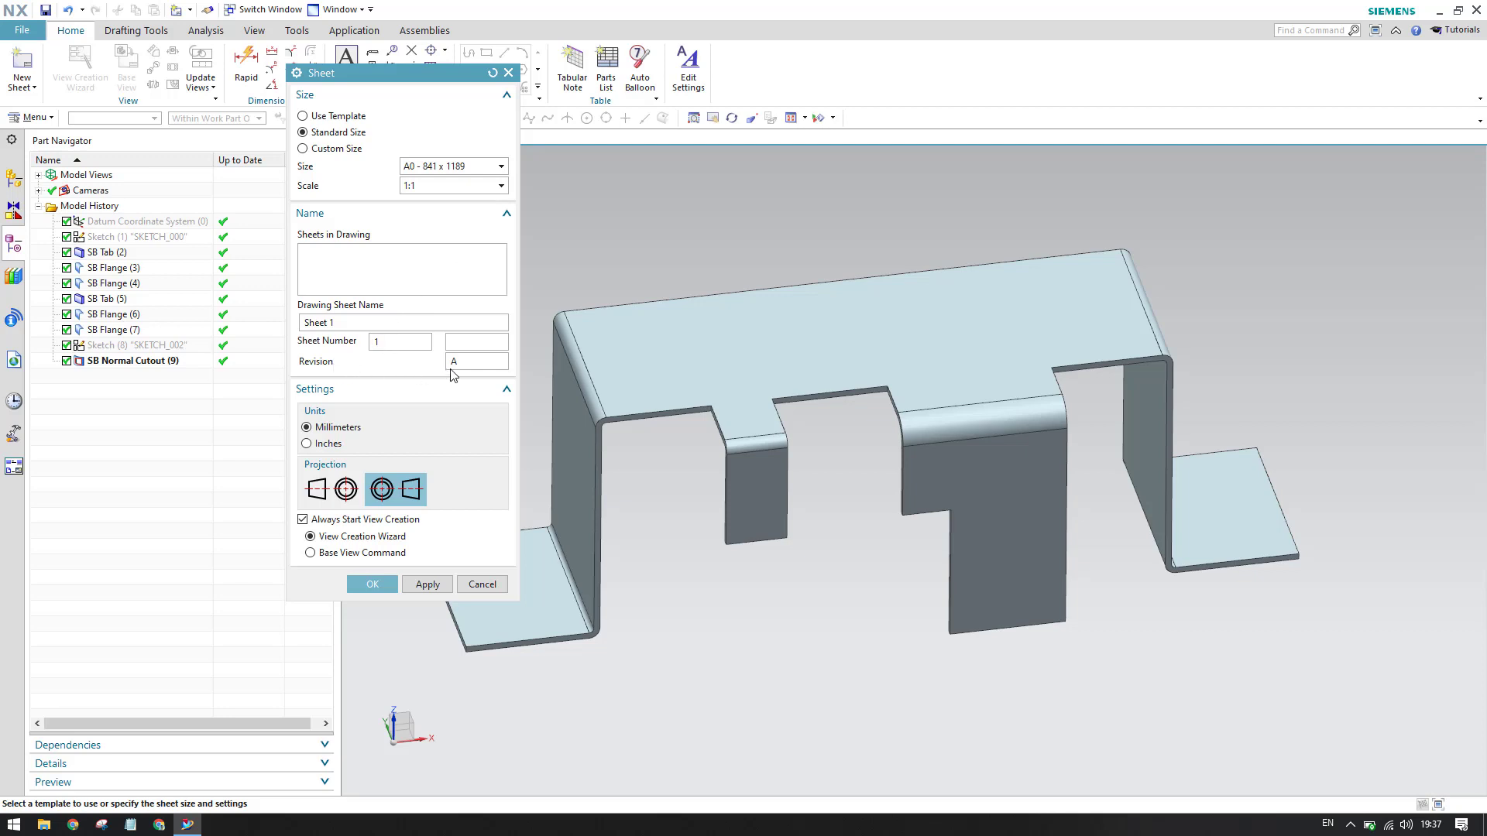
pyautogui.click(398, 340)
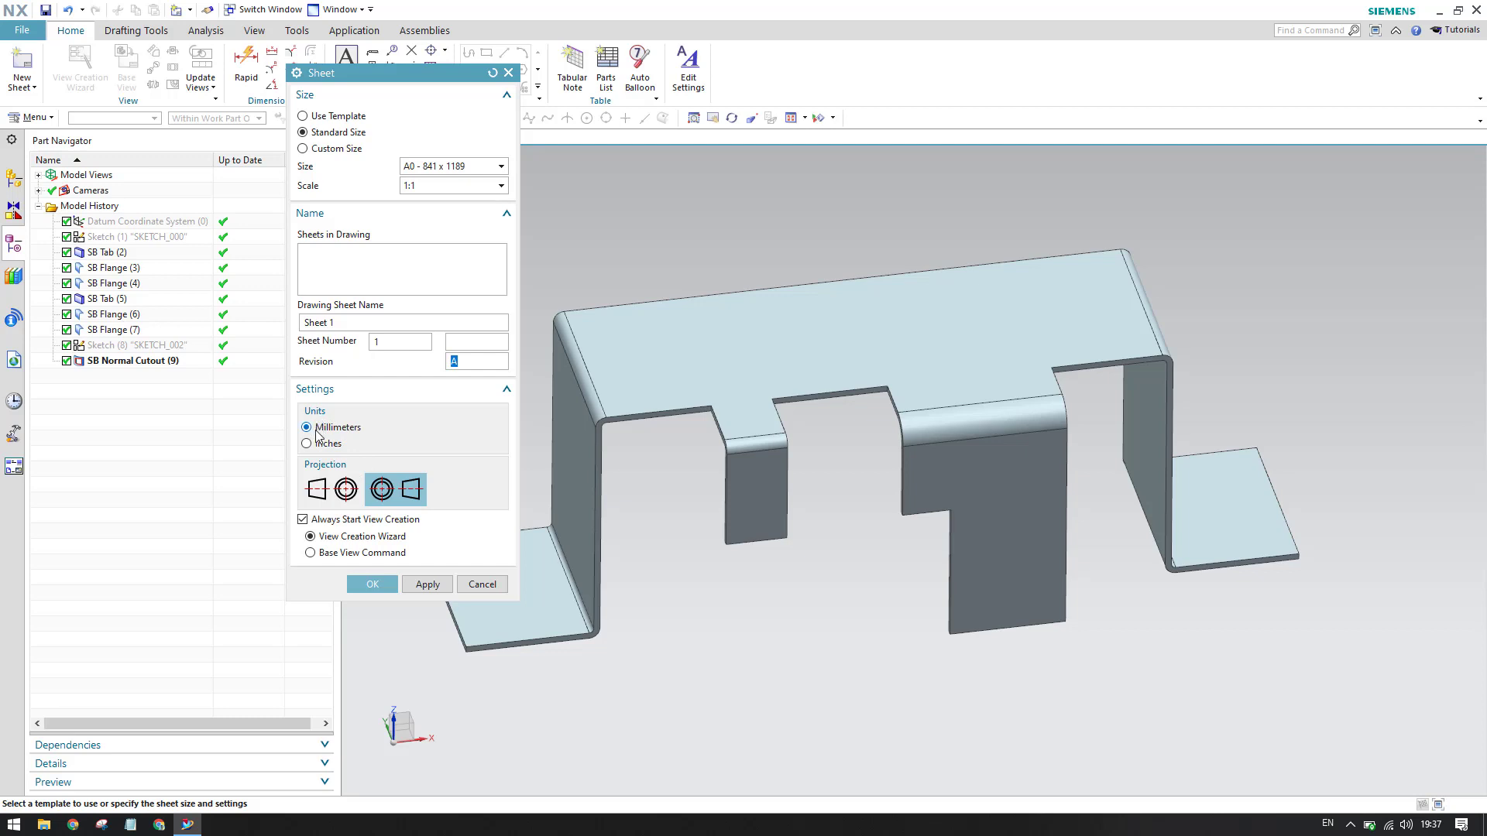
pyautogui.moveTo(315, 457)
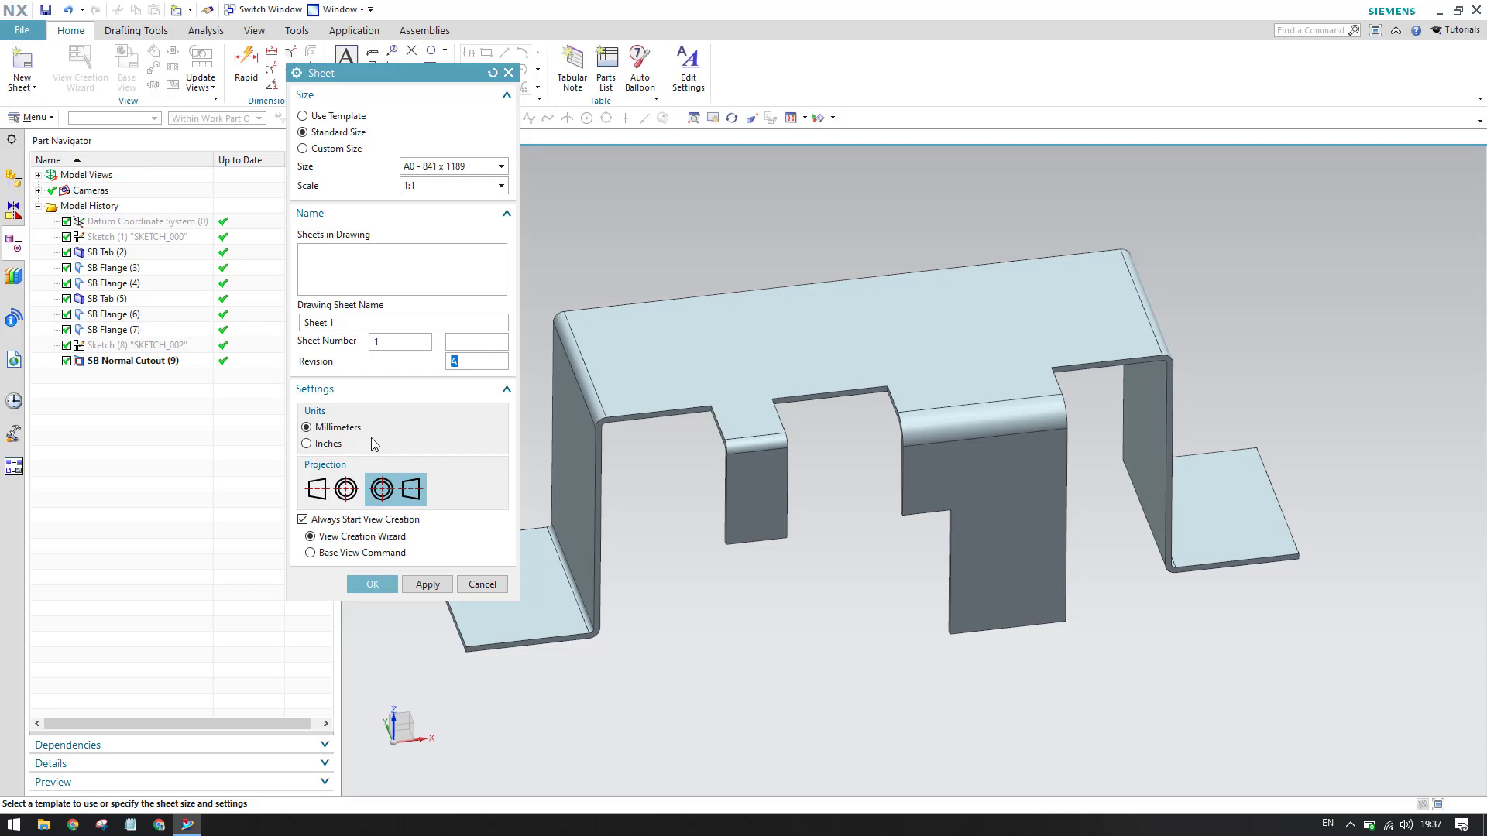
pyautogui.moveTo(316, 489)
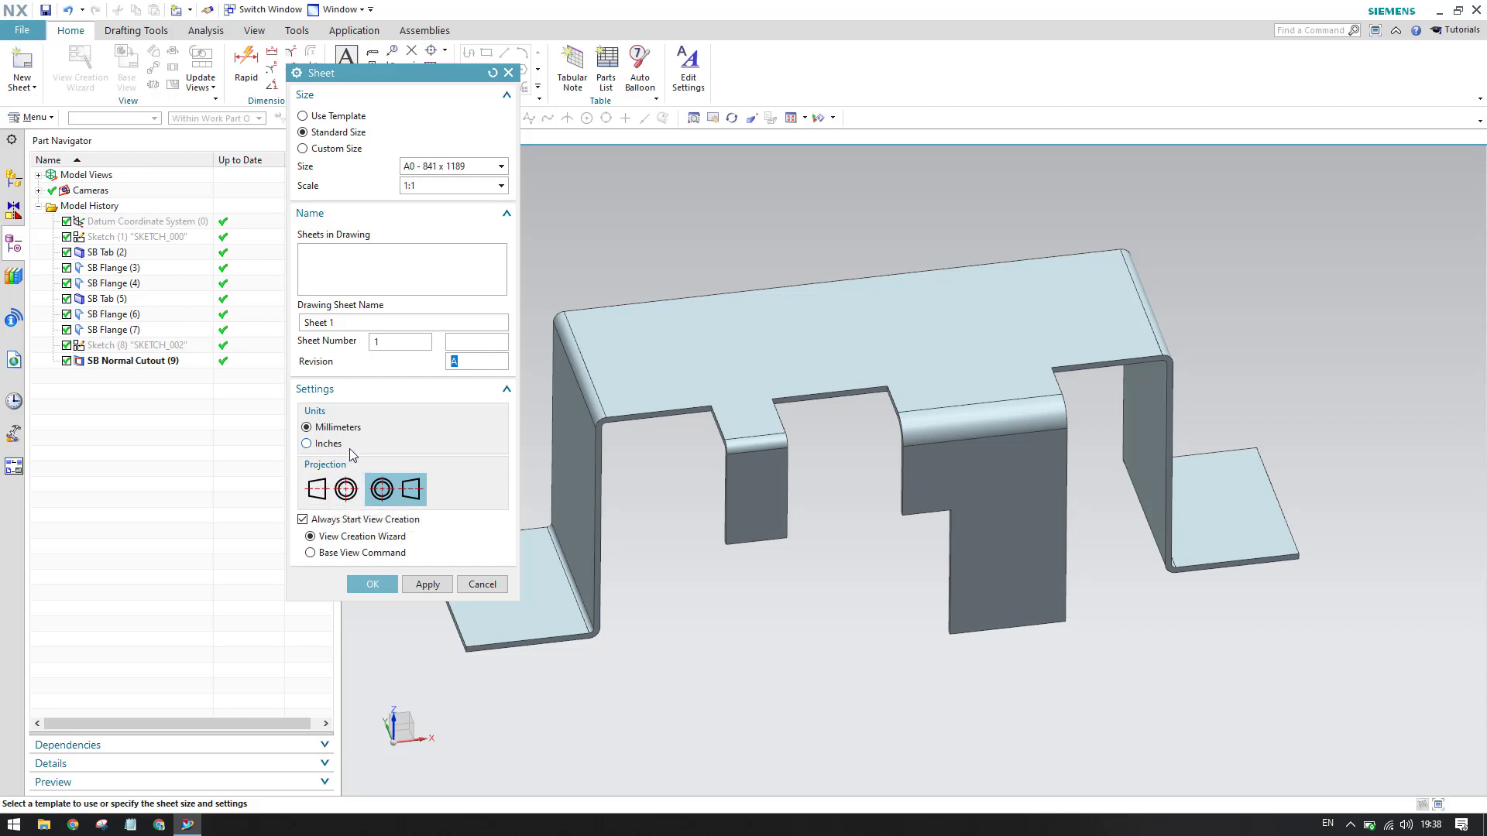
pyautogui.moveTo(316, 488)
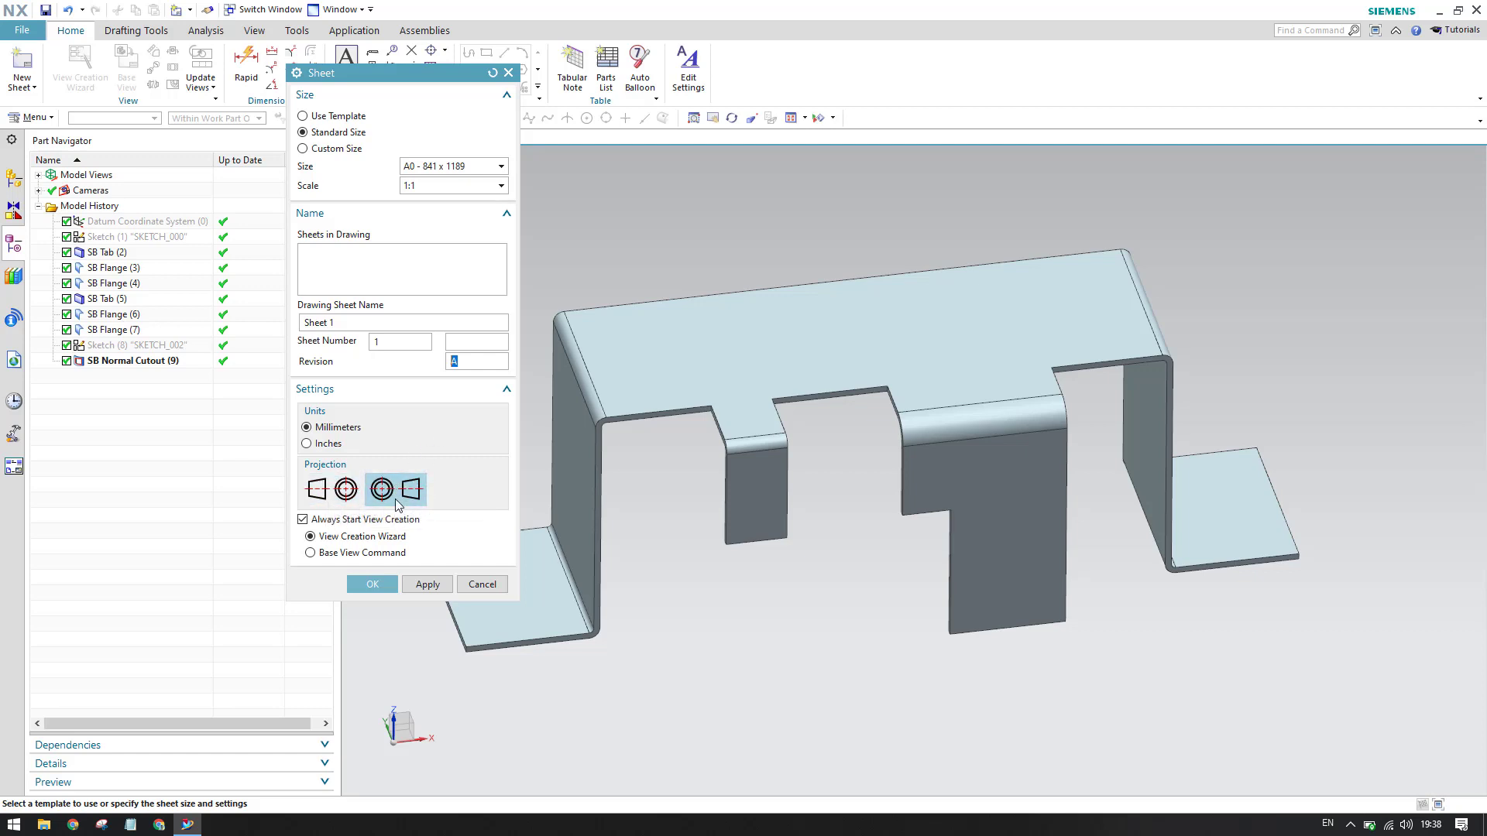
pyautogui.moveTo(412, 488)
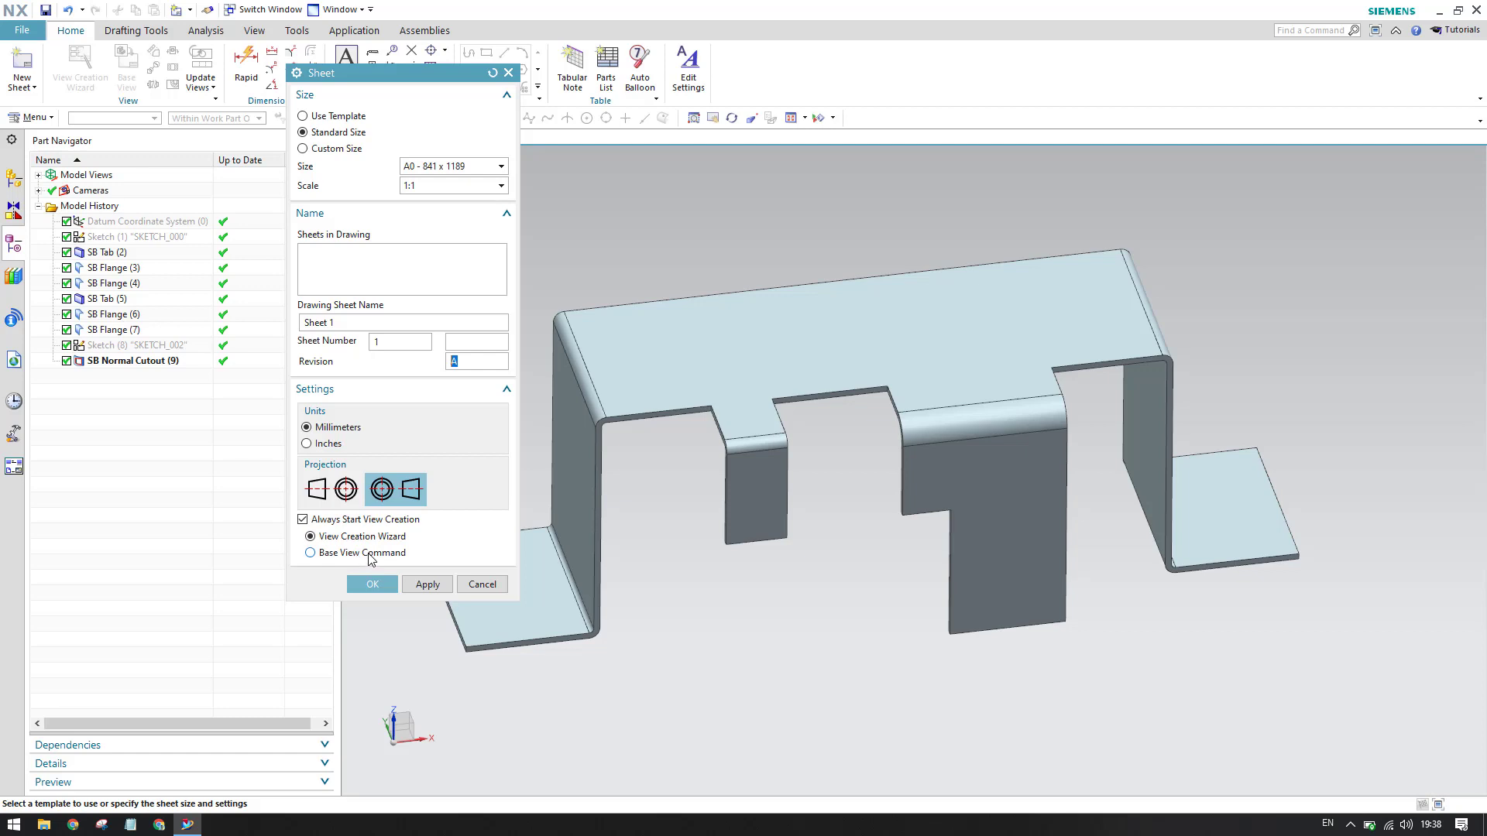
pyautogui.moveTo(331, 562)
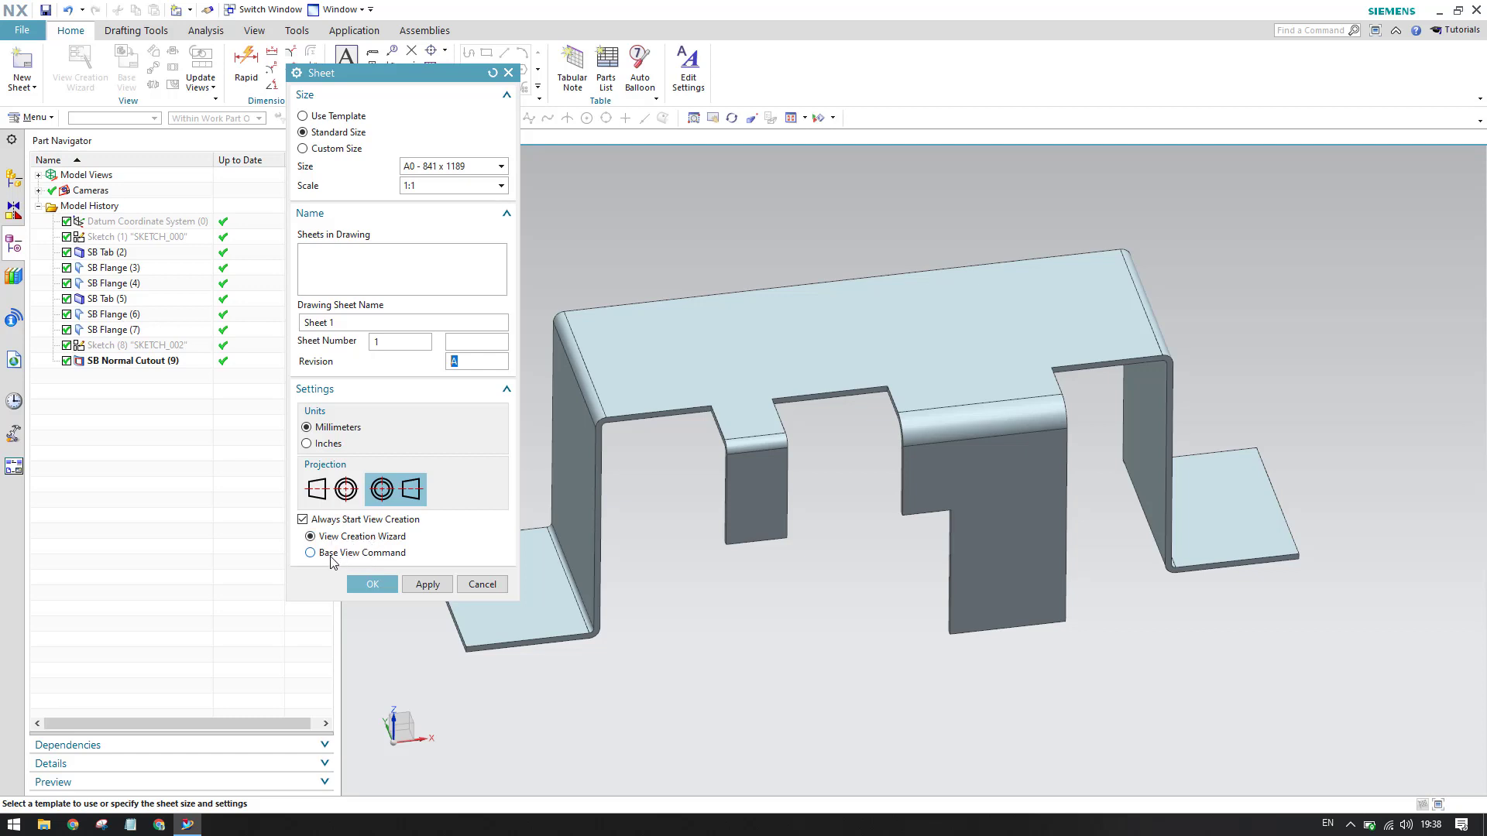
pyautogui.moveTo(402, 568)
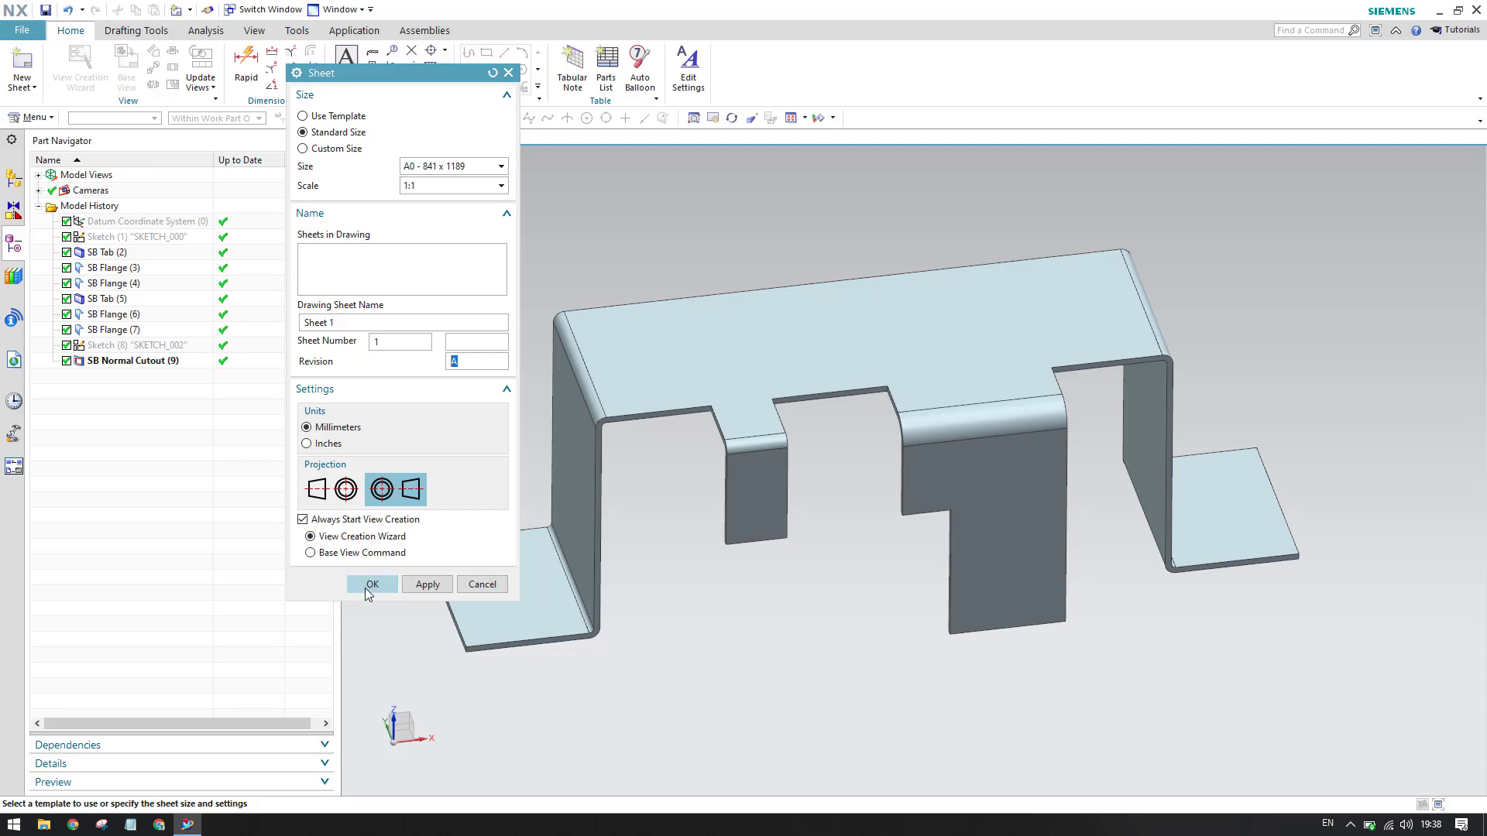
# Create Sheet 1 as an A0 sheet and cancel the View Creation Wizard, leaving it empty.
pyautogui.click(372, 584)
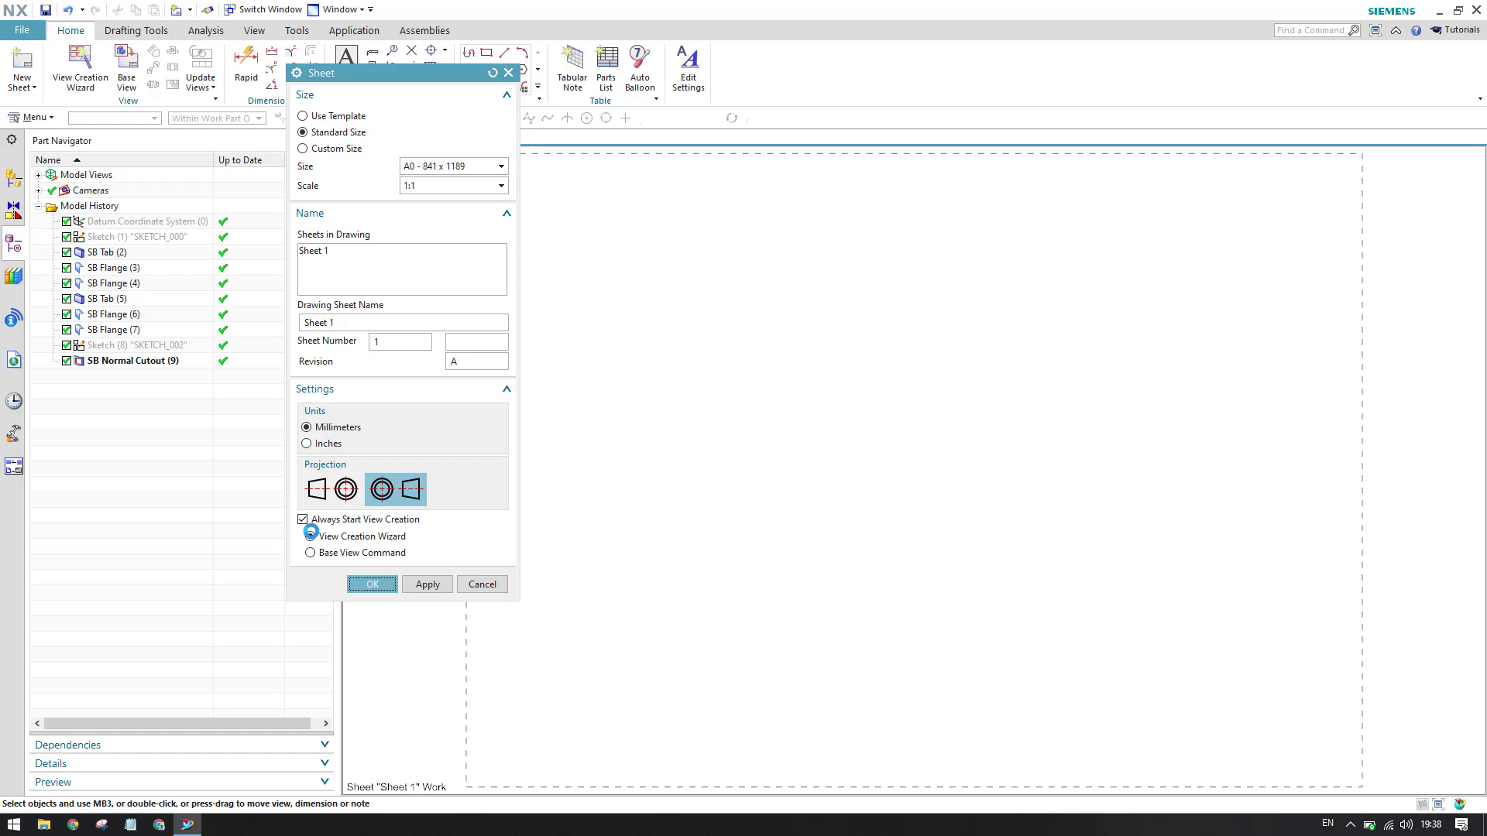
pyautogui.click(371, 584)
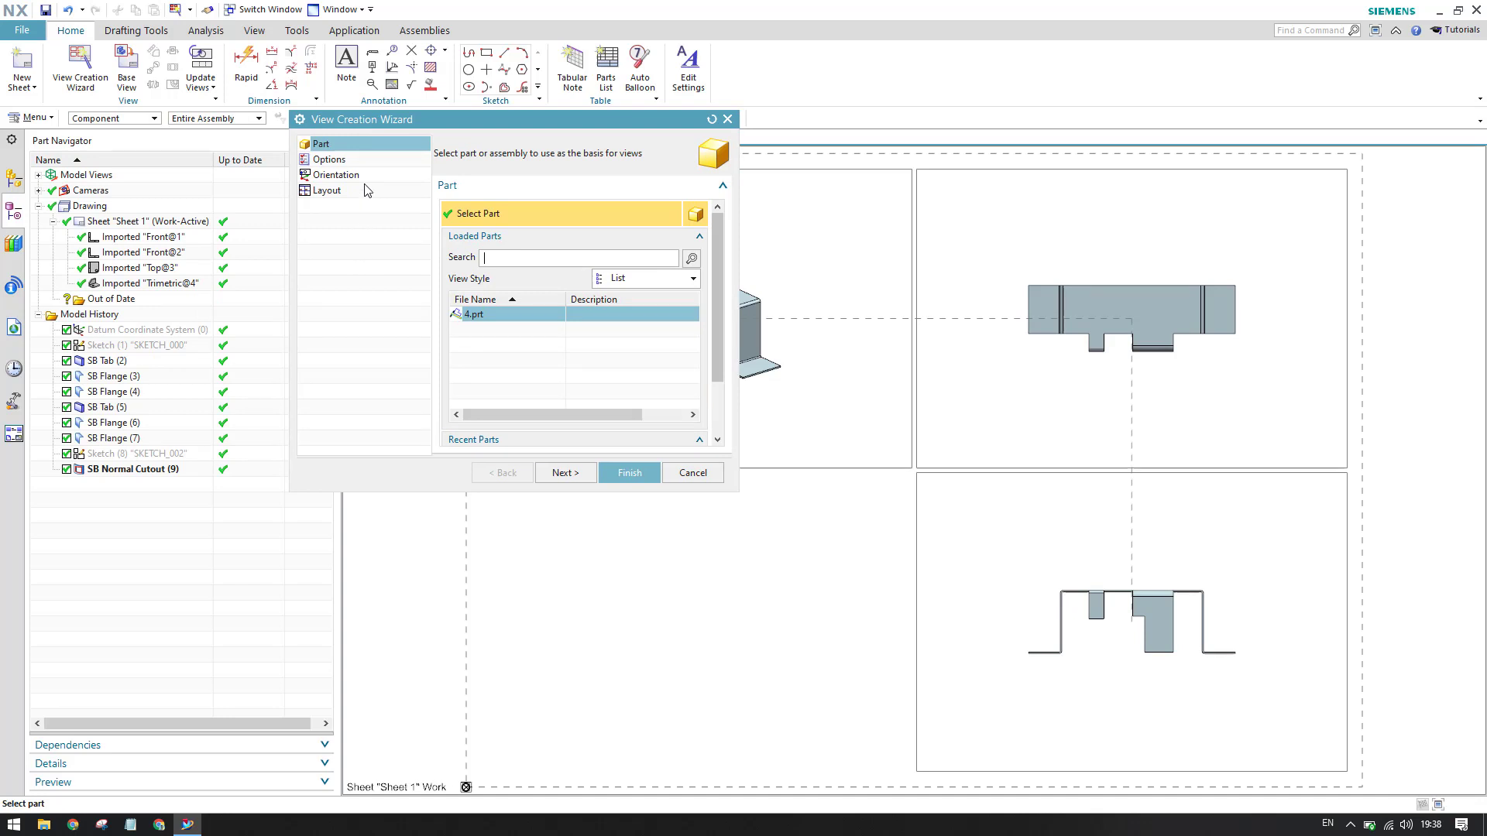
pyautogui.moveTo(486, 242)
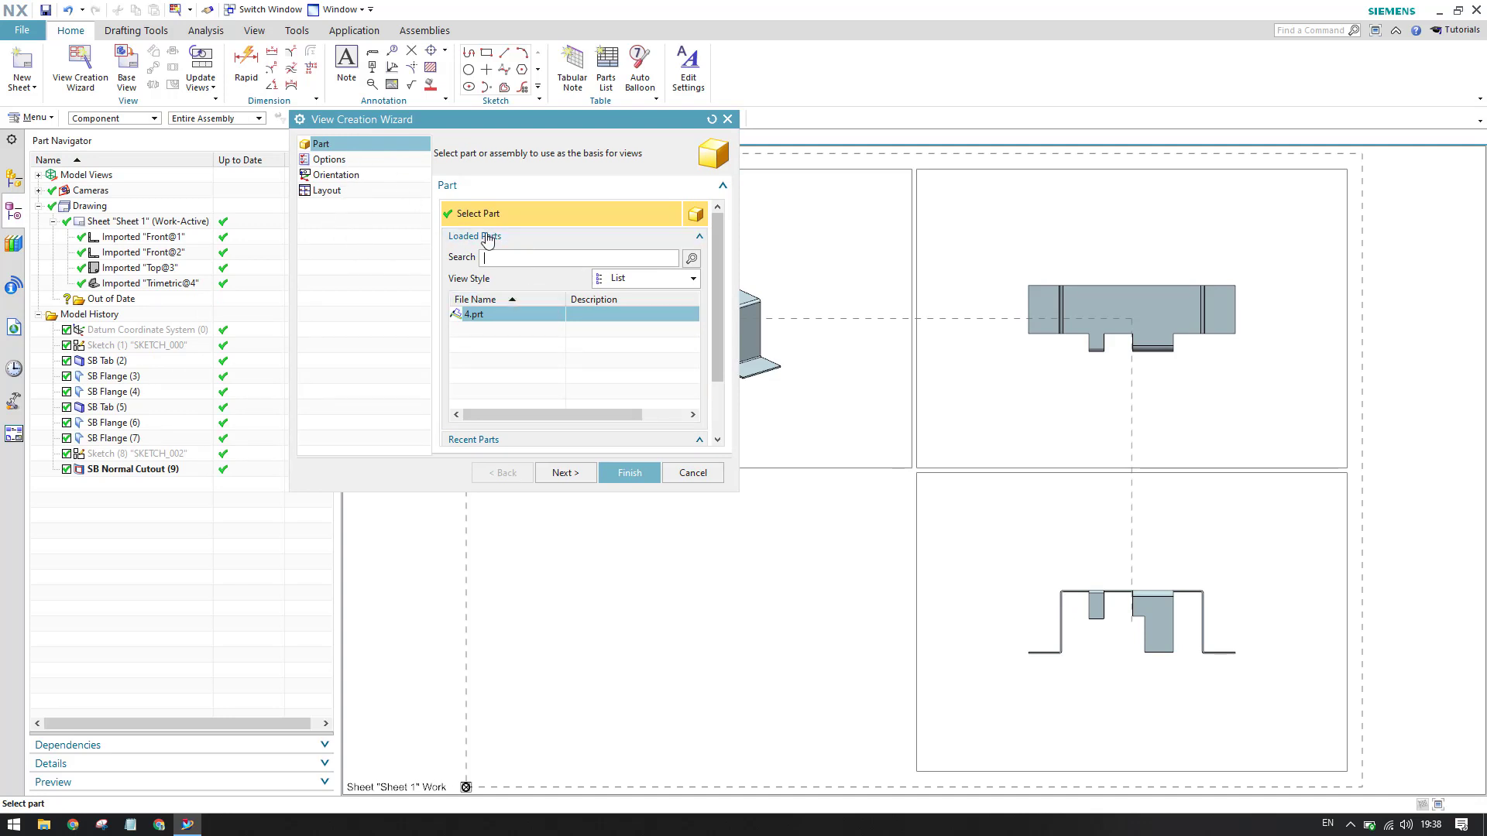
pyautogui.moveTo(464, 246)
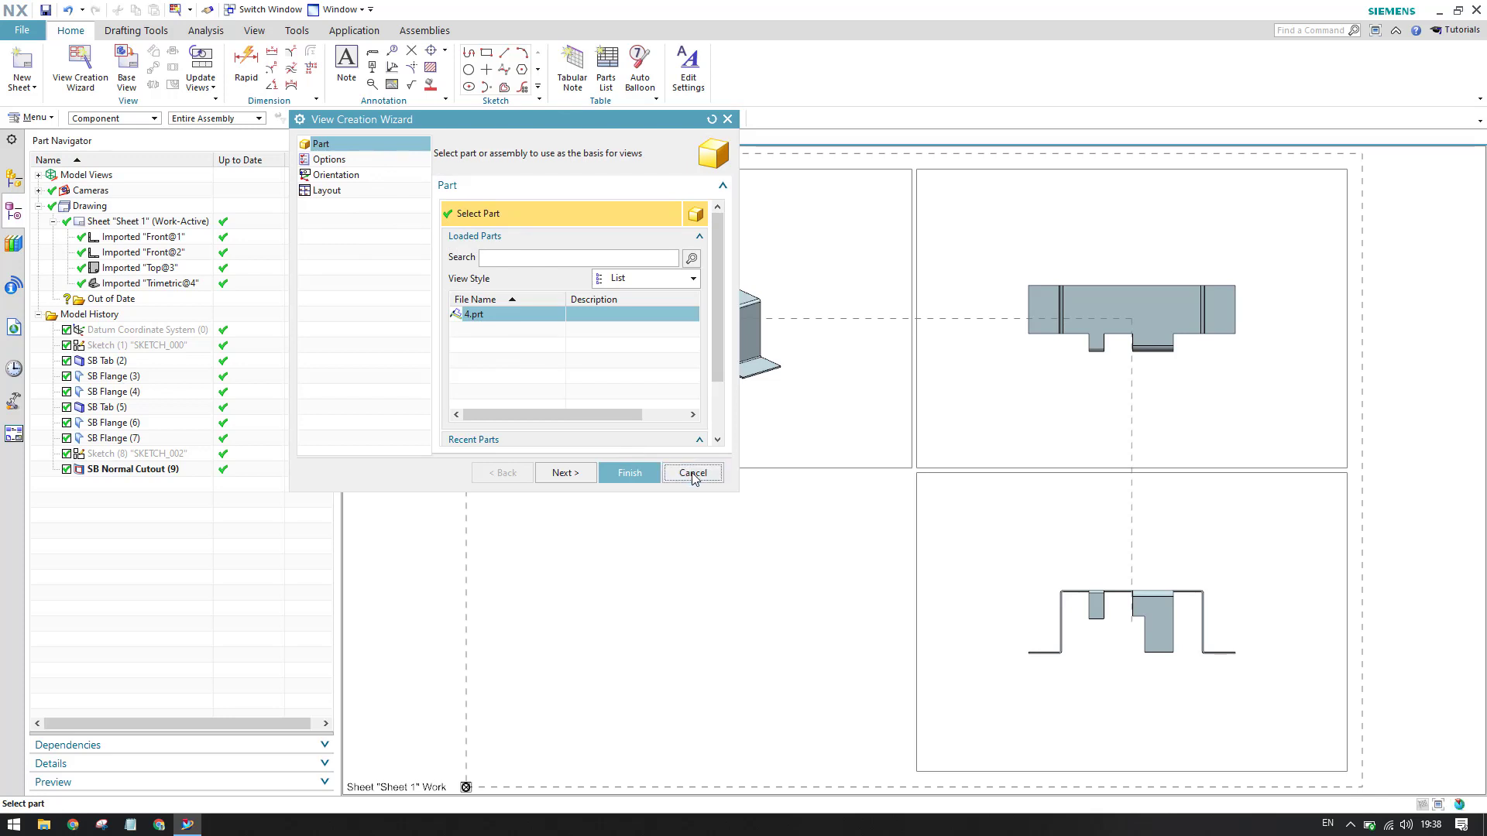
pyautogui.click(691, 472)
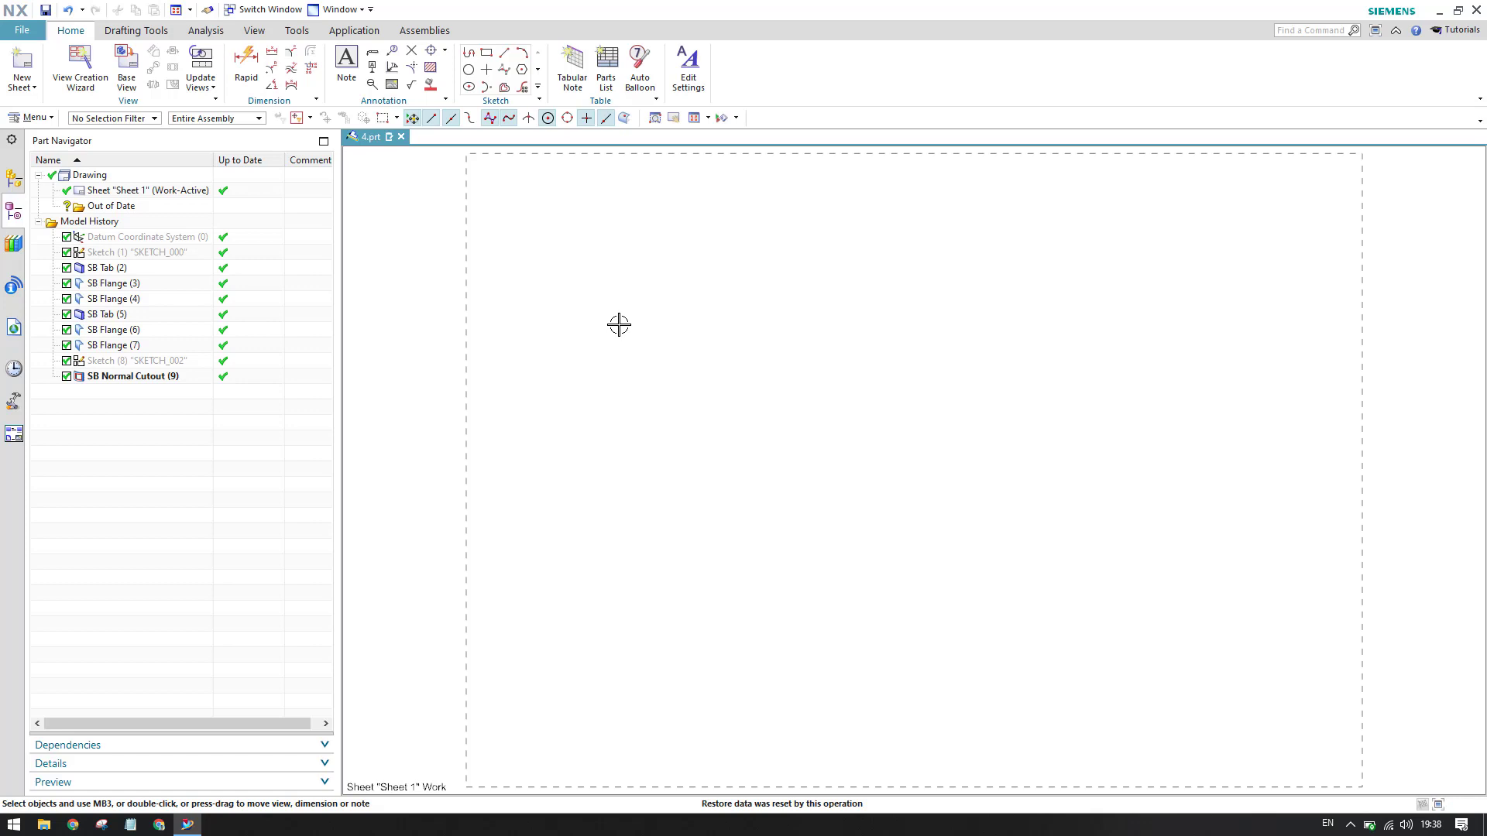
pyautogui.moveTo(130, 235)
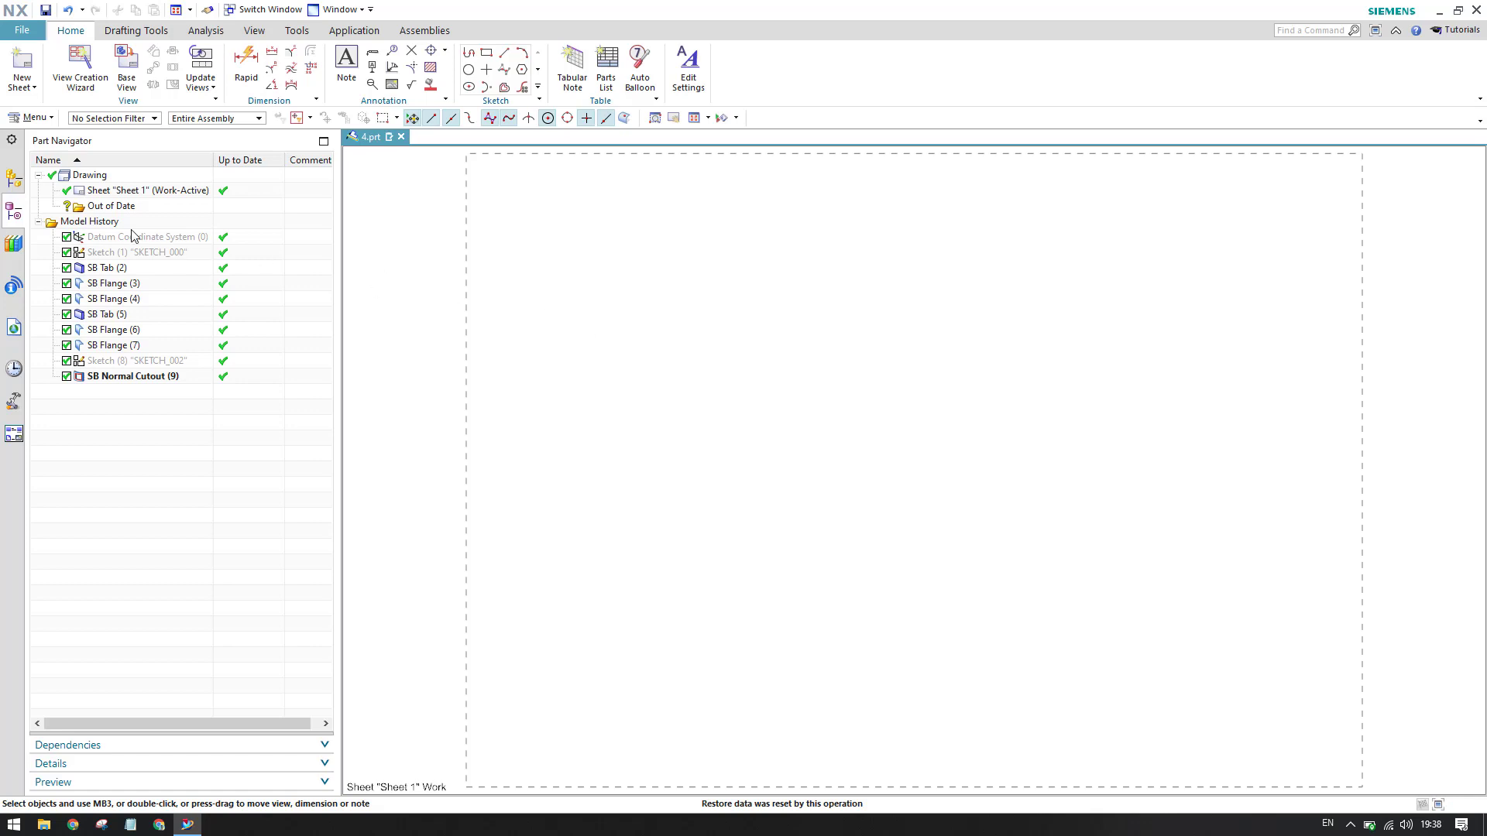
pyautogui.click(147, 189)
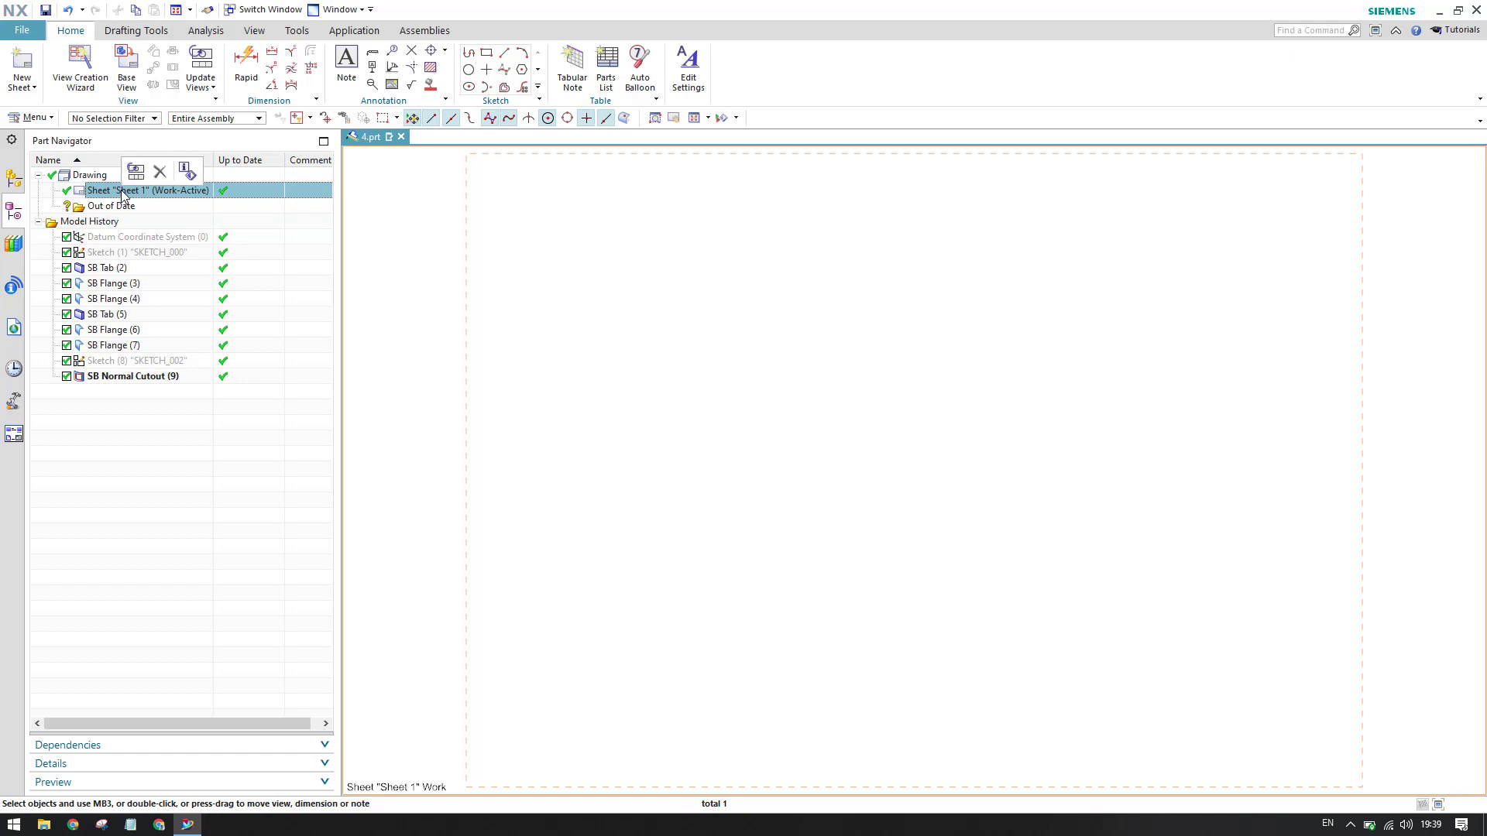
pyautogui.rightClick(147, 189)
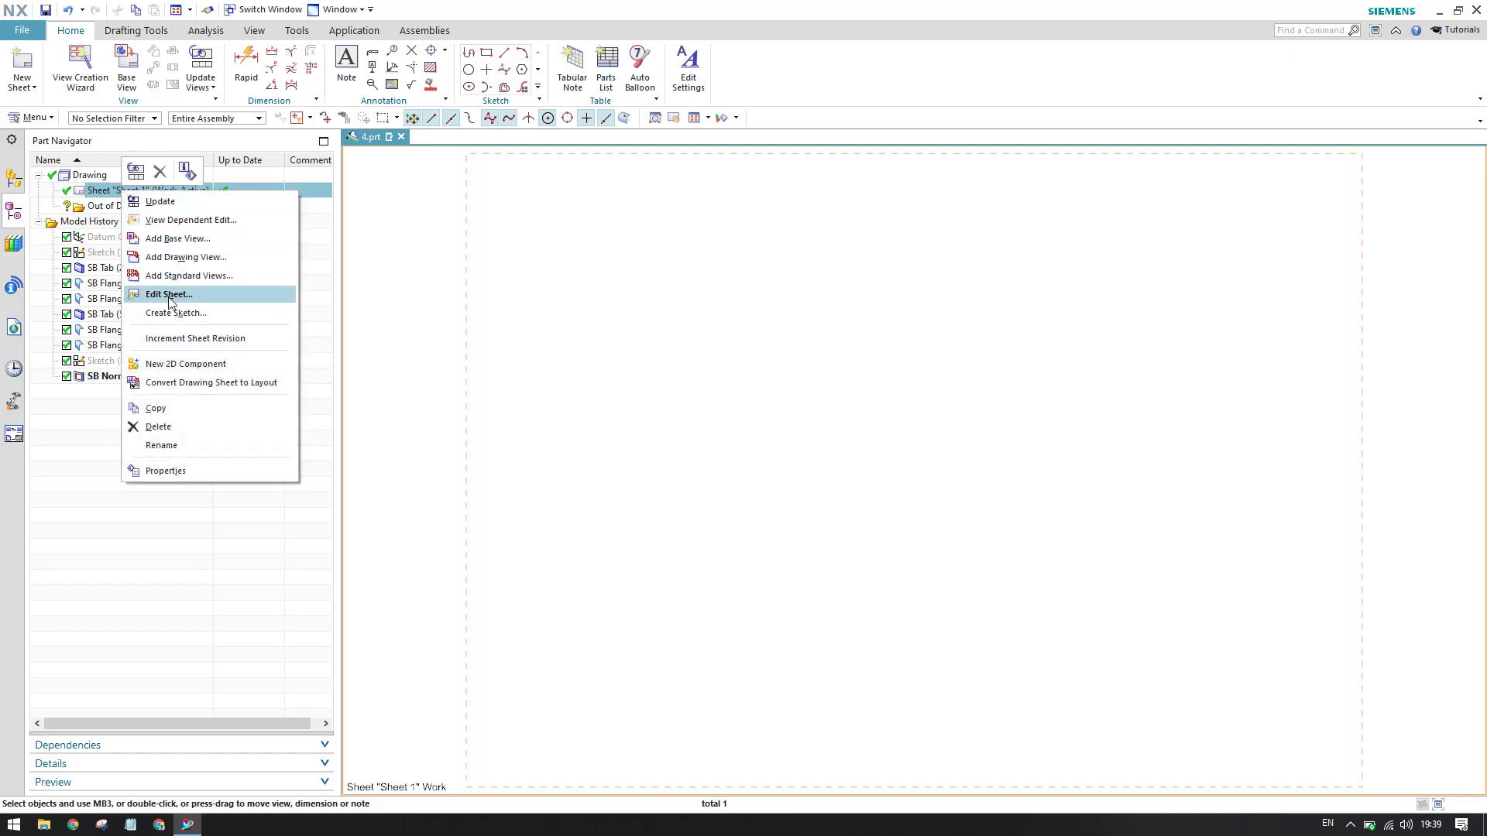
pyautogui.moveTo(189, 276)
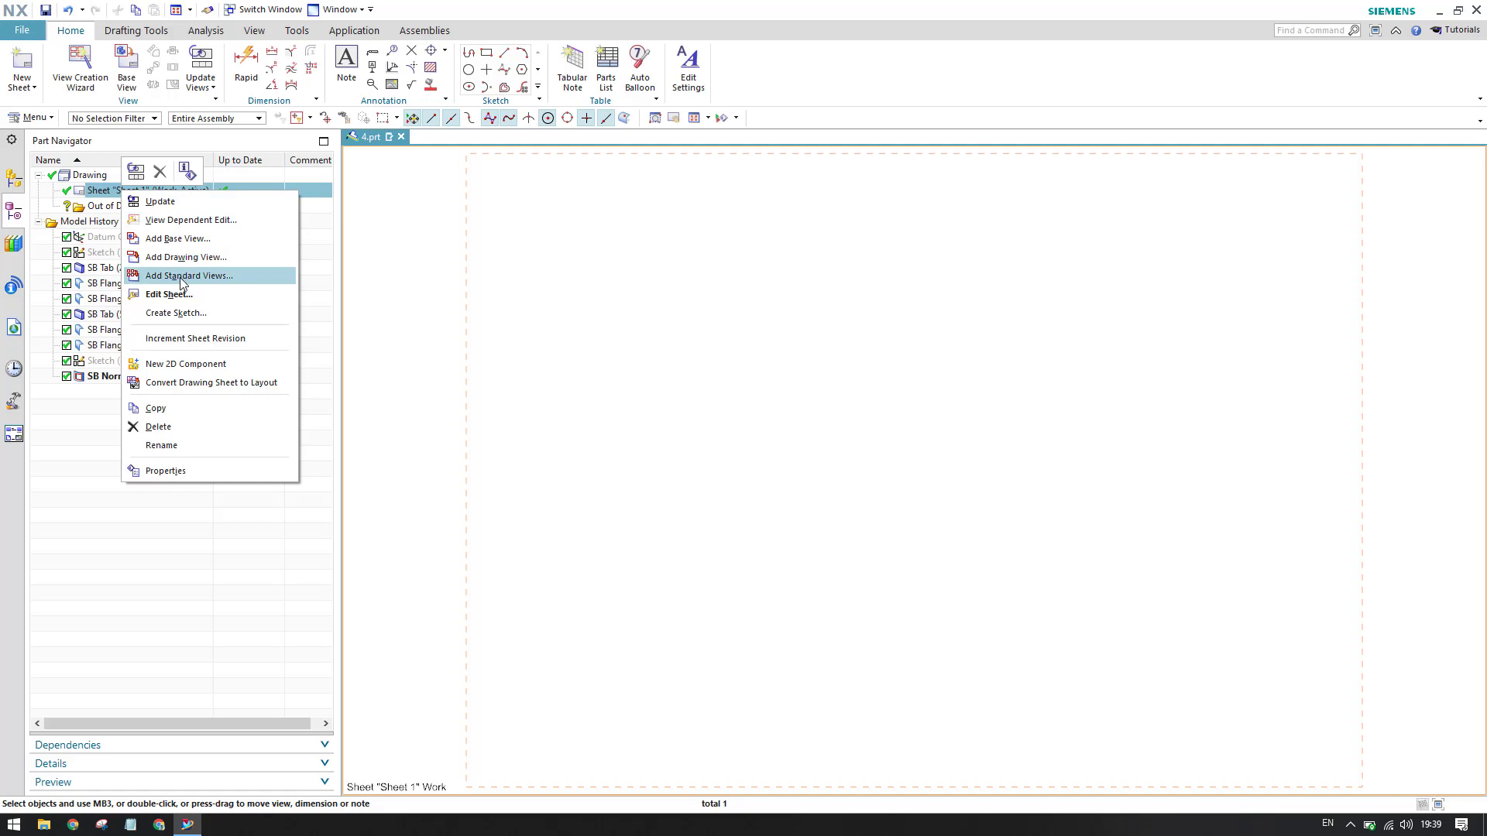
pyautogui.moveTo(153, 478)
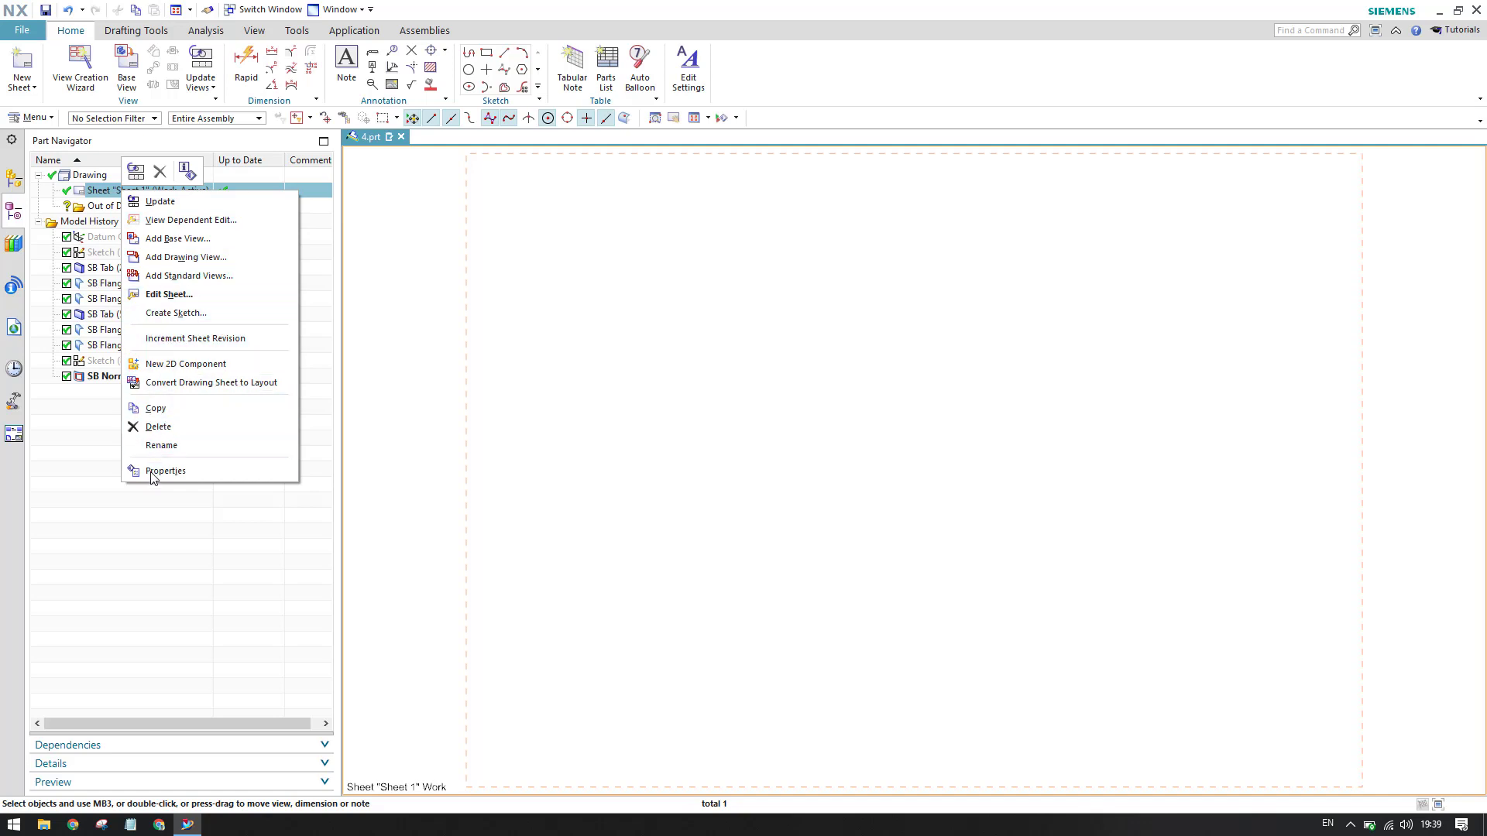
pyautogui.moveTo(184, 364)
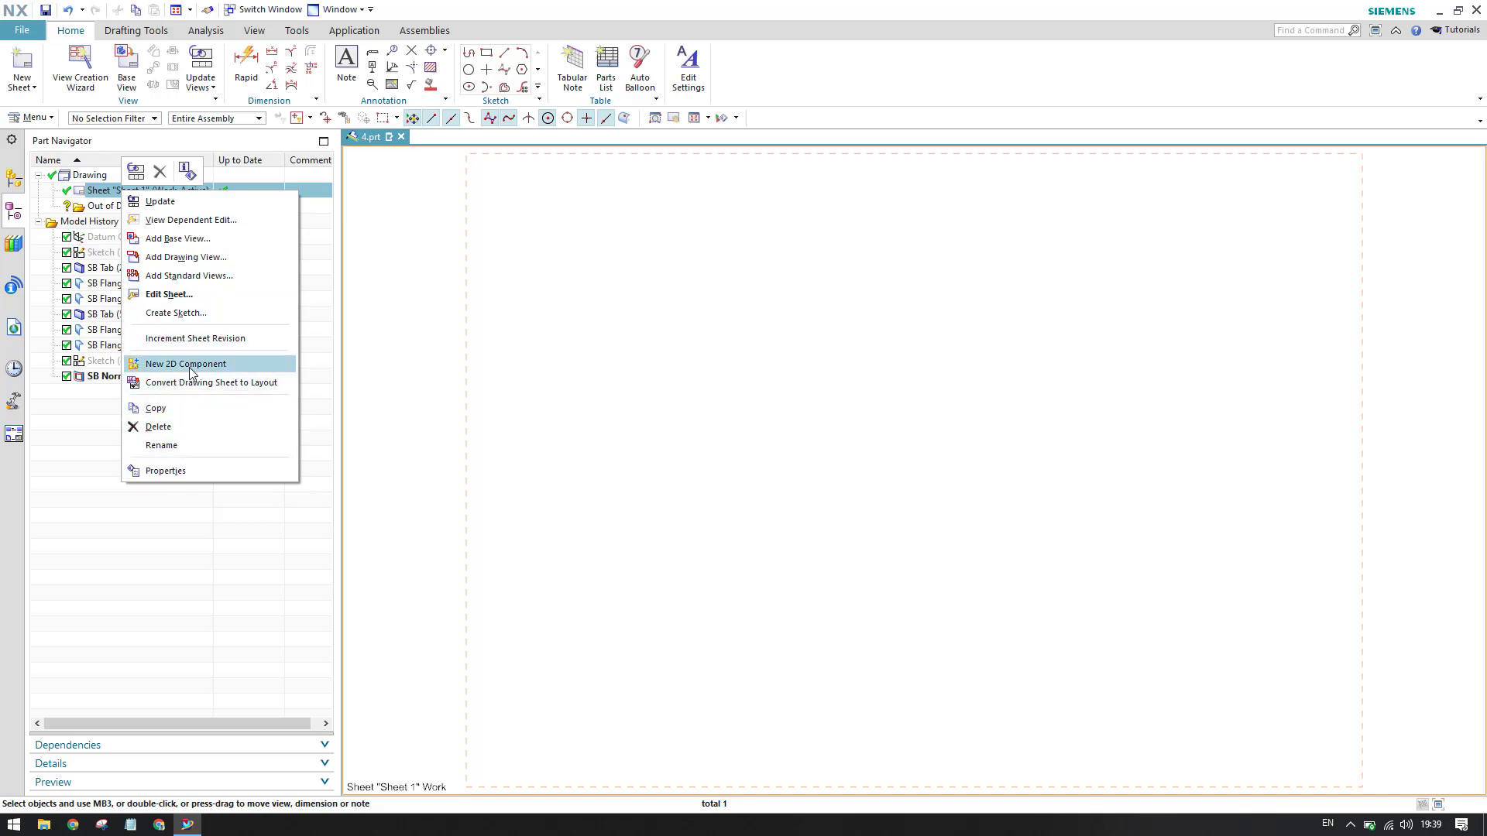
pyautogui.moveTo(95, 441)
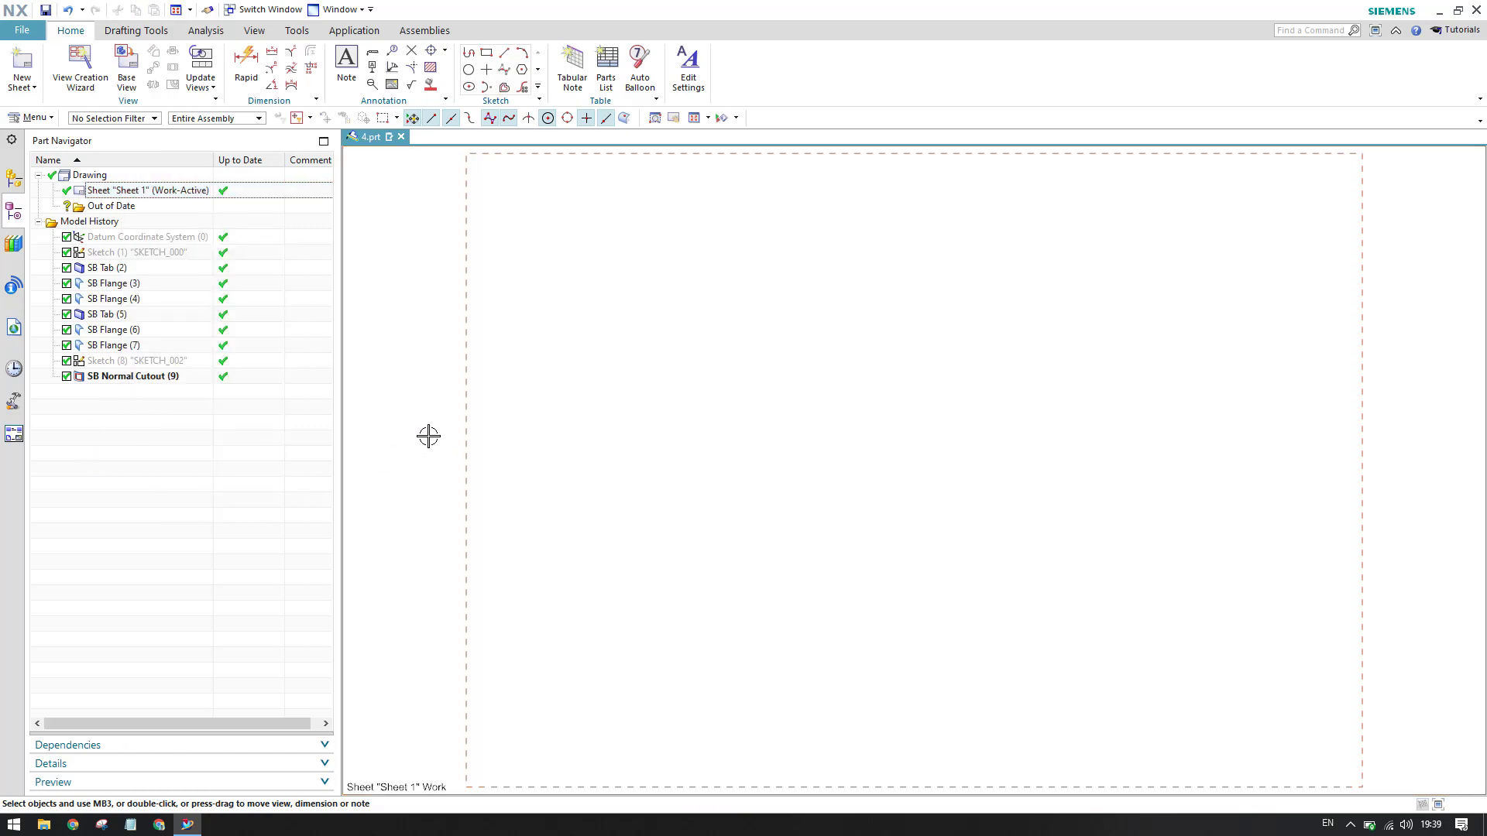
pyautogui.moveTo(640, 407)
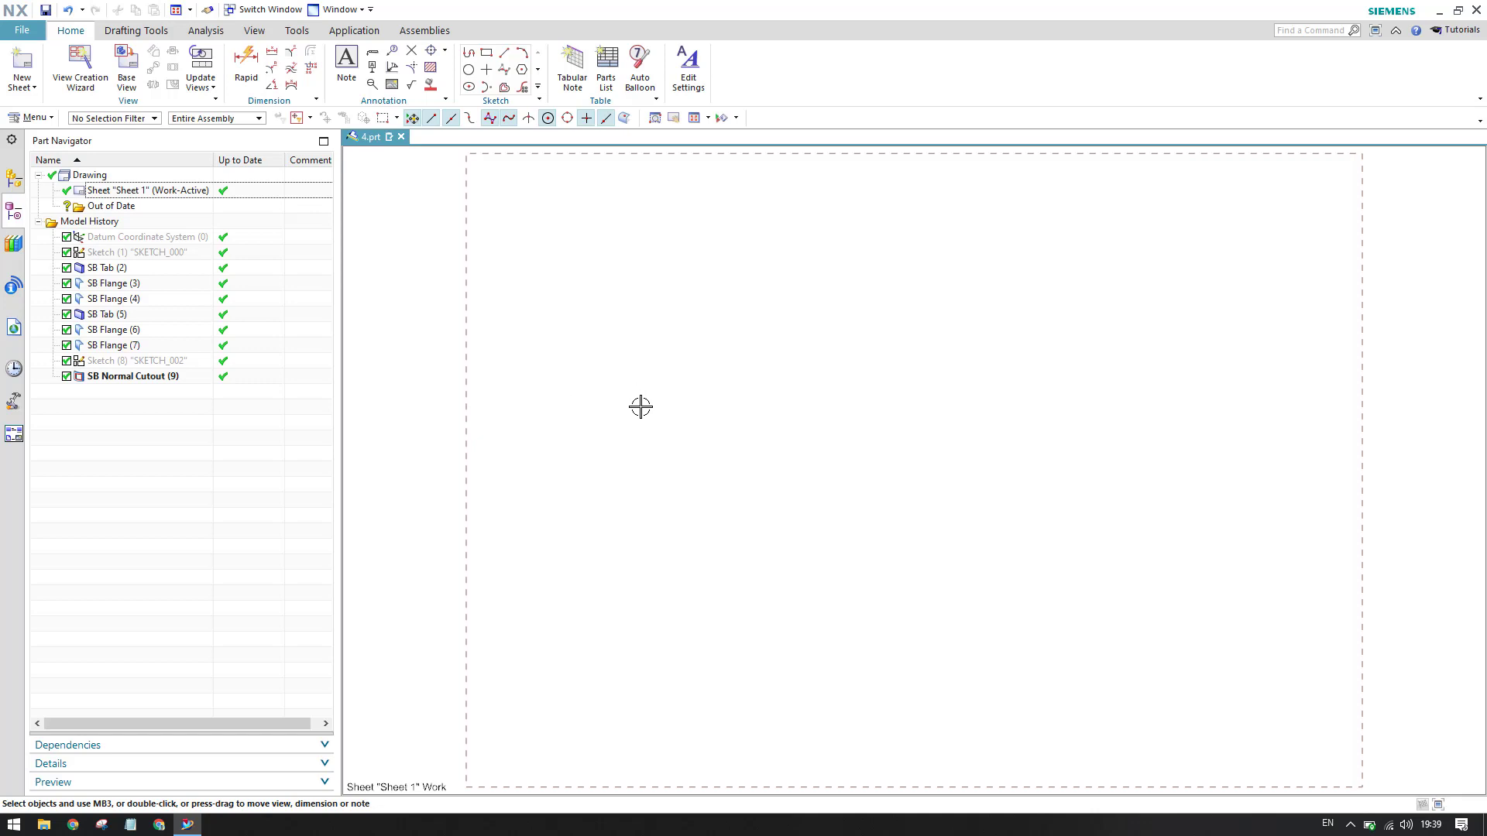
pyautogui.moveTo(635, 373)
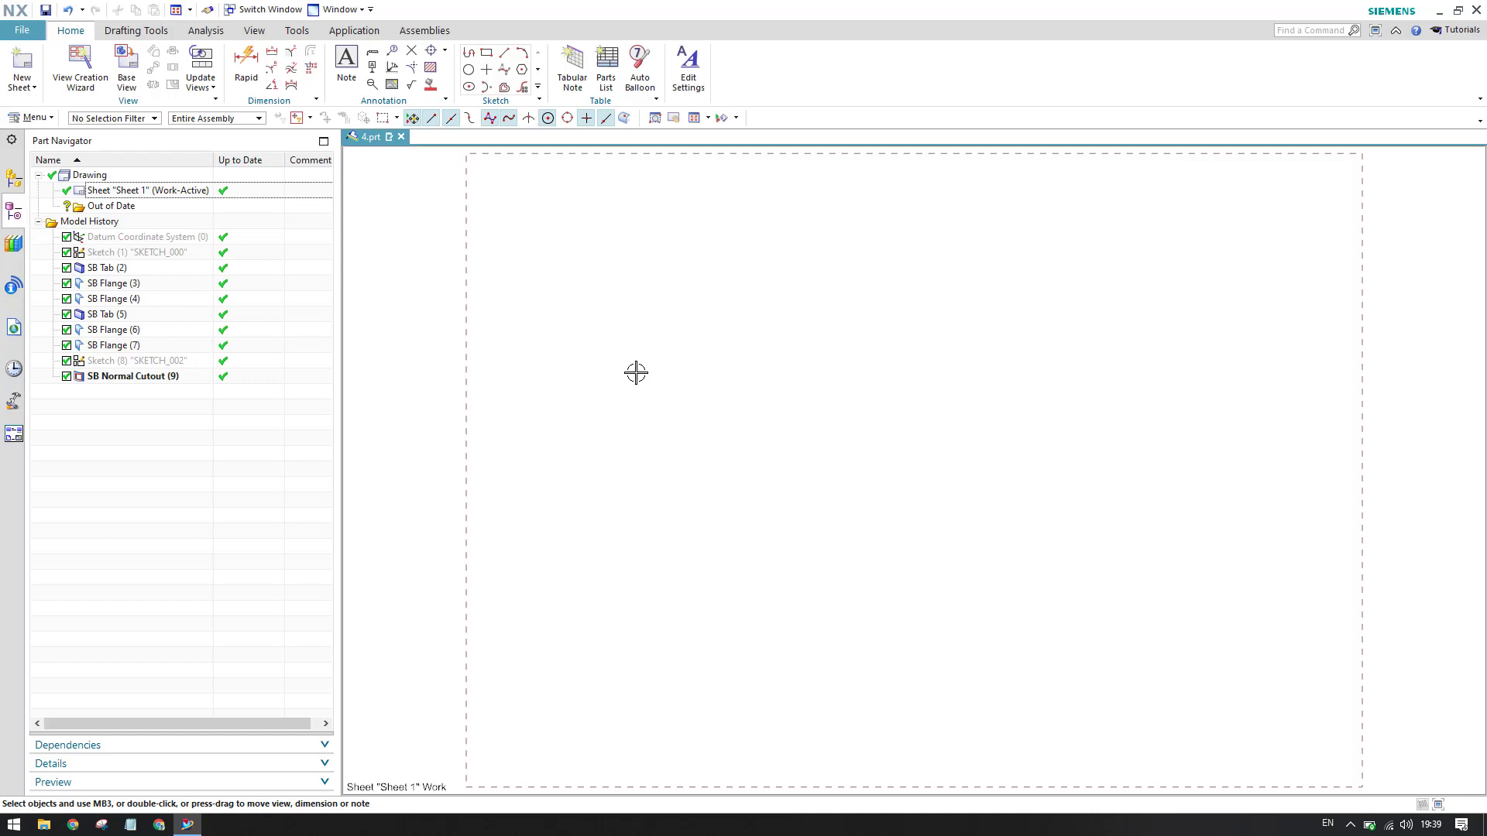
pyautogui.moveTo(499, 181)
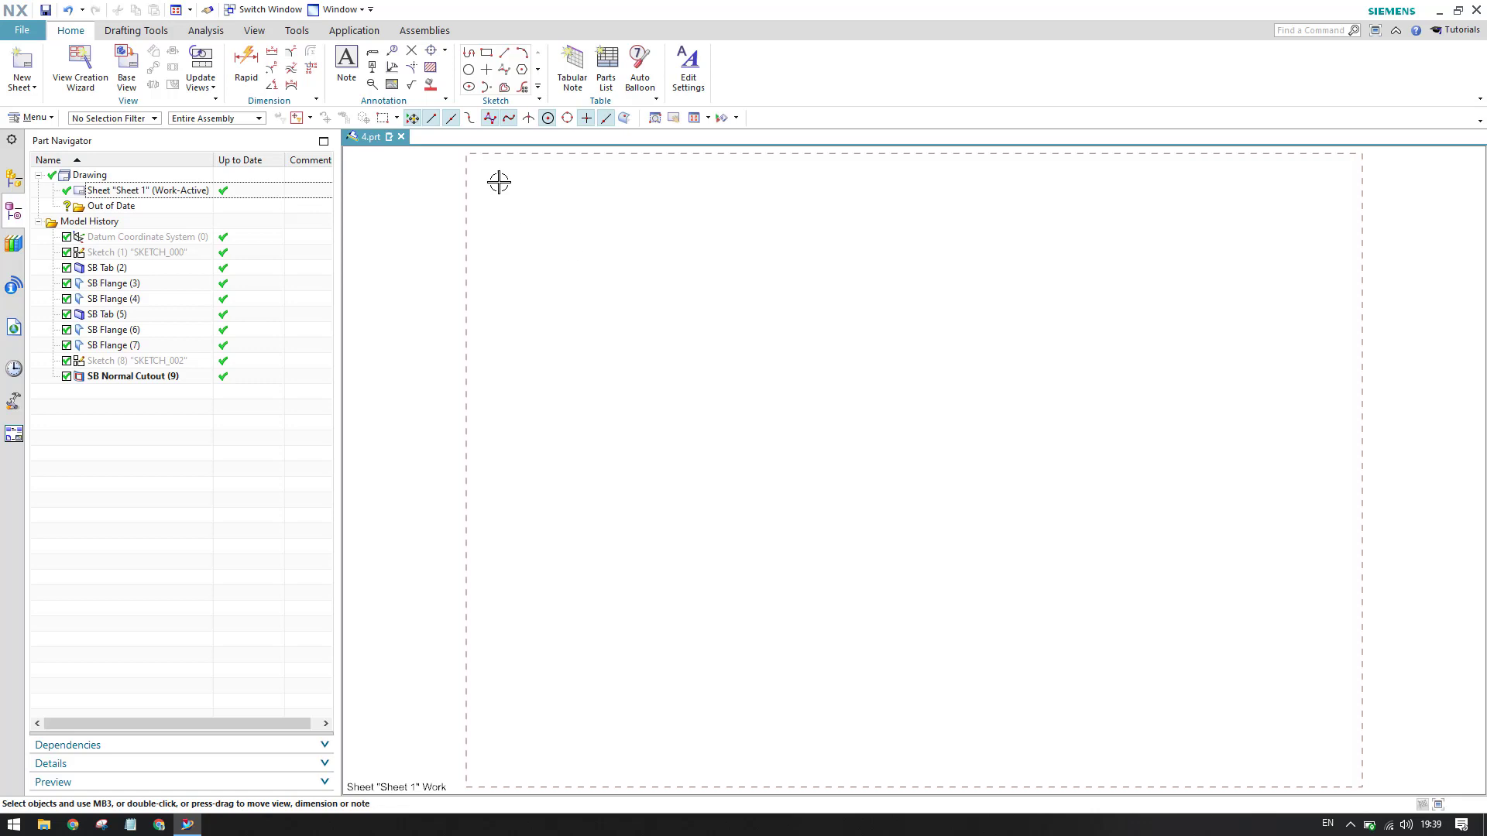
pyautogui.moveTo(706, 519)
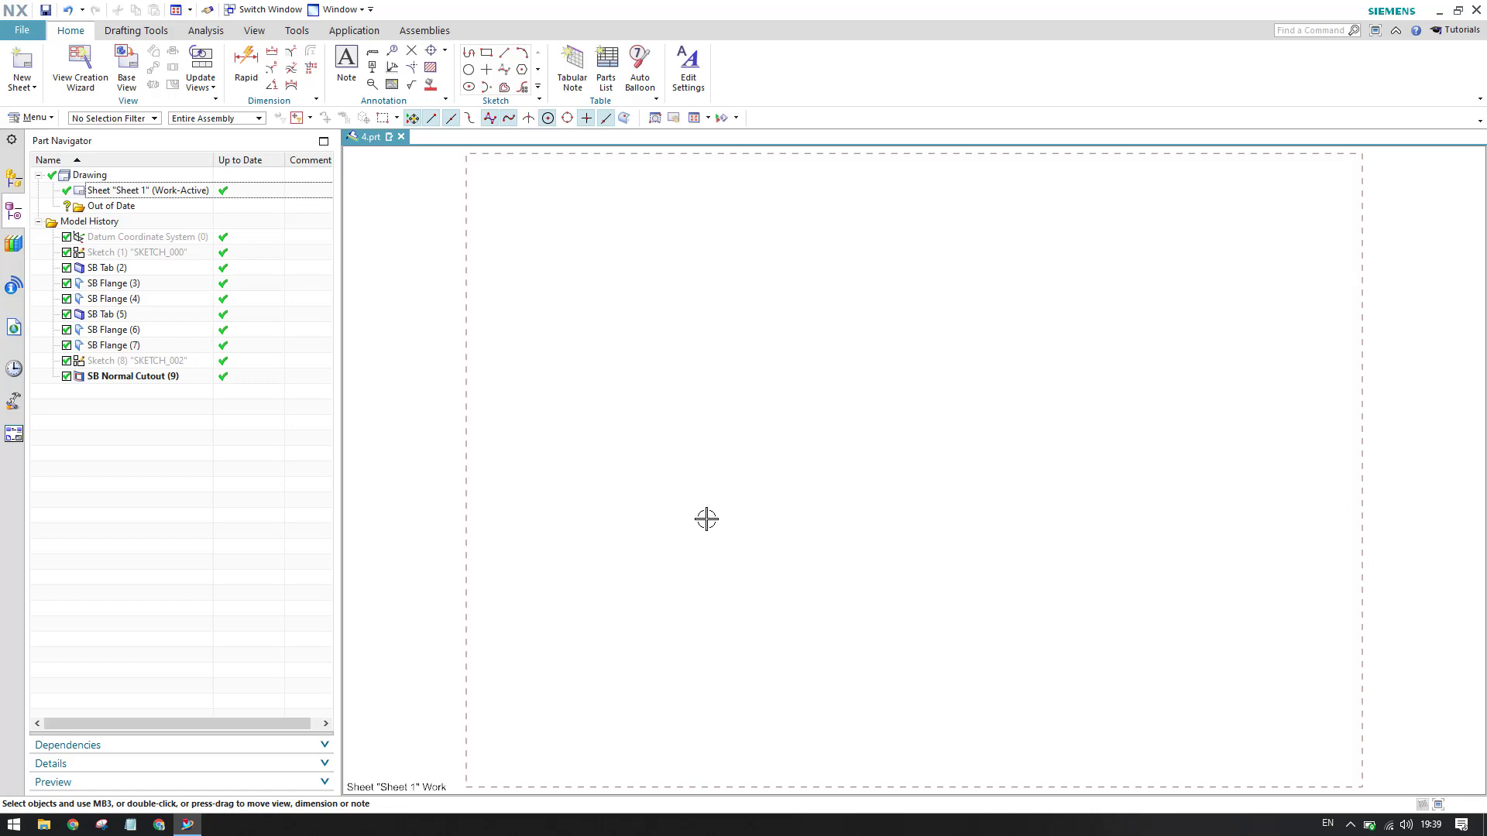
pyautogui.moveTo(1080, 744)
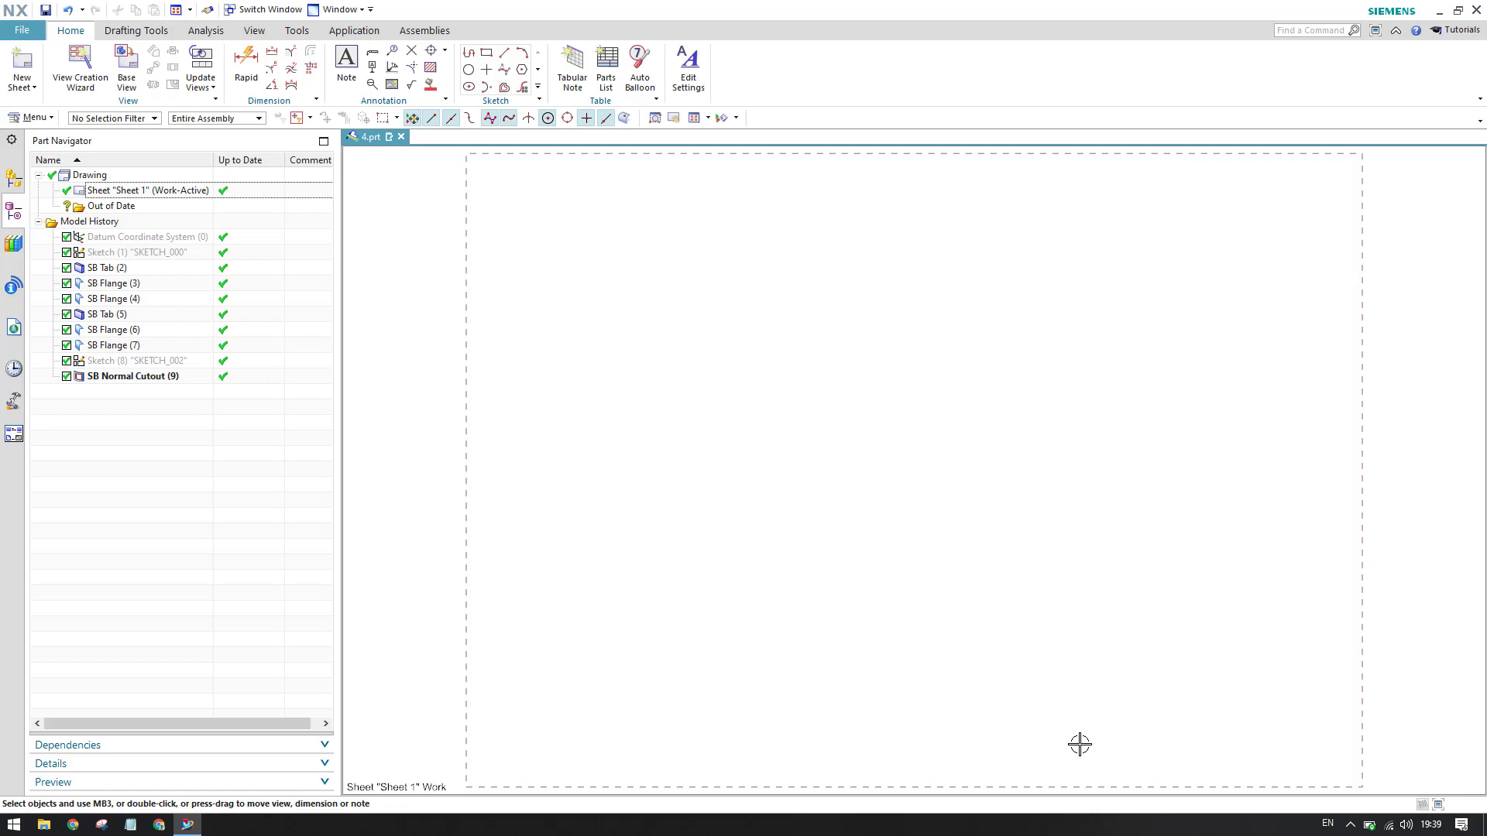
pyautogui.moveTo(1268, 678)
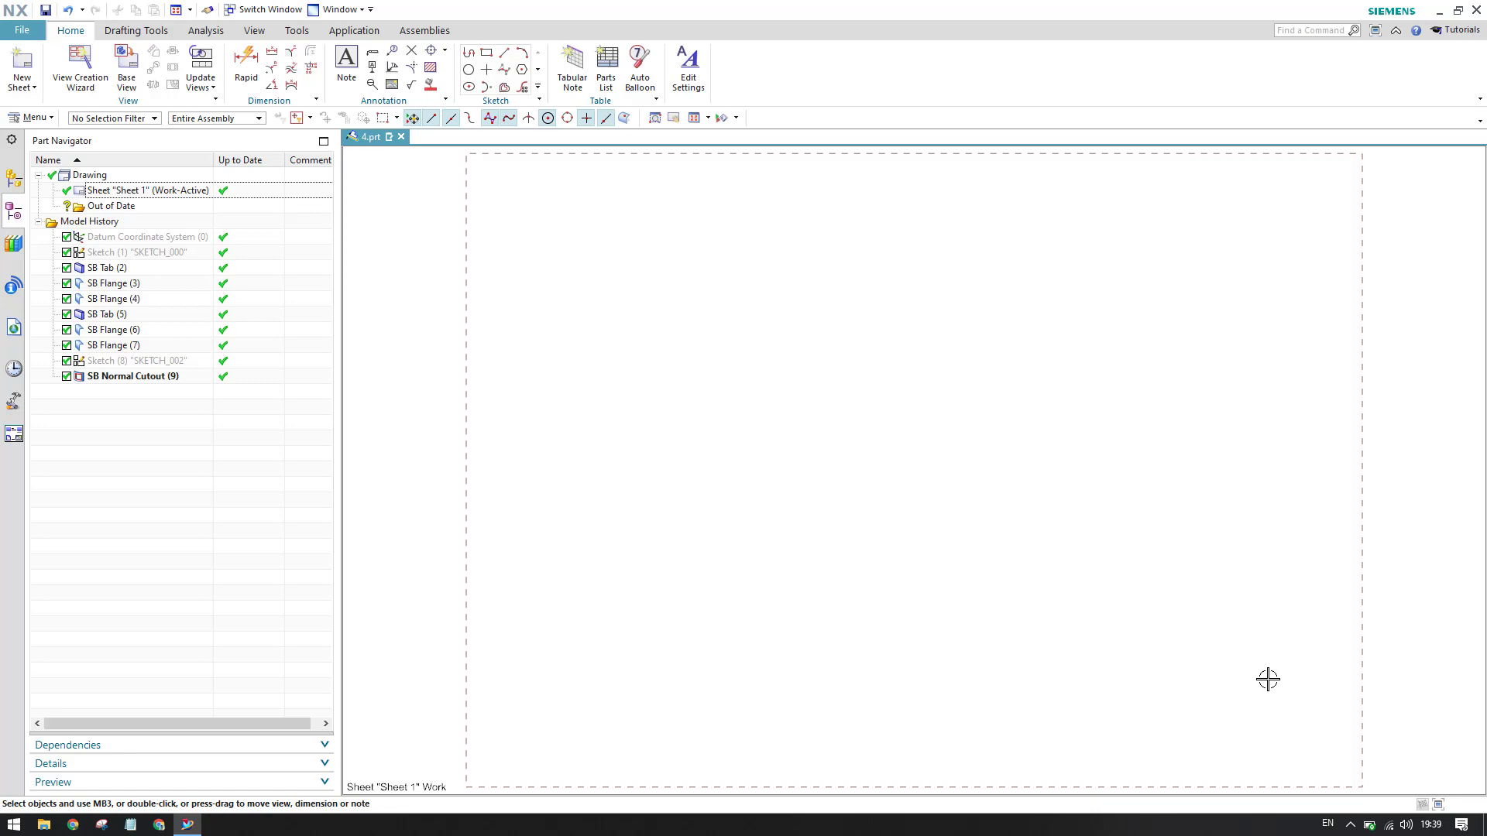
pyautogui.moveTo(1129, 661)
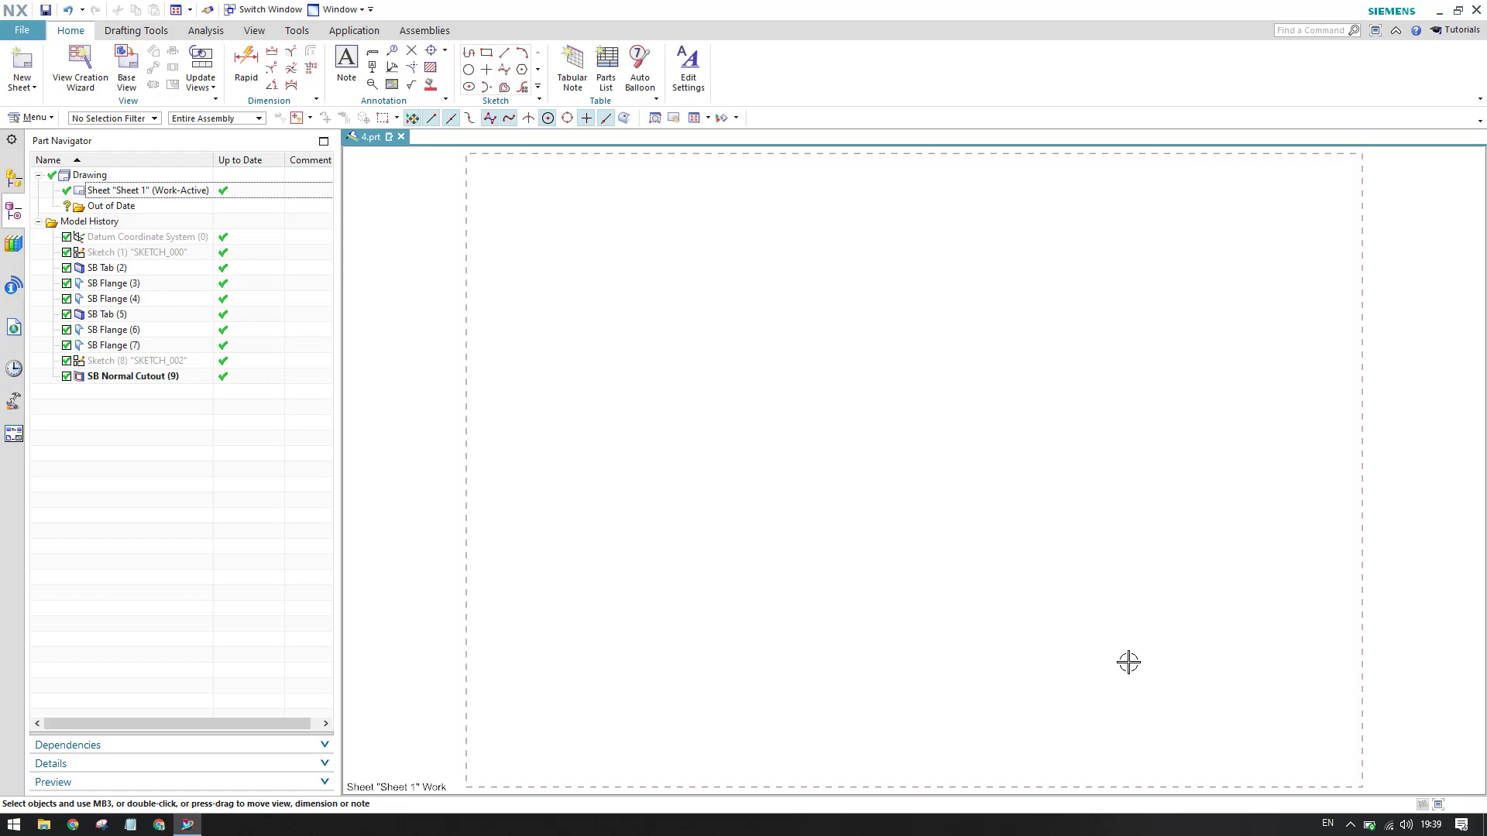
pyautogui.moveTo(241, 298)
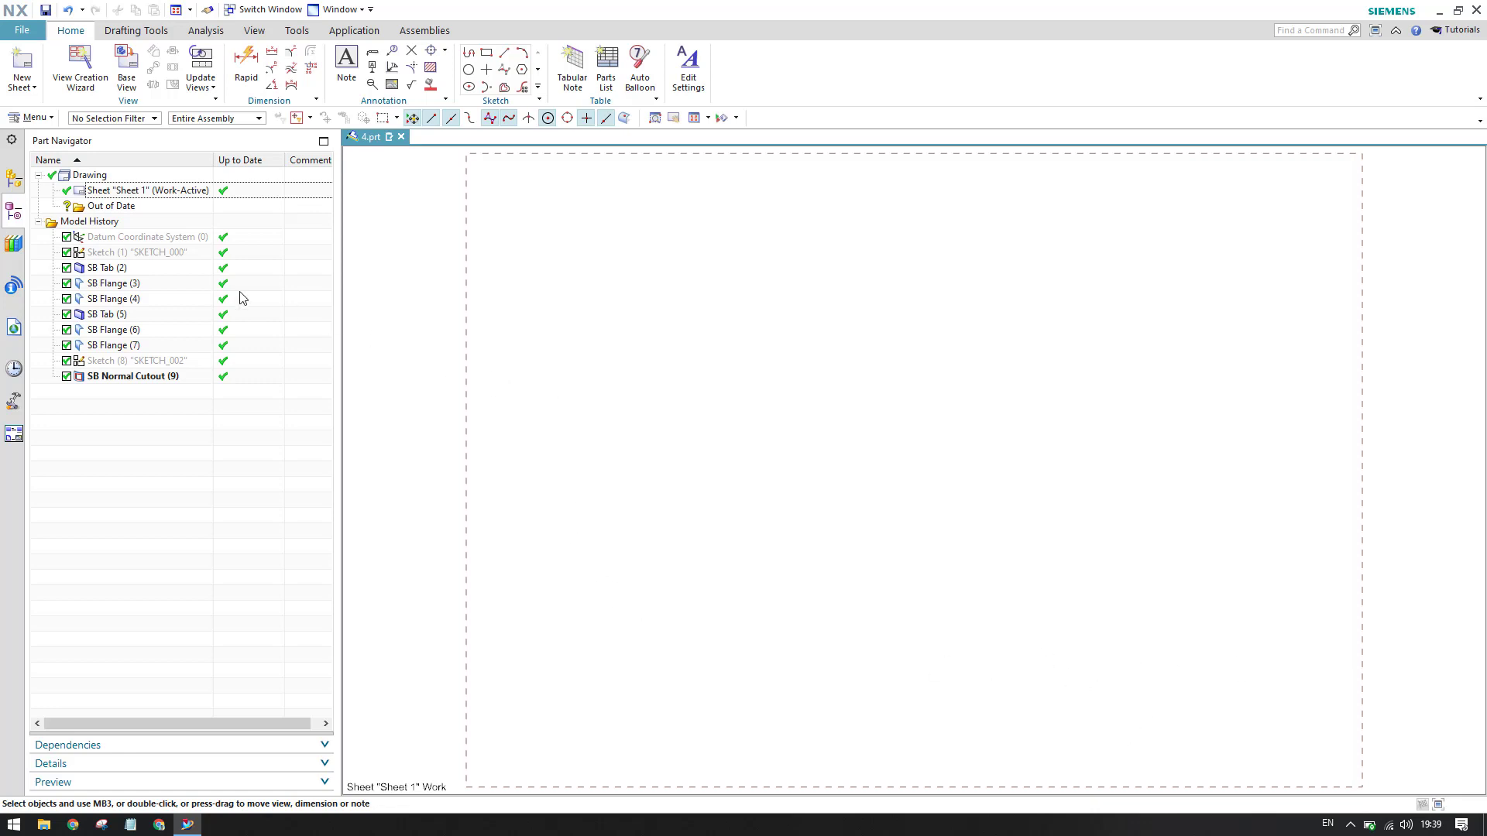
# Insert a new sheet from the Drawing node, based on the A4 drawing template.
pyautogui.rightClick(90, 175)
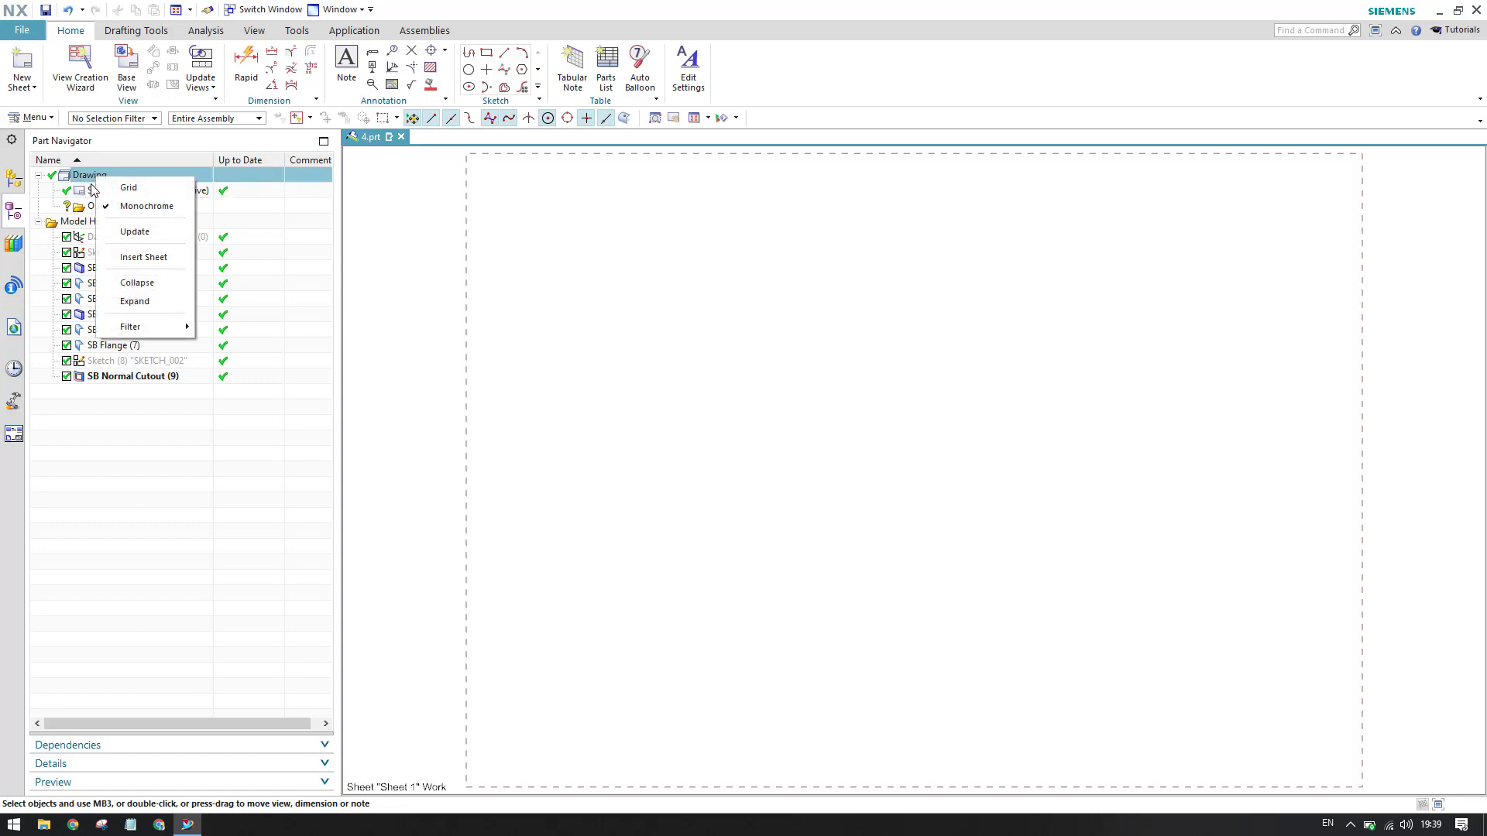
pyautogui.click(142, 256)
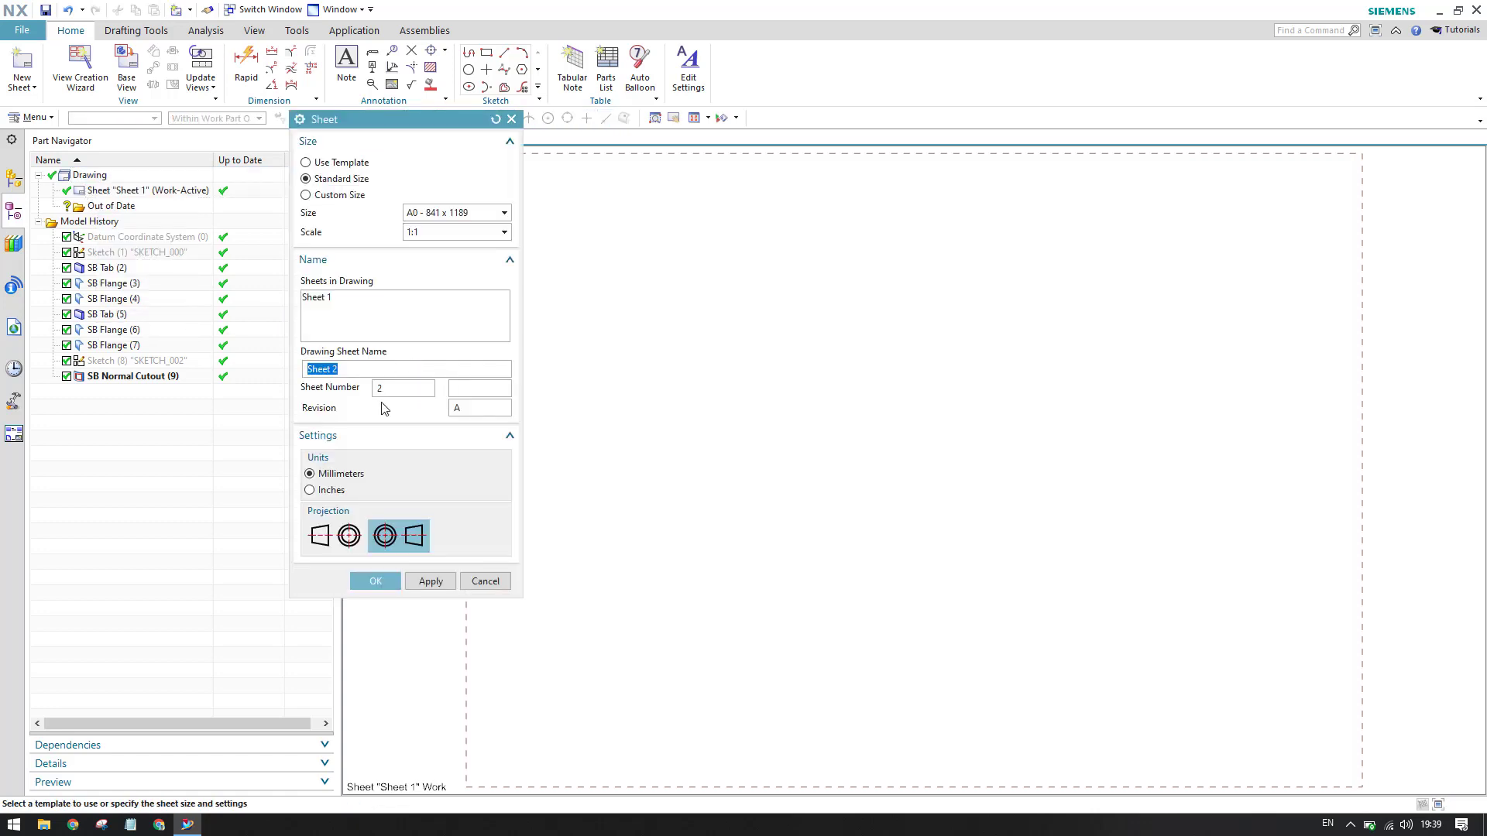
pyautogui.click(307, 162)
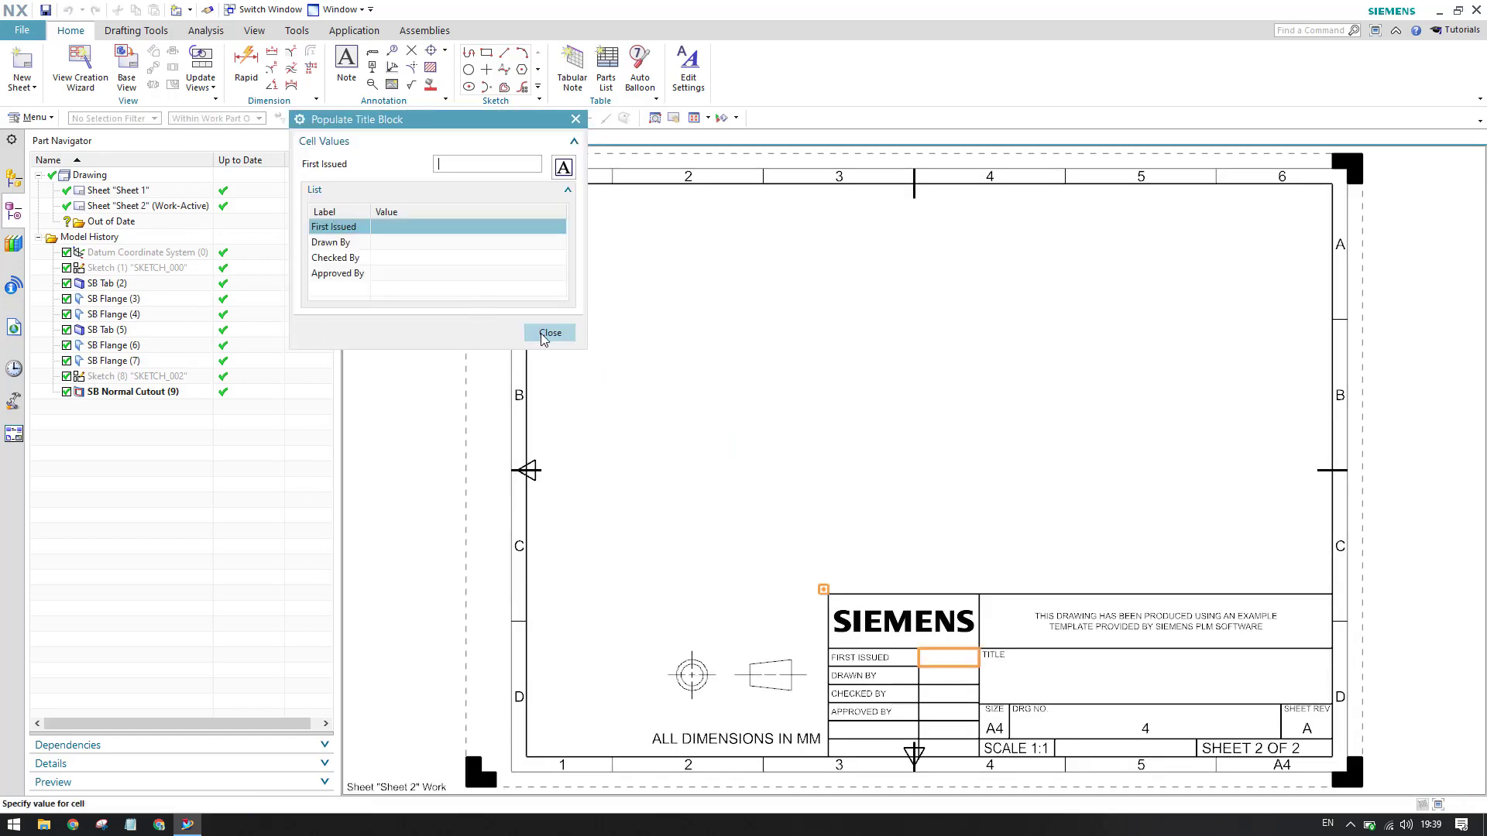
# Skip the title block values and finish the wizard to create front, top and trimetric views.
pyautogui.click(549, 333)
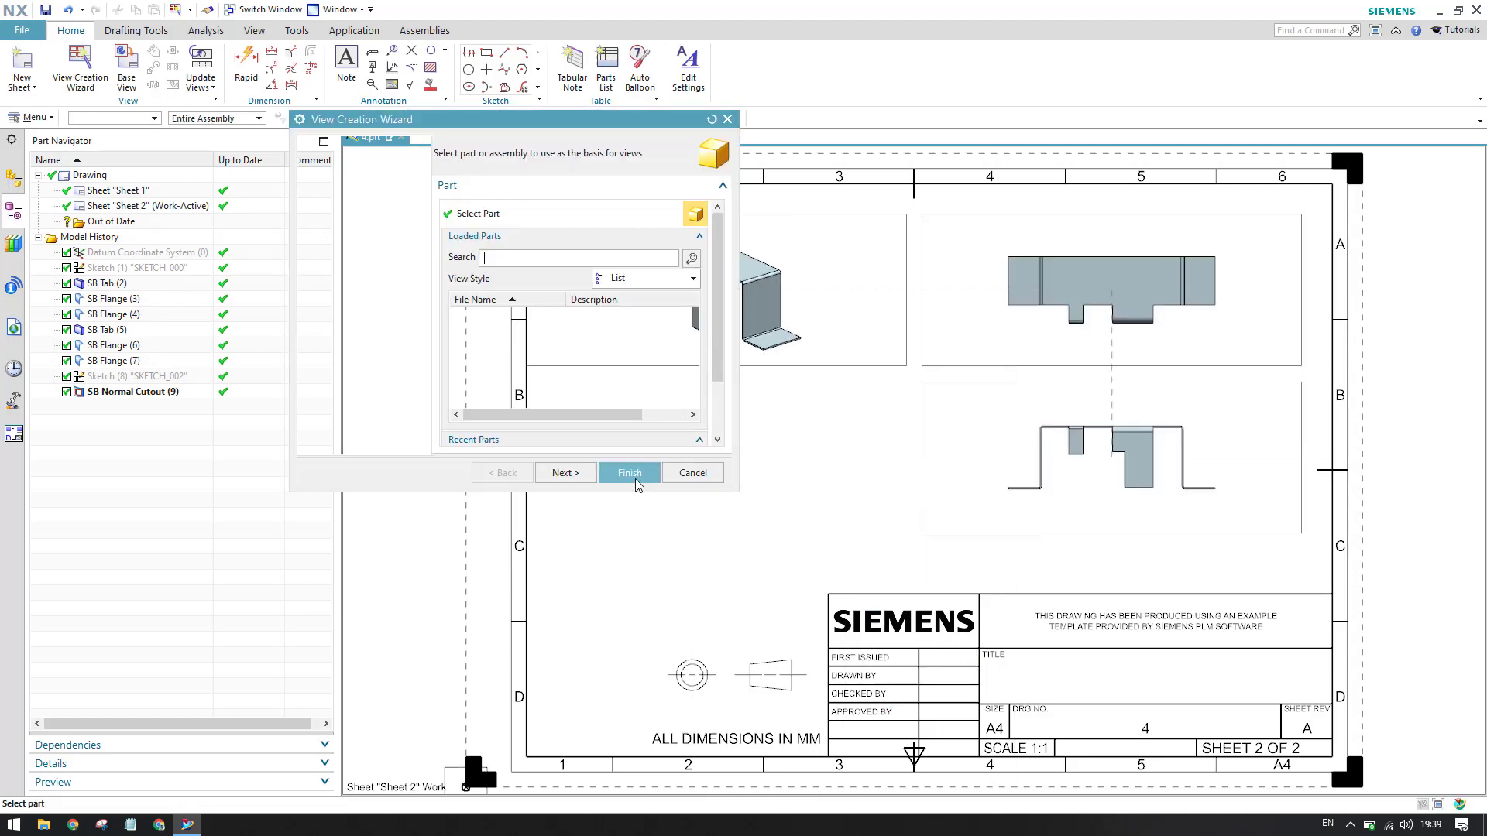
pyautogui.click(628, 472)
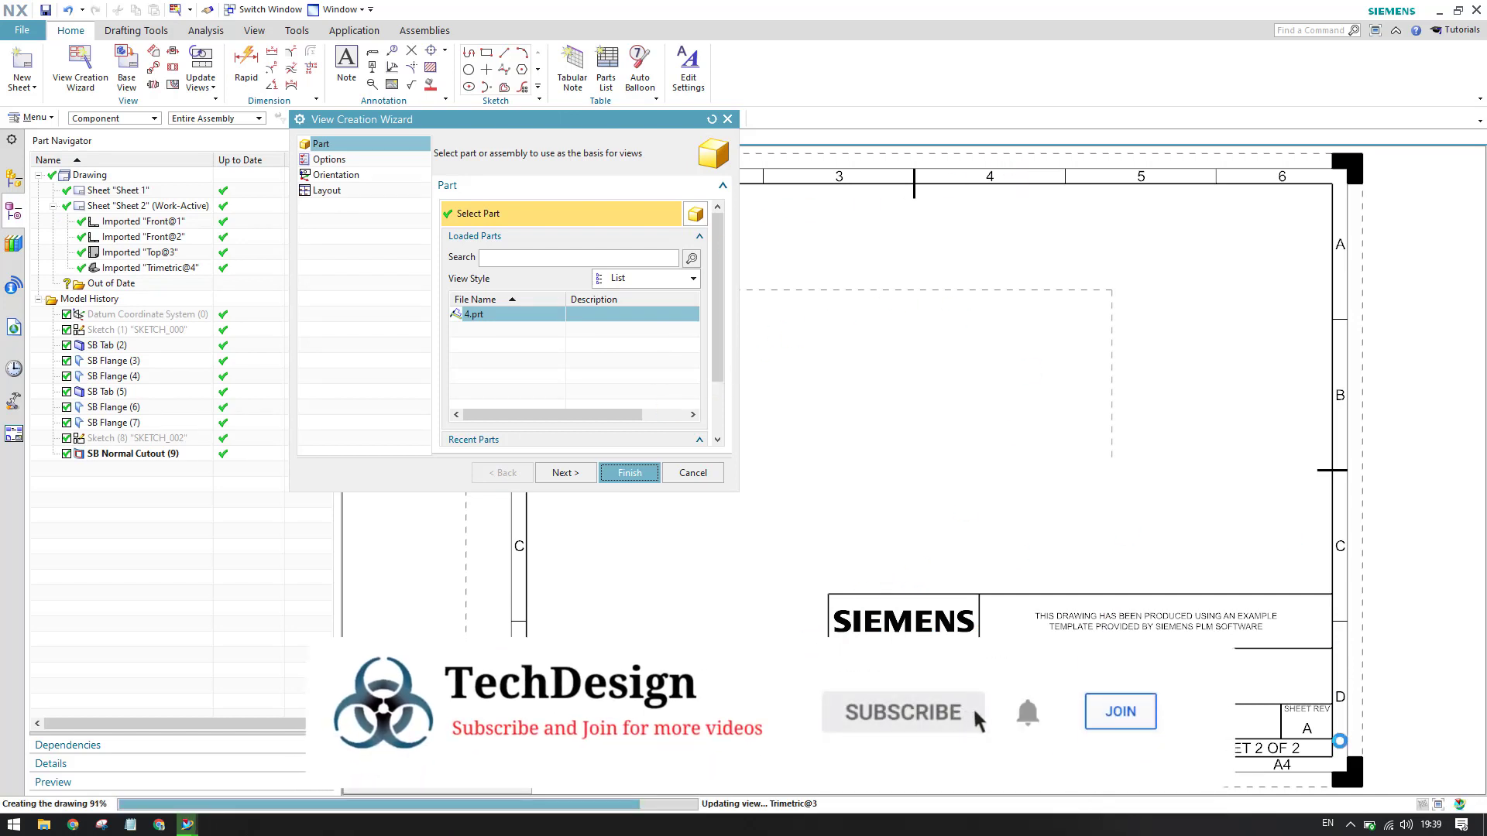
pyautogui.click(628, 472)
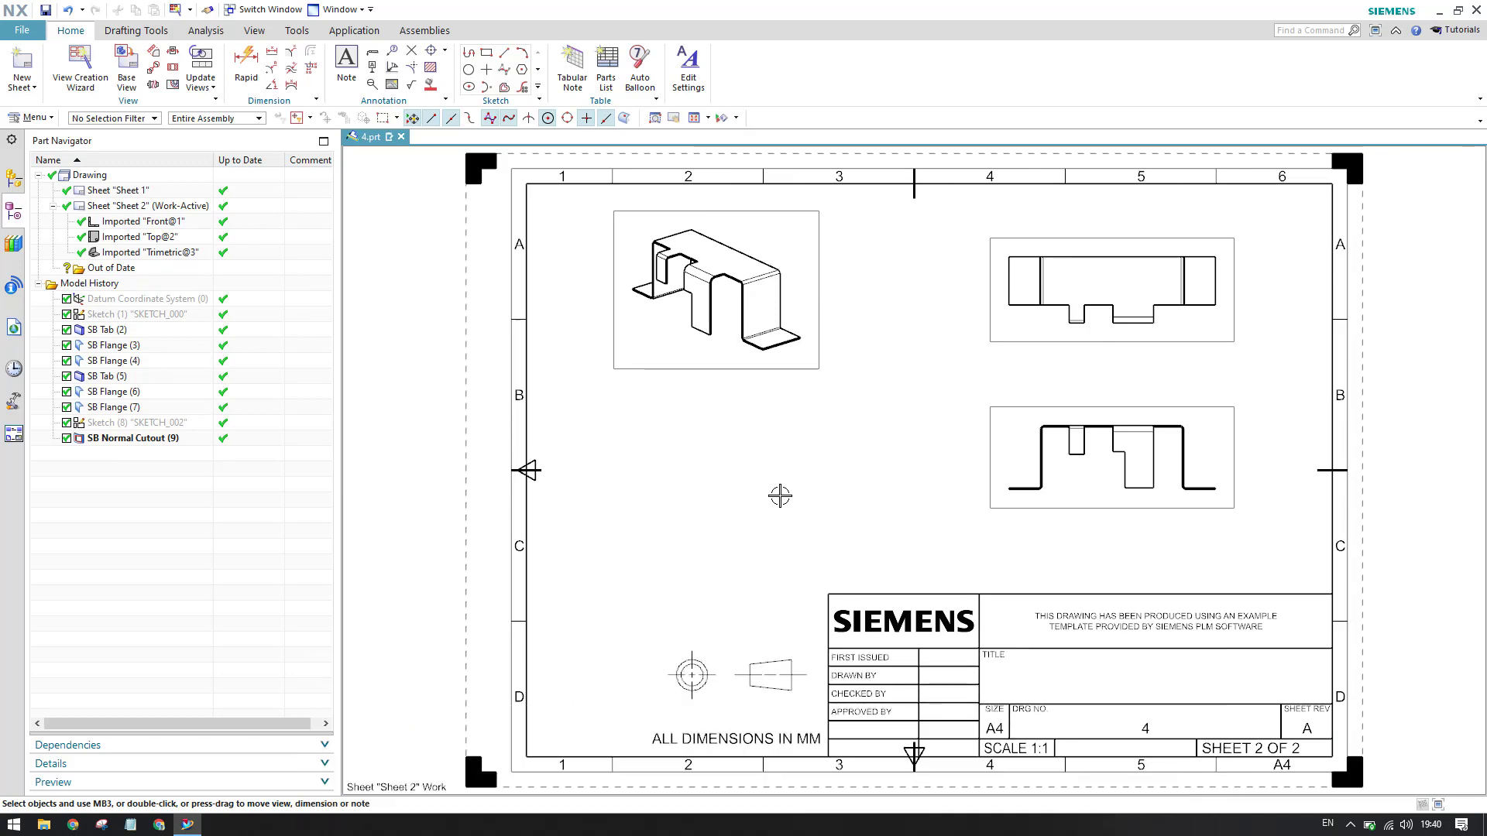
pyautogui.moveTo(798, 480)
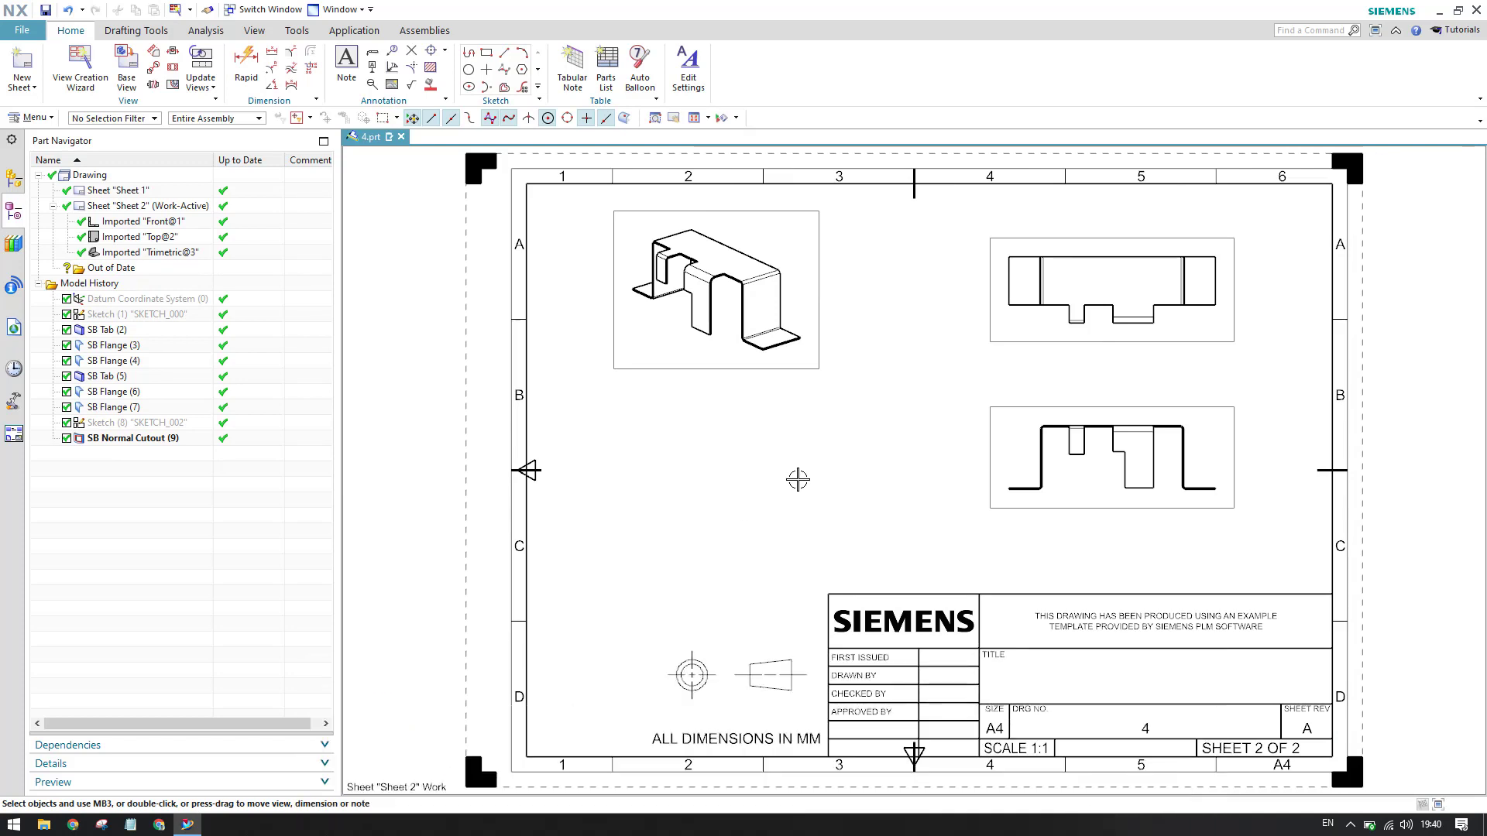
pyautogui.moveTo(804, 596)
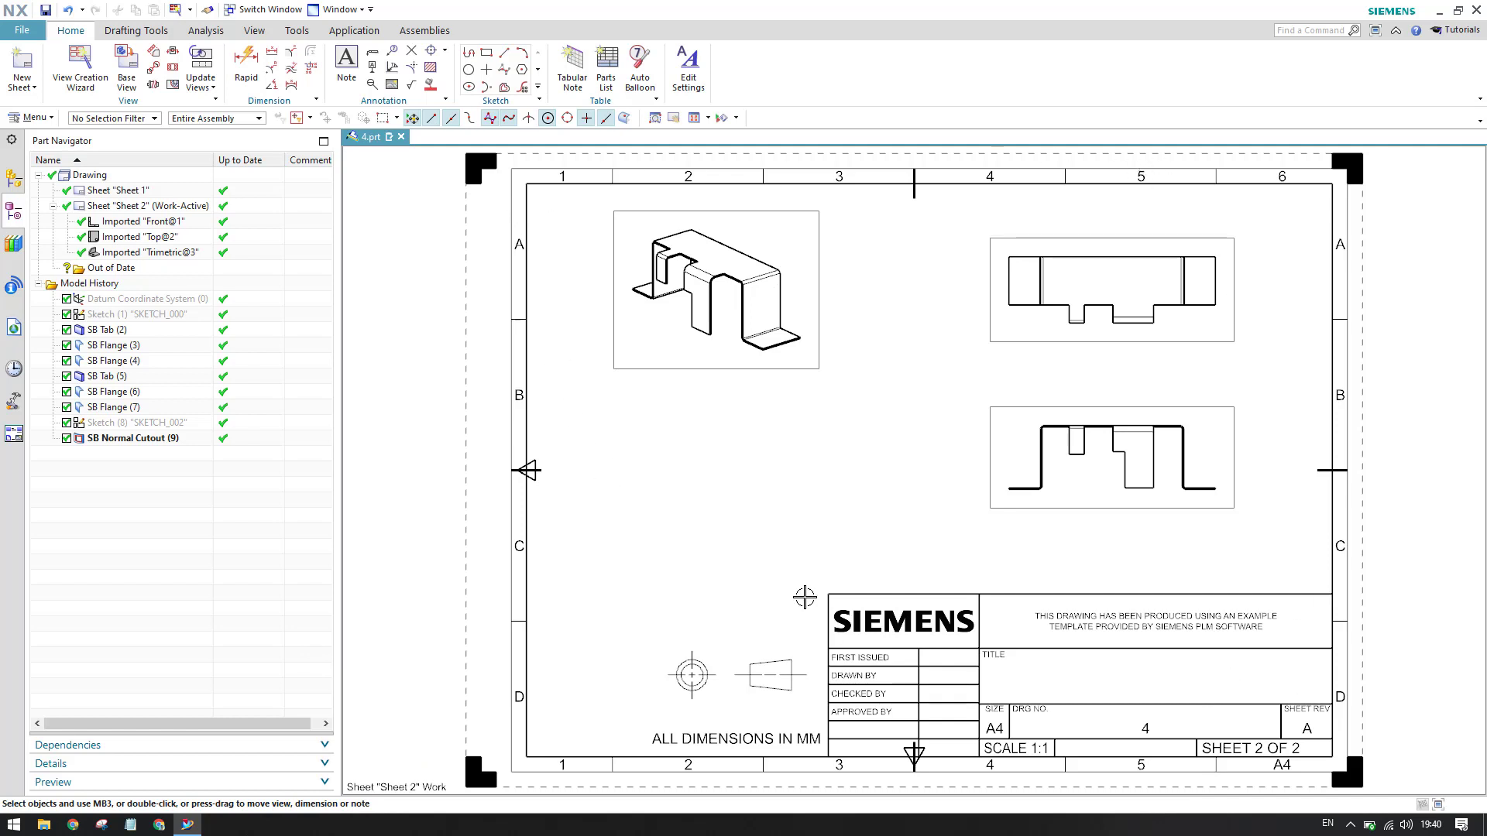
pyautogui.moveTo(837, 551)
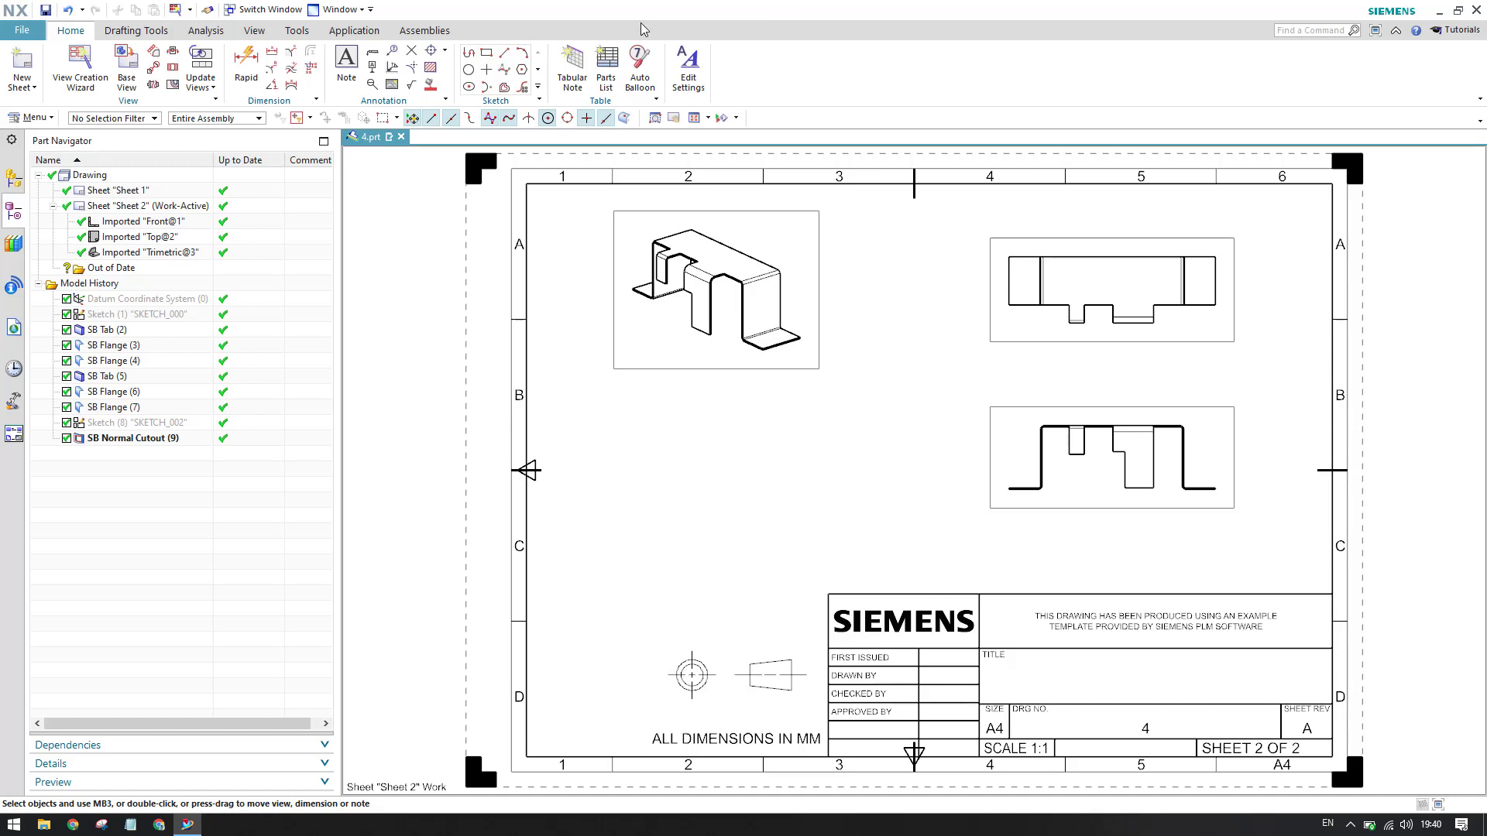
pyautogui.moveTo(691, 441)
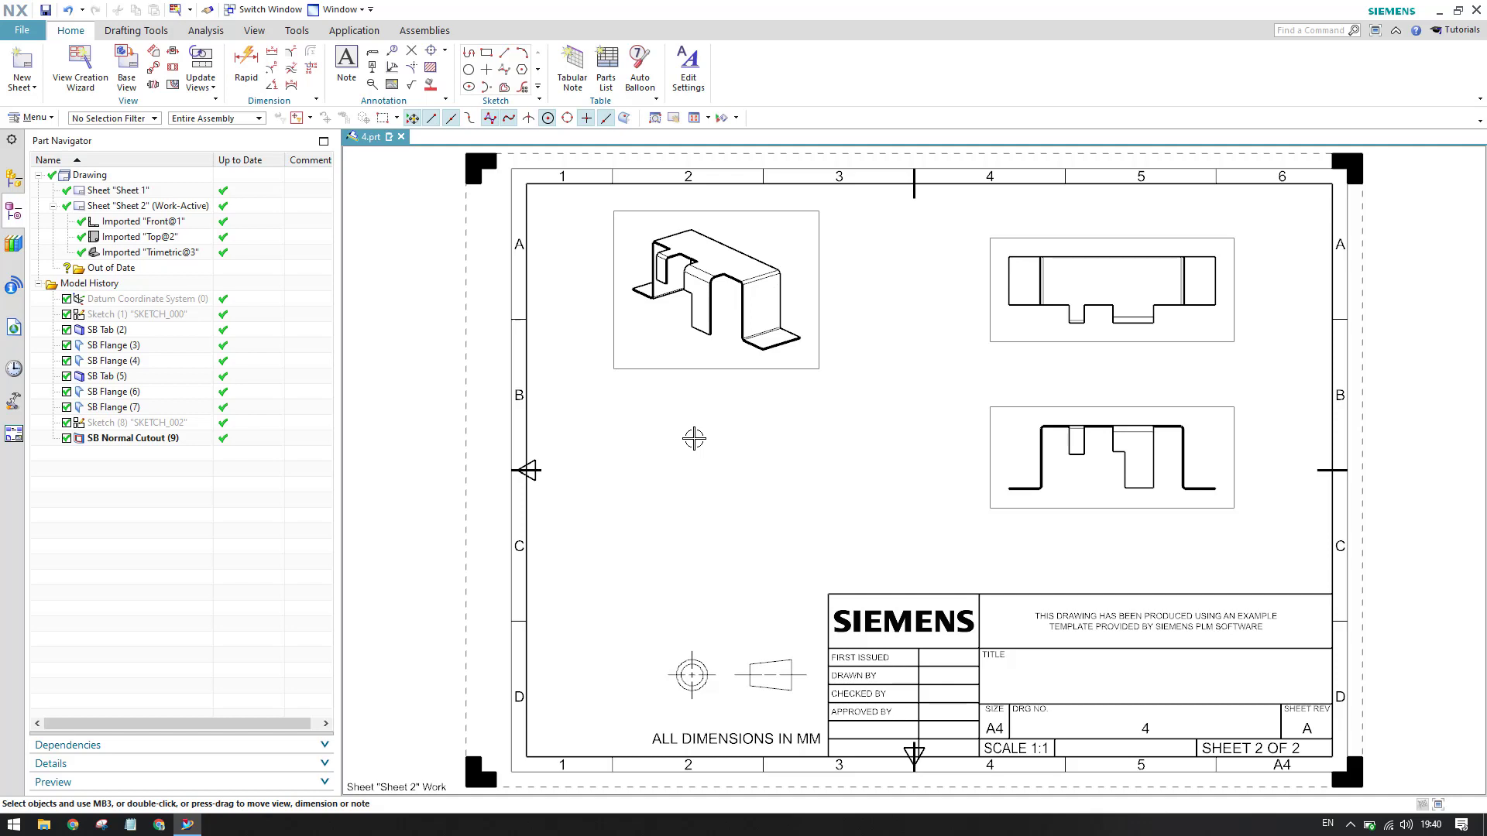
pyautogui.moveTo(1137, 421)
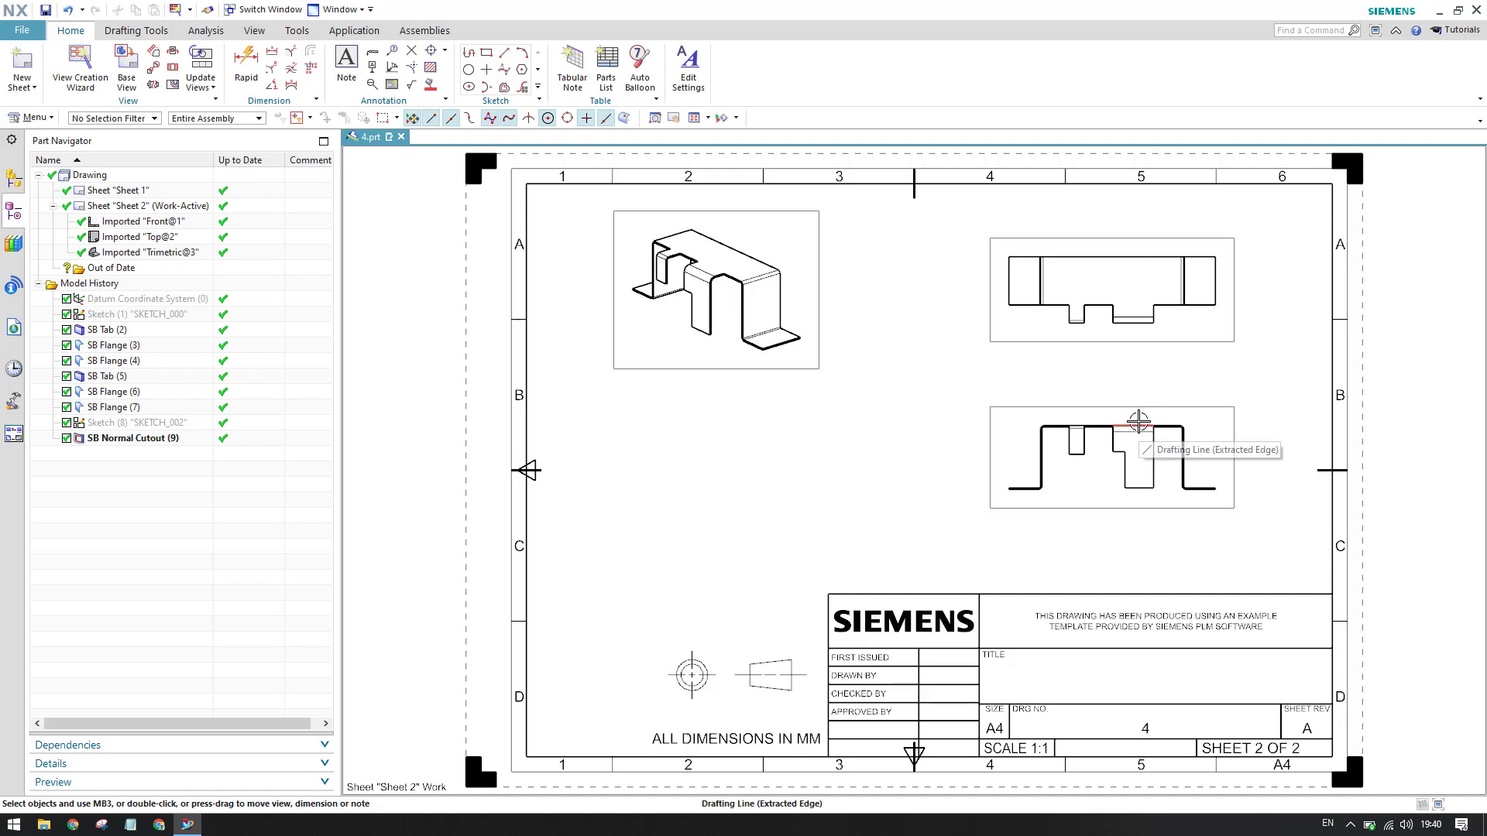